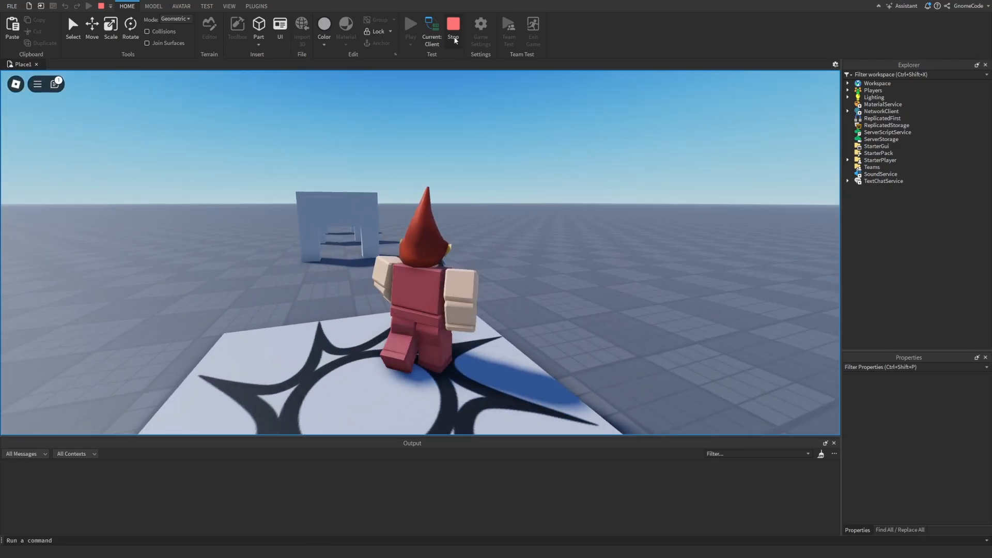
Stop the running playtest and switch to the Avatar tab for rig building
click(453, 27)
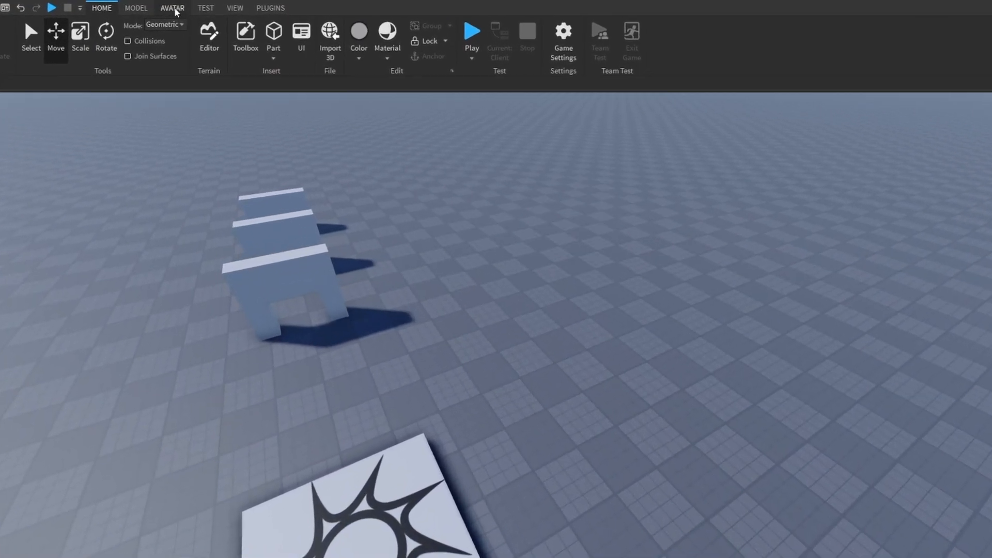
click(172, 8)
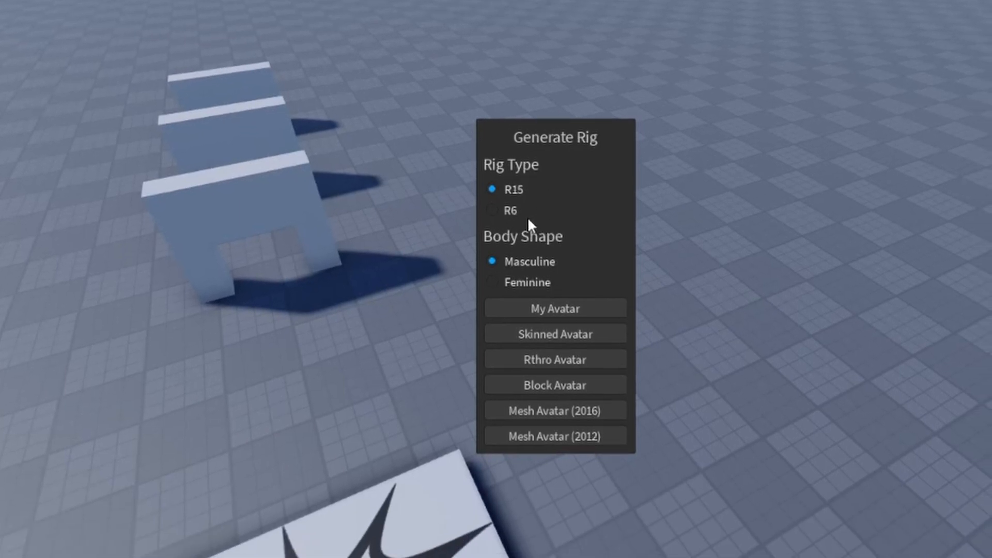
mouse_move(580, 329)
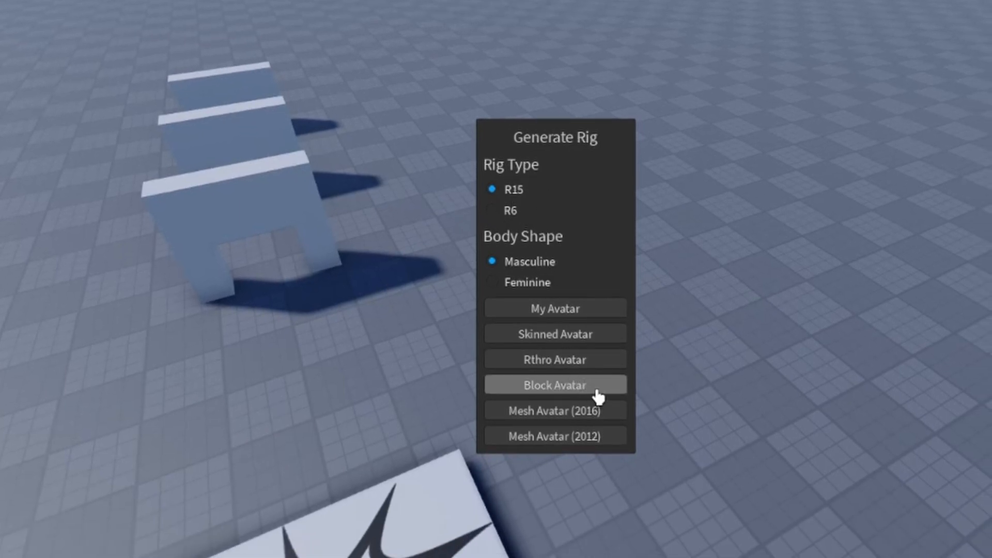
Build a Block Avatar rig and keyframe its torso and left upper arm into a prone pose
click(554, 385)
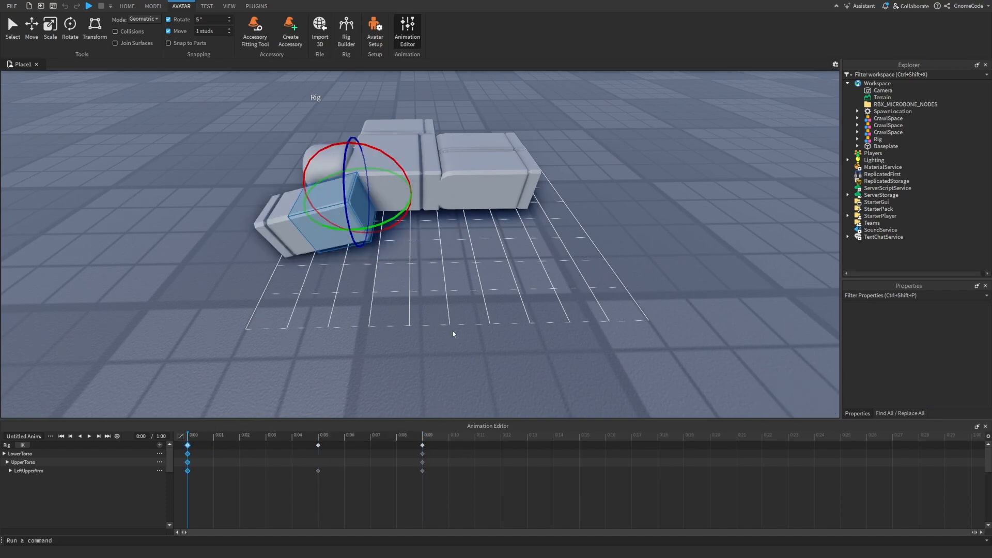
click(89, 436)
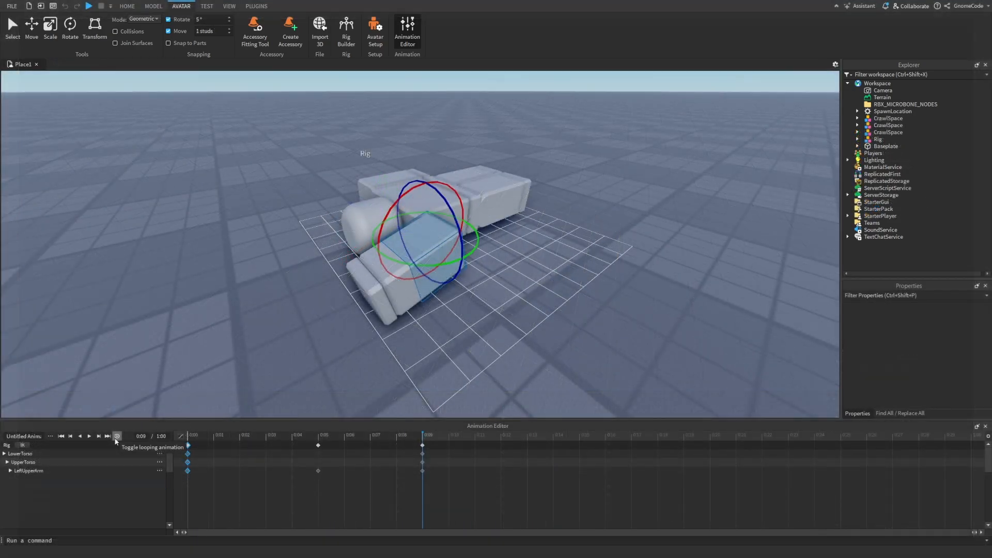
Enable looping on the crawl animation, set its priority, and reopen the ... menu
click(51, 436)
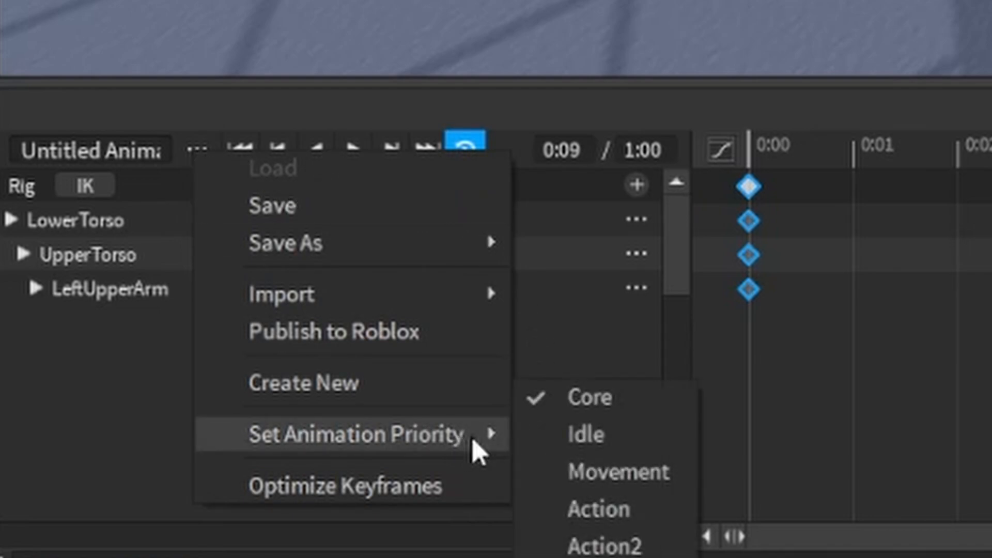
click(624, 497)
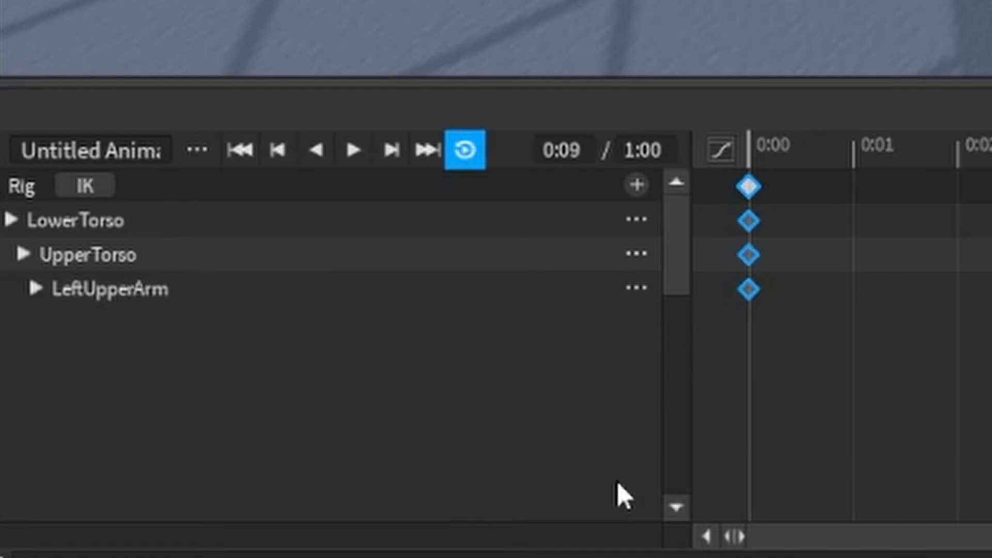
click(201, 150)
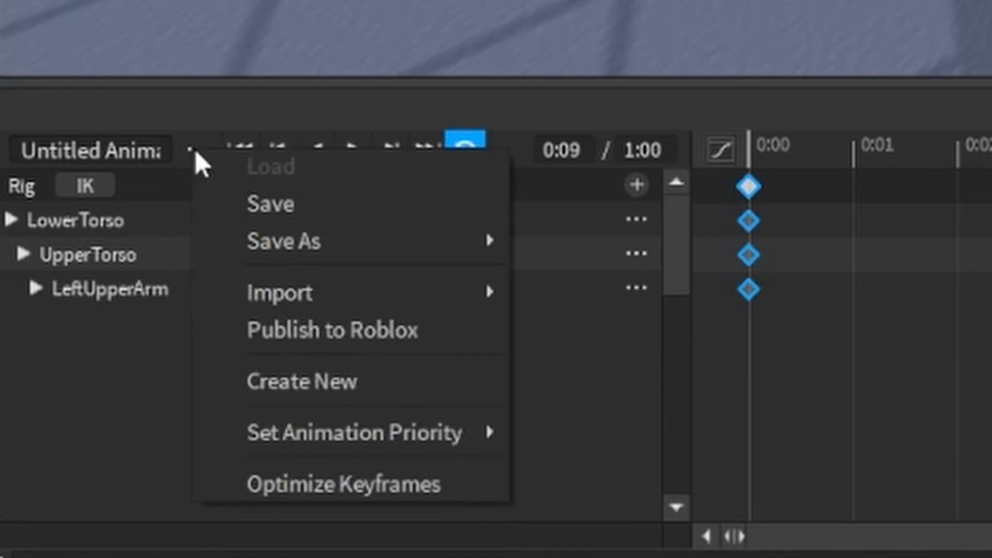
Publish the animation to Roblox with the asset title 'Commando Crawl' and save
click(333, 330)
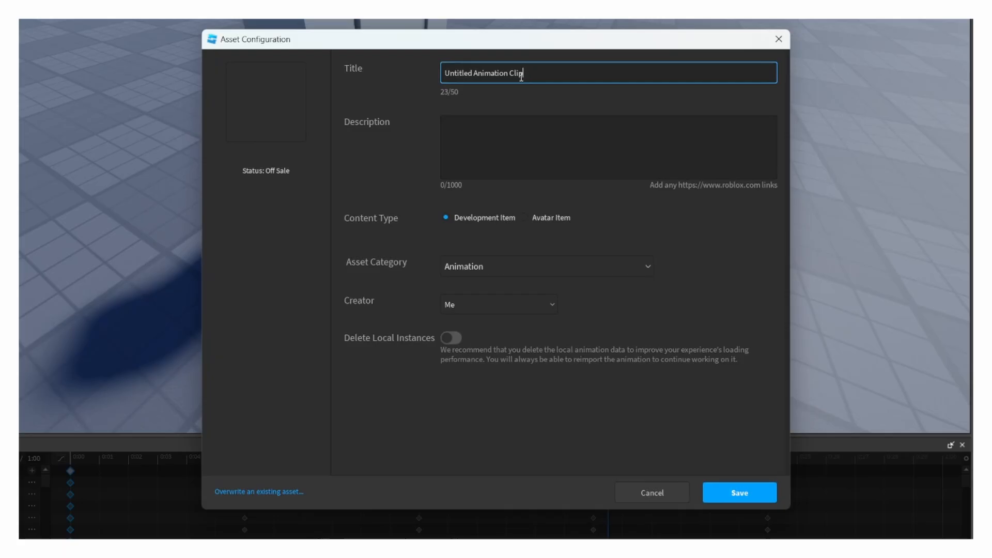
text(Commando Crawl)
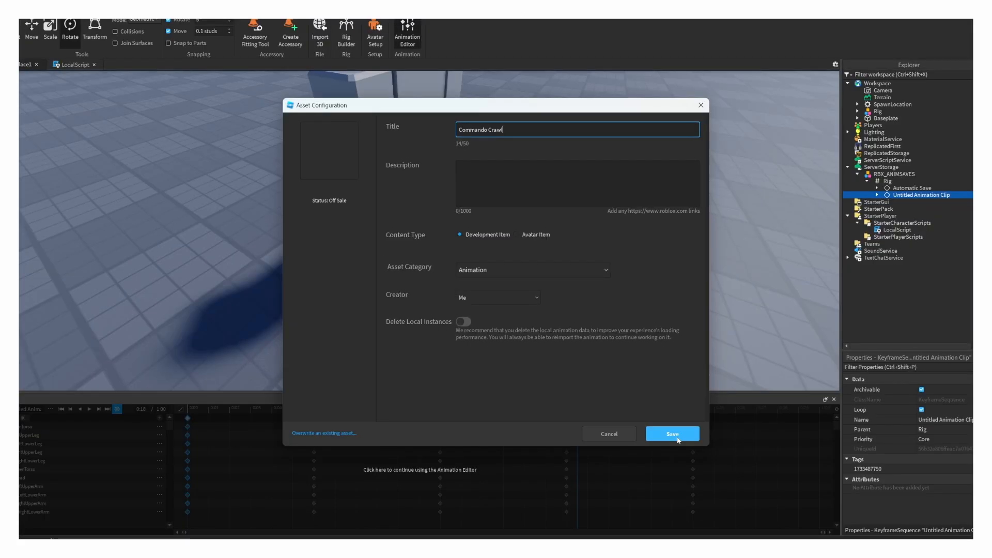
click(672, 433)
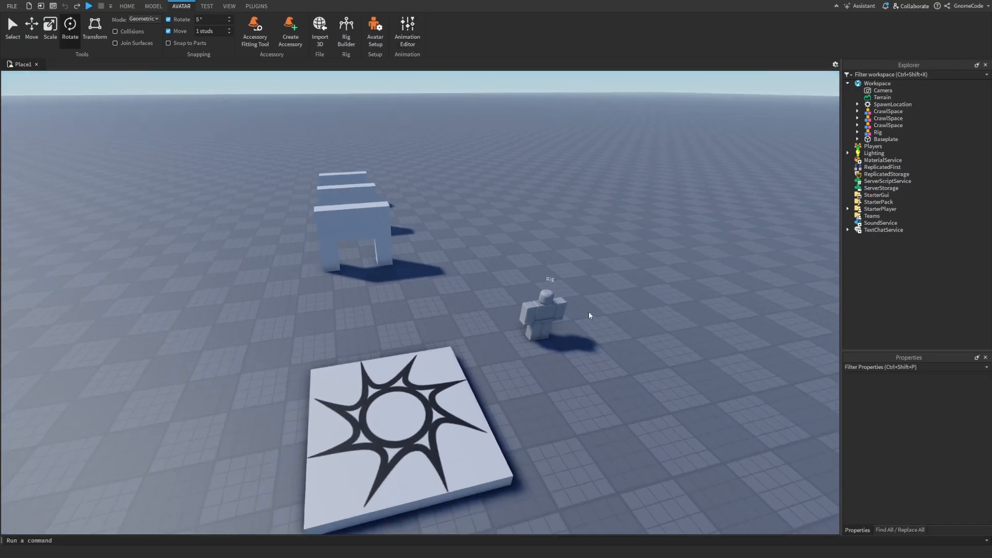
click(880, 209)
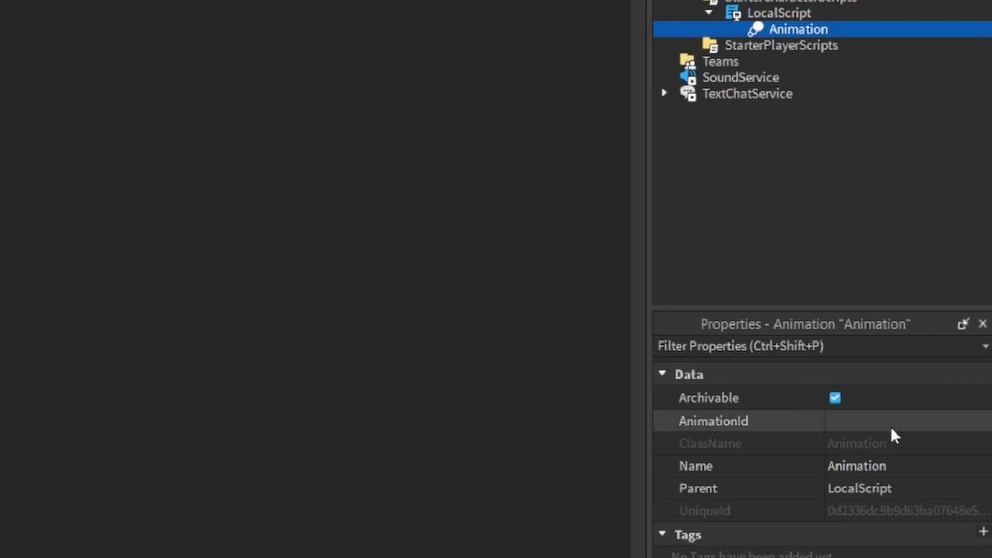
text(rbxassetid://130837872693255)
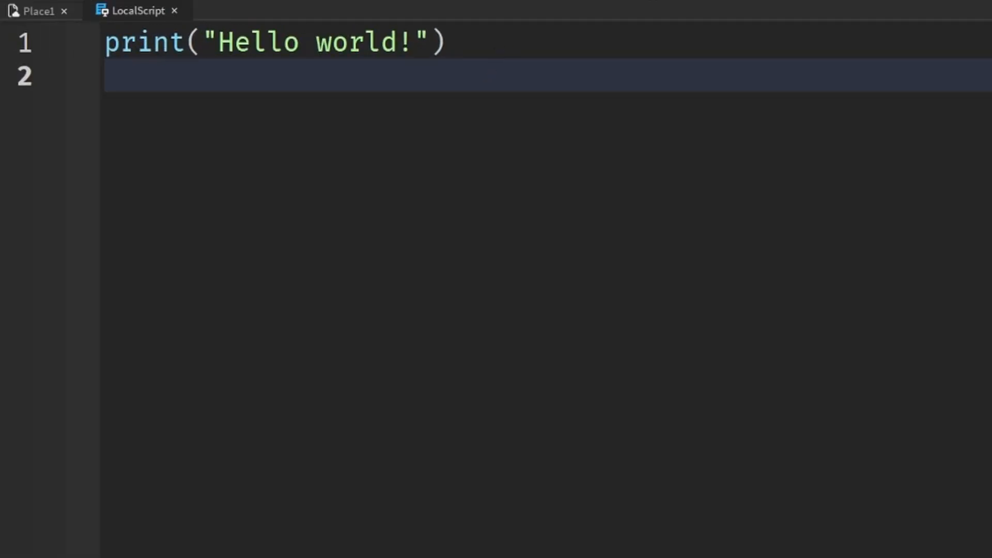
Write 'local character = script.Parent' and select LocalScript and StarterCharacterScripts in Explorer
text(local character)
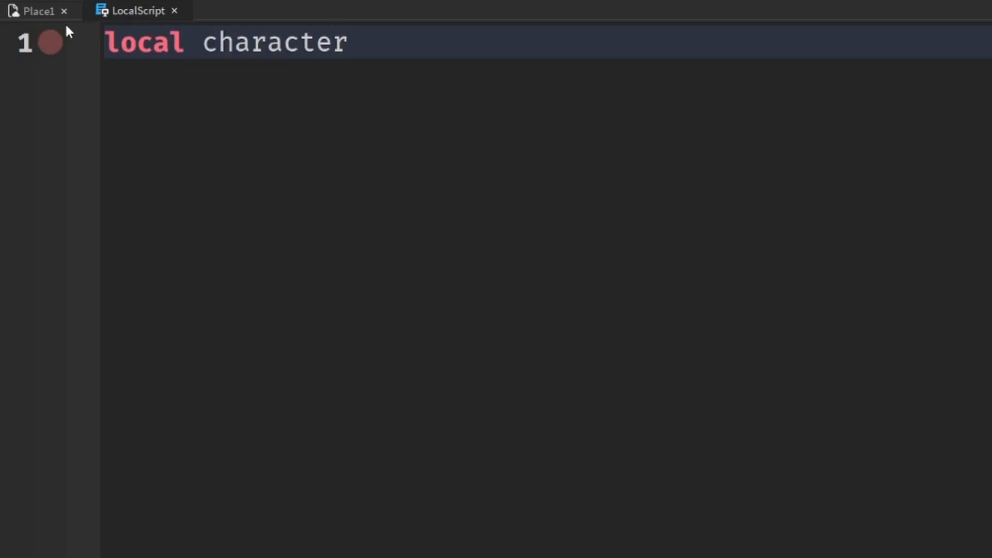
text(= script.)
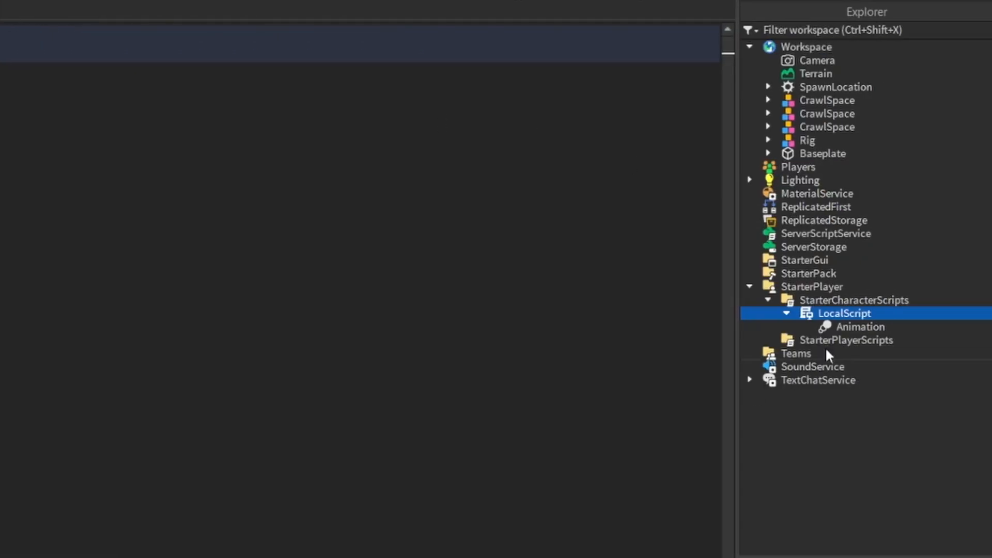
click(848, 300)
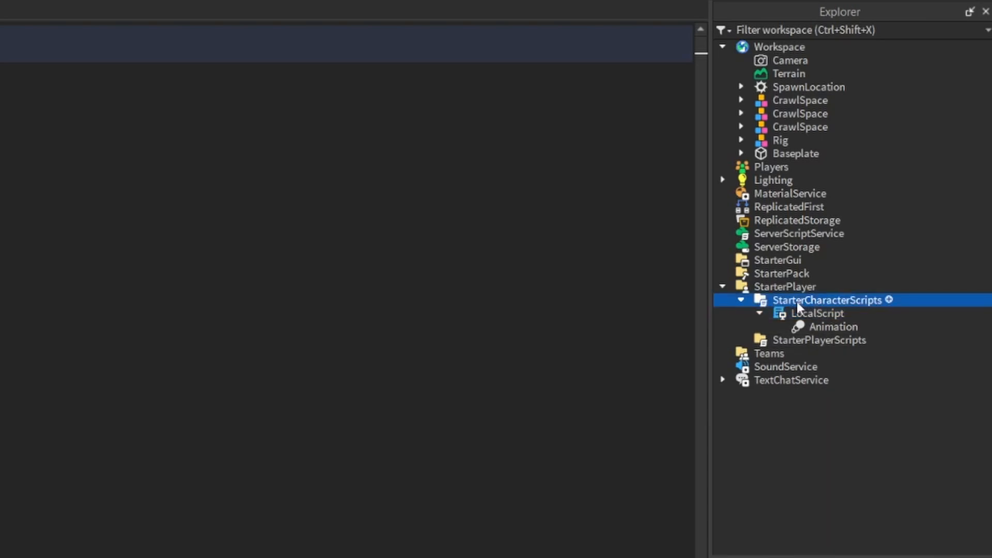
click(816, 313)
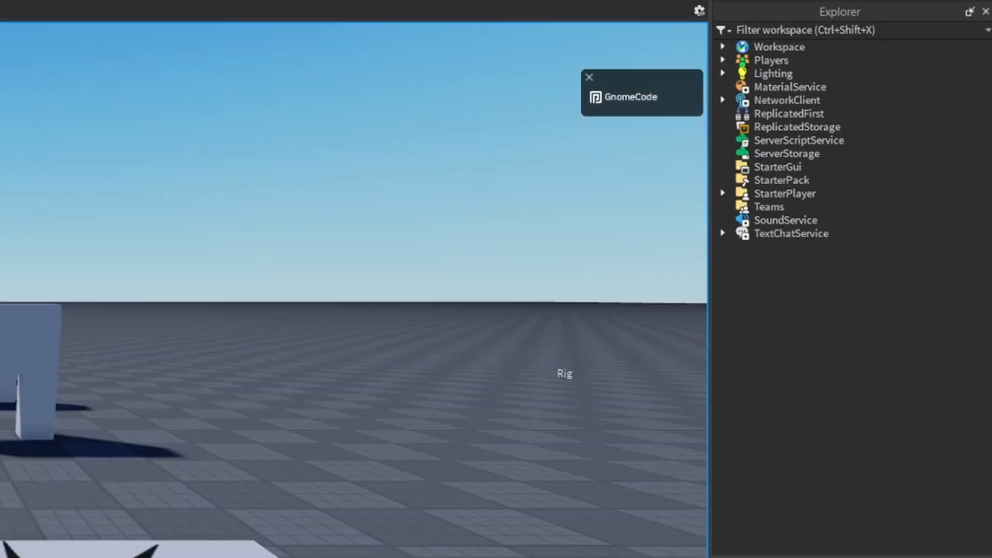
Expand Workspace and the GnomeCode character, then select its CrawlScript
click(722, 46)
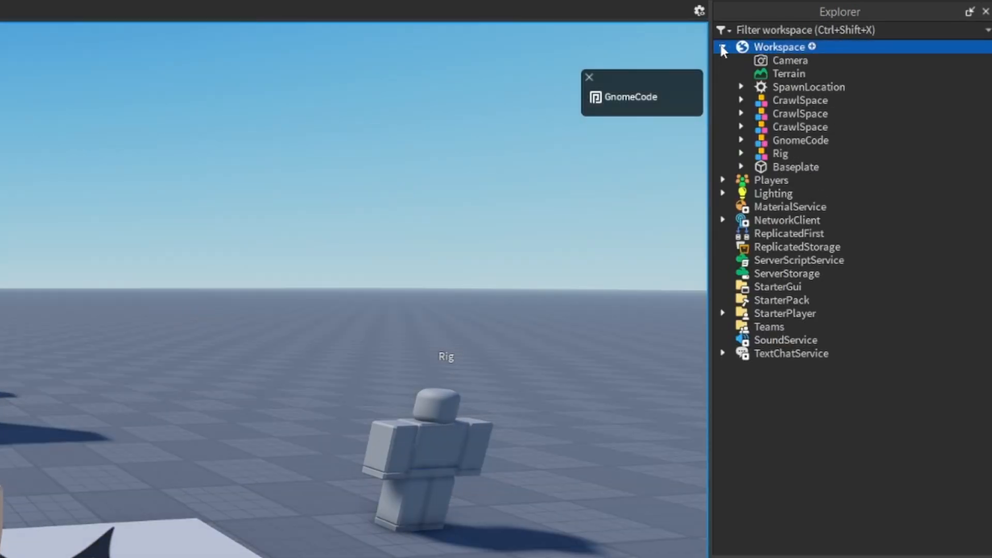
click(800, 140)
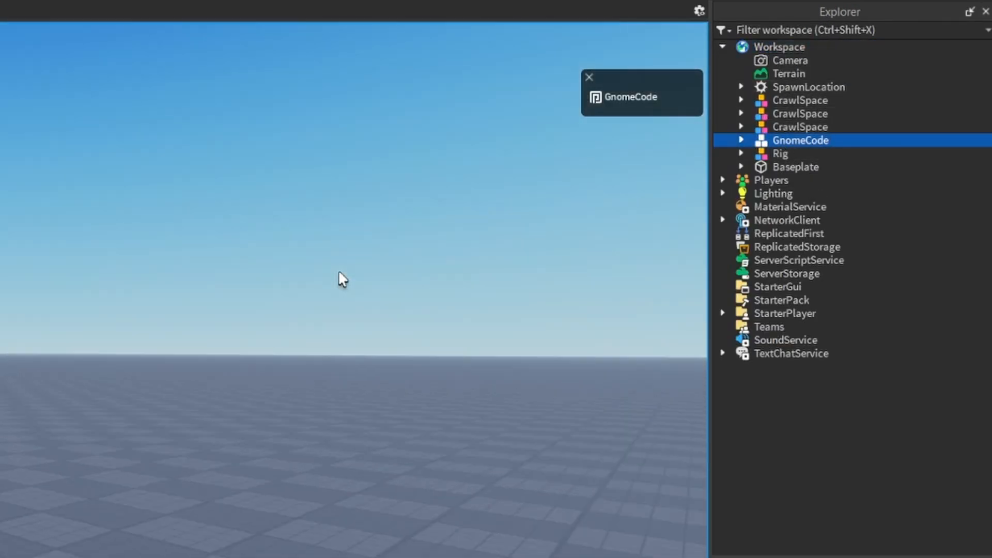
click(739, 140)
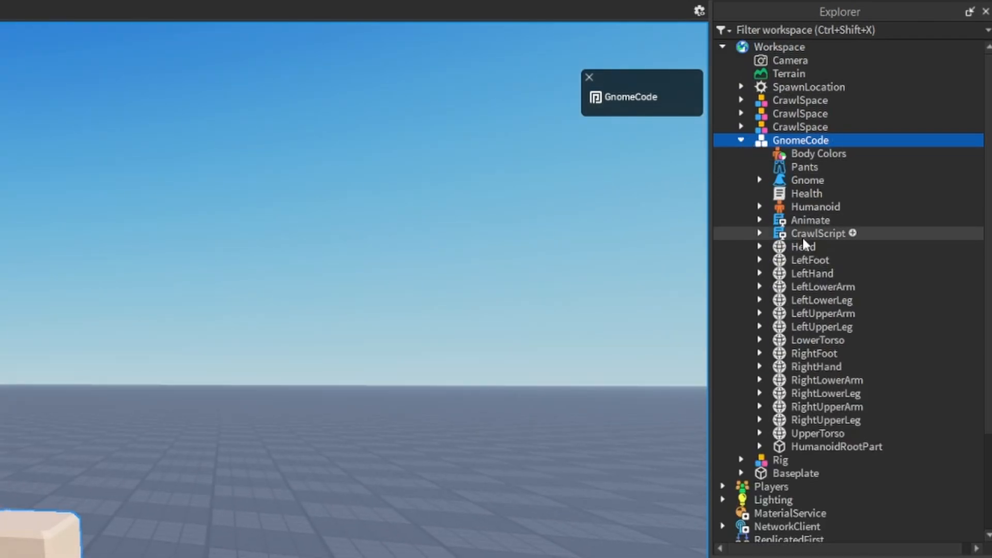
click(816, 234)
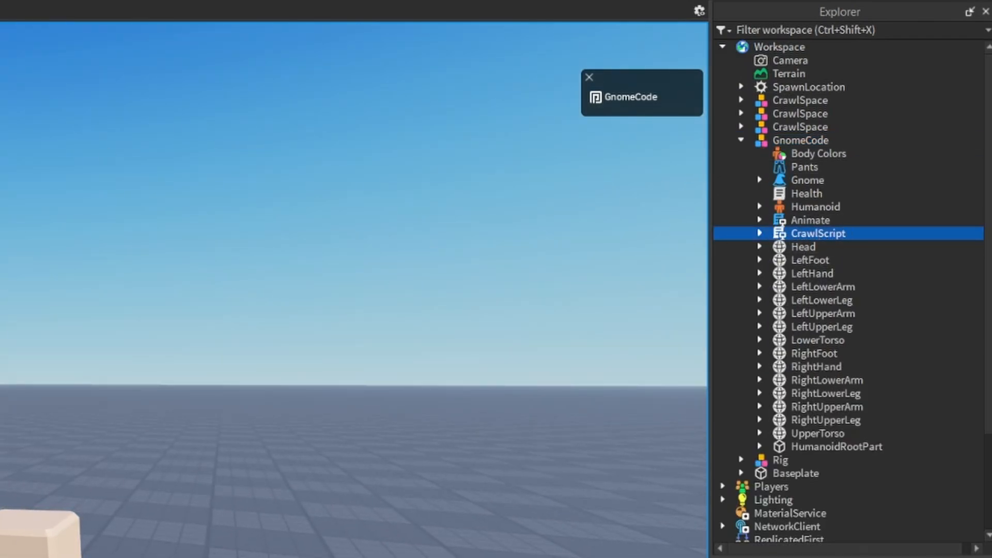
In CrawlScript, declare root, humanoid, animator and crawlAnimation via animator:LoadAnimation
double_click(818, 233)
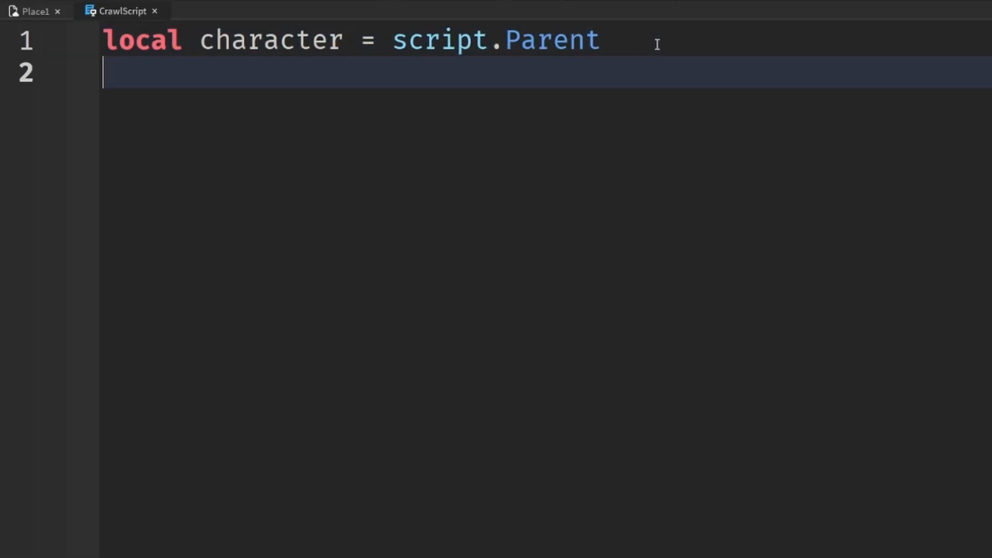
text(local root)
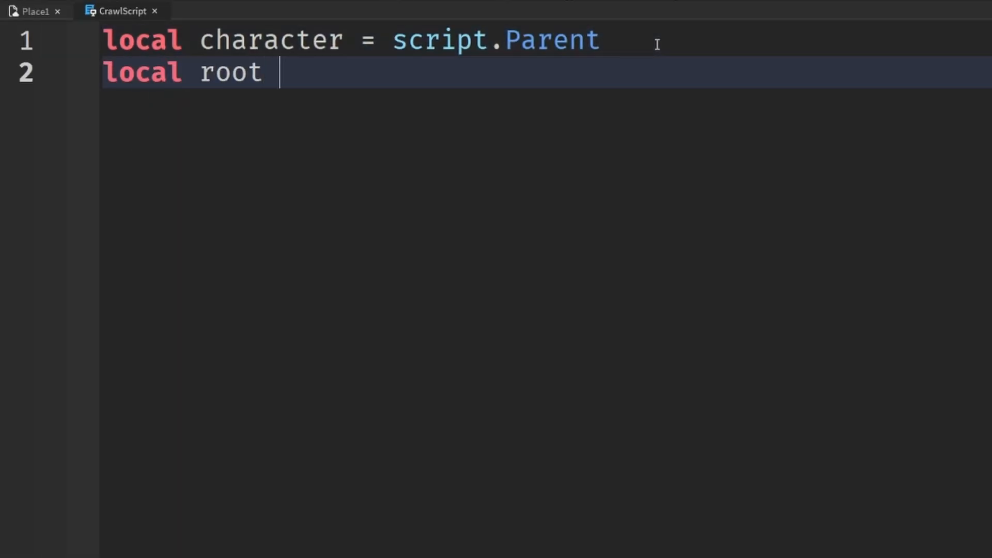
text(= character:WaitForChild("Hu)
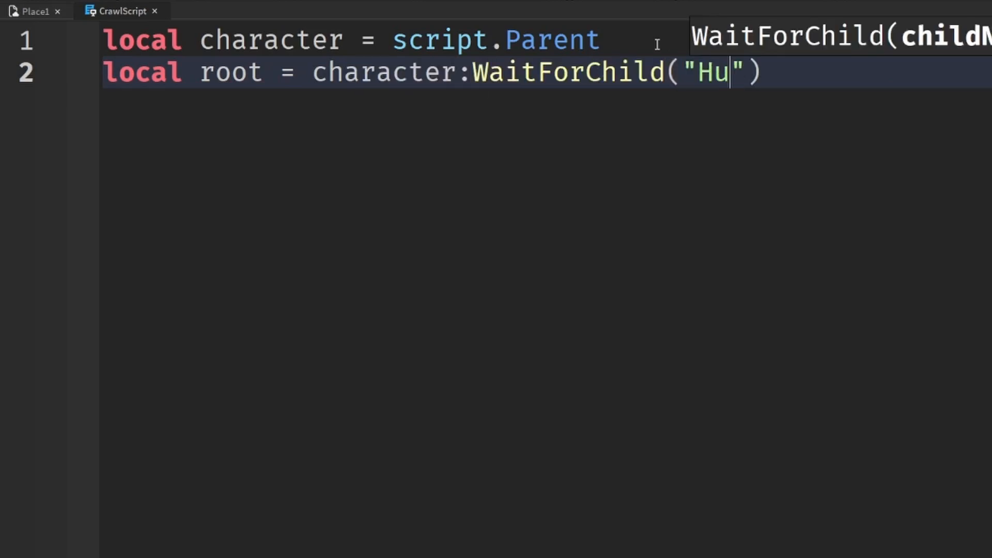
key(Enter)
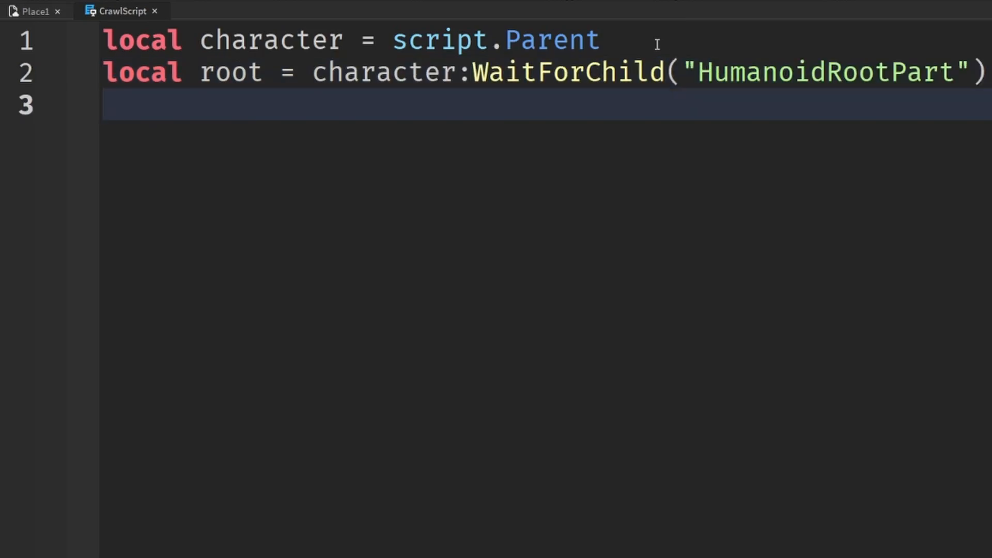
text(local humanoid = character:WaitForChild("Humanoid"))
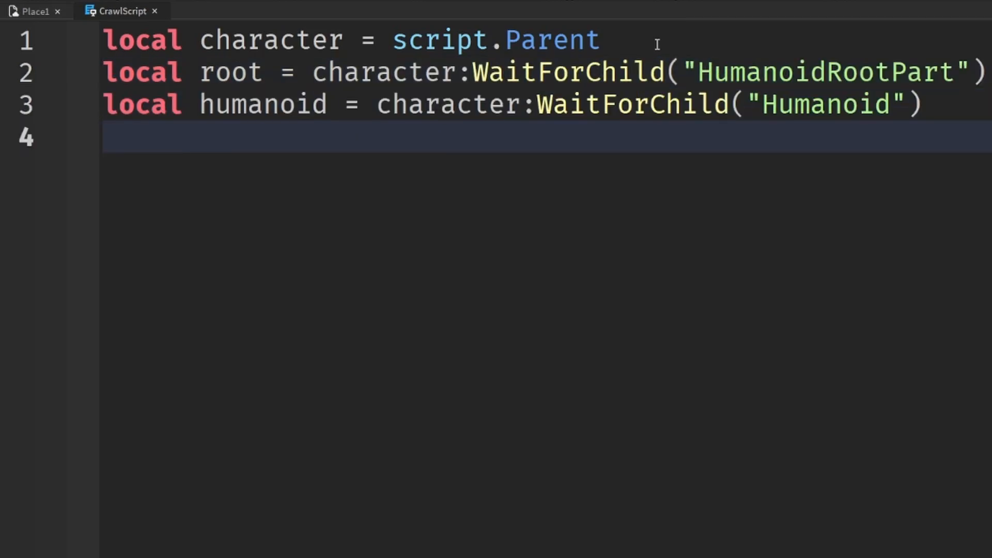
text(local animator = humanoid:WaitForChild("Animator"))
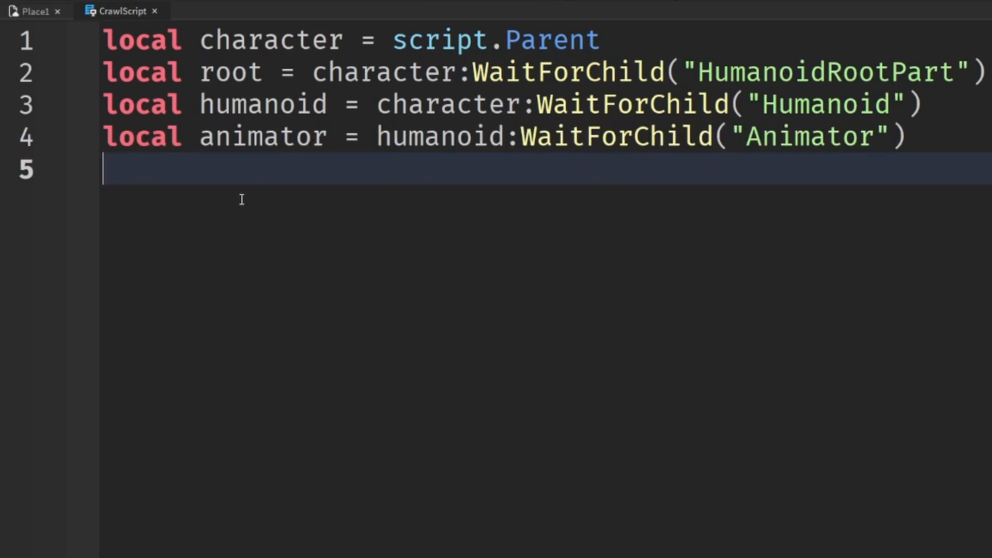
text(local crawlAnimation = an)
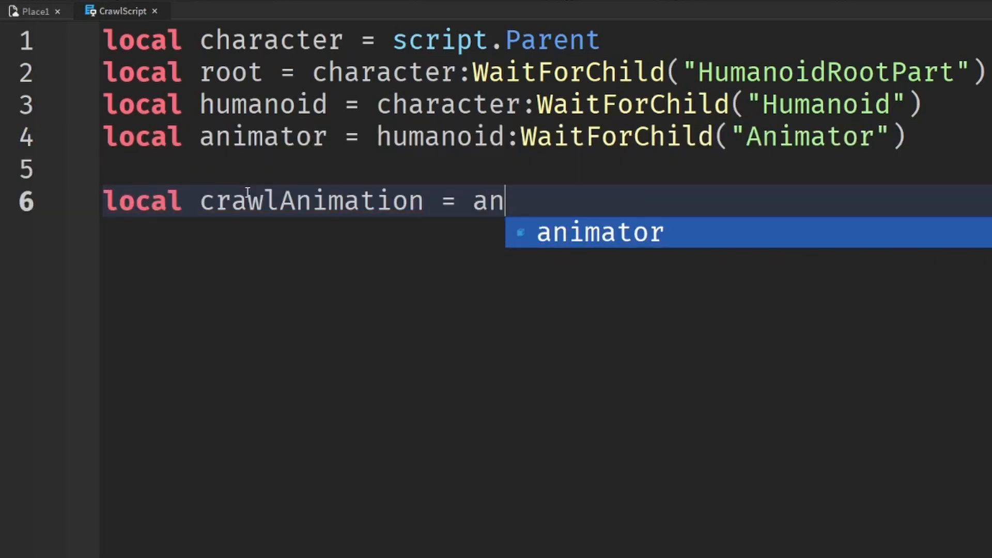
text(imator:Lo)
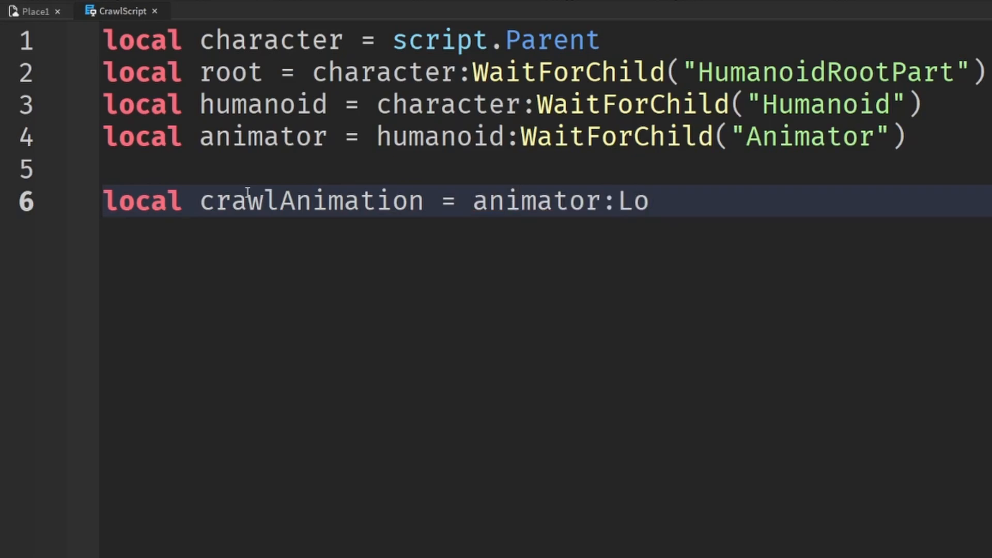
text(adAnimation(script:WaitForChild("Animation)
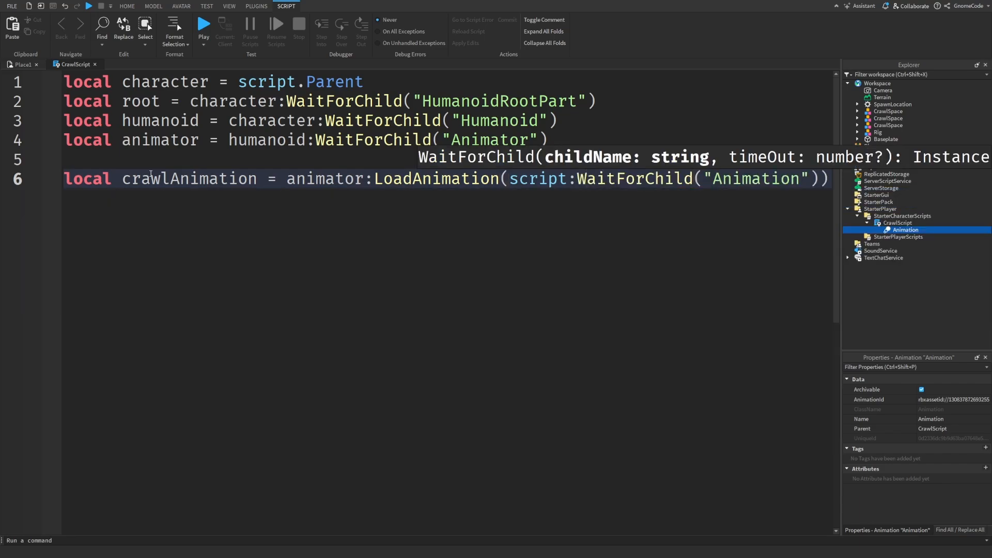
Add task.wait(3) and crawlAnimation:Play() below the LoadAnimation line
key(enter)
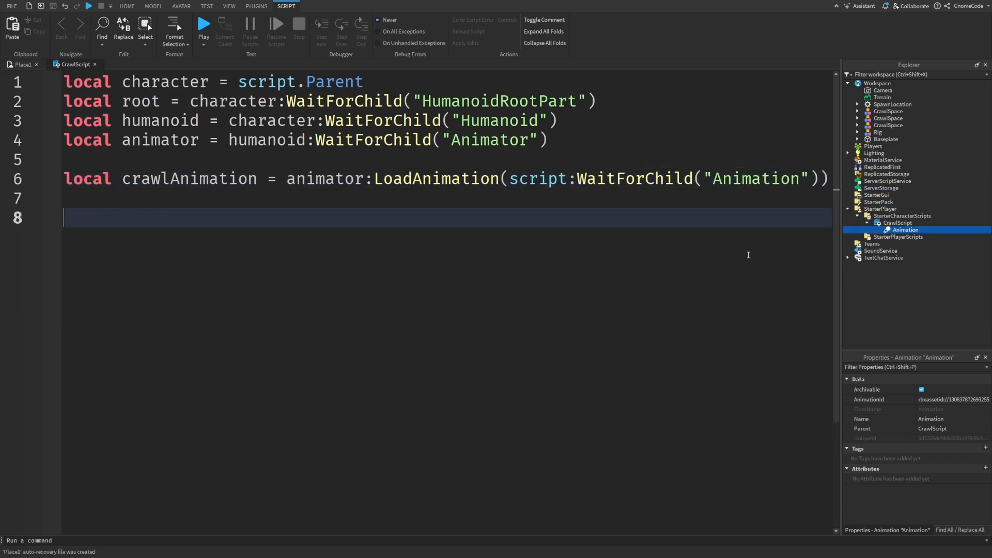
text(task3)
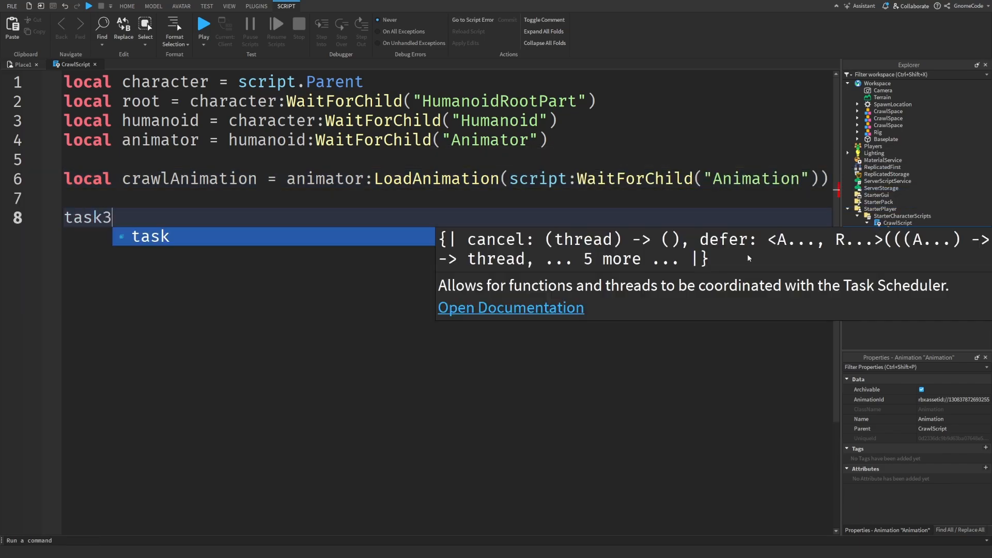
text(.wait(3))
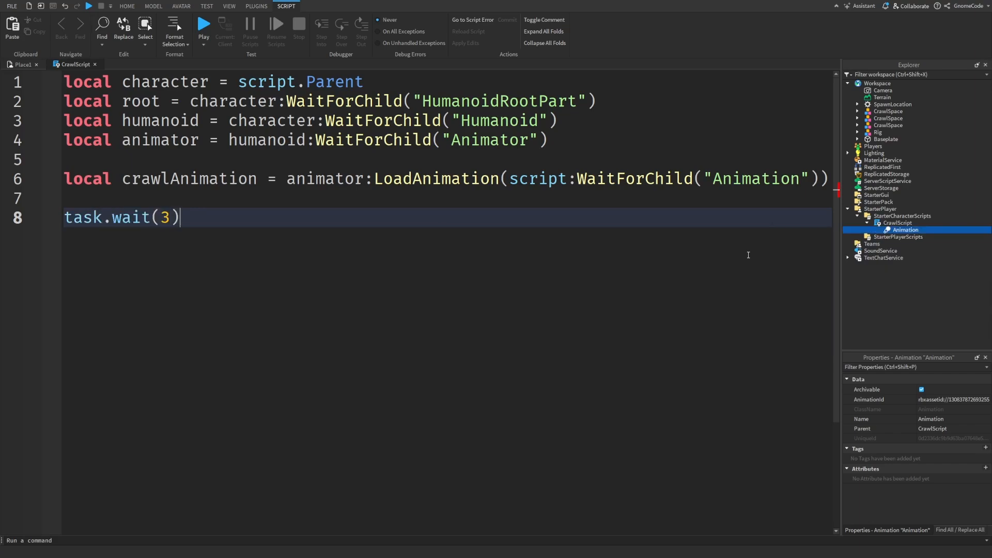
double_click(188, 179)
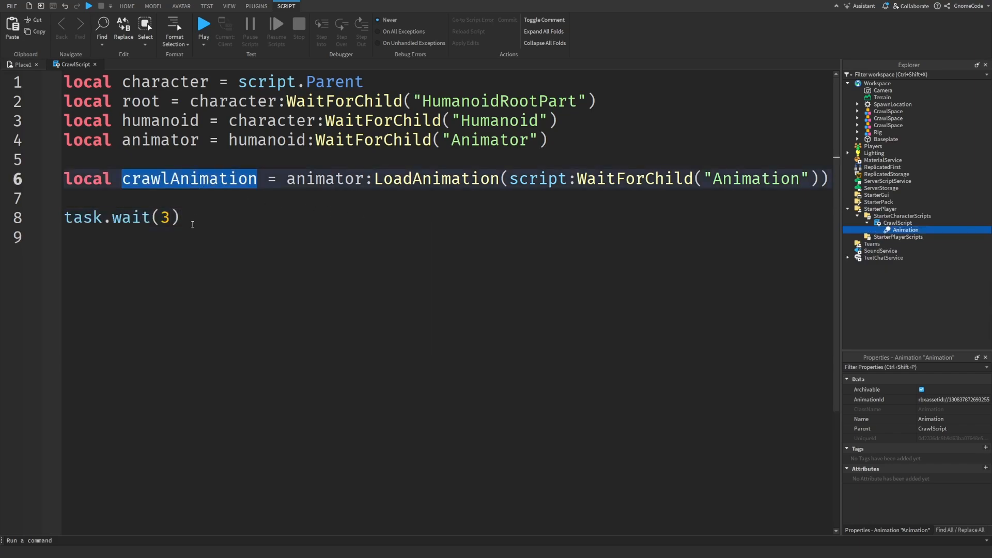
text(crawlAnimation:P)
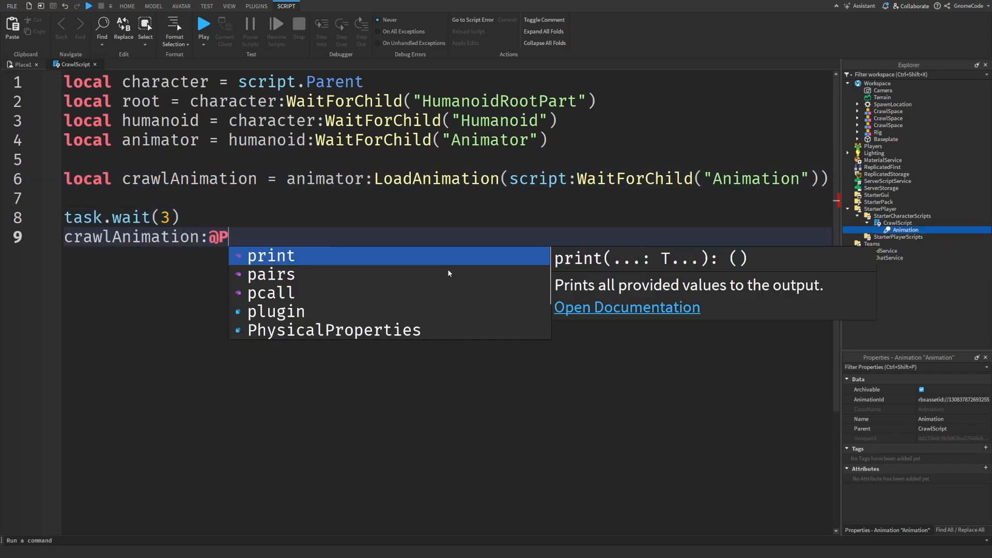
text(Play())
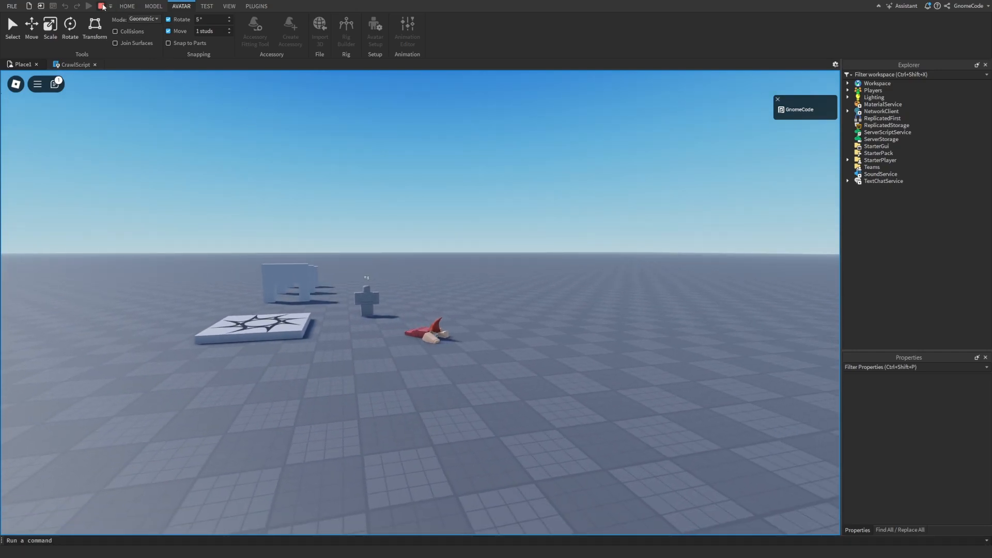
Stop the test, add 'local UserInputService' atop CrawlScript, and delete lines 10–11
click(904, 229)
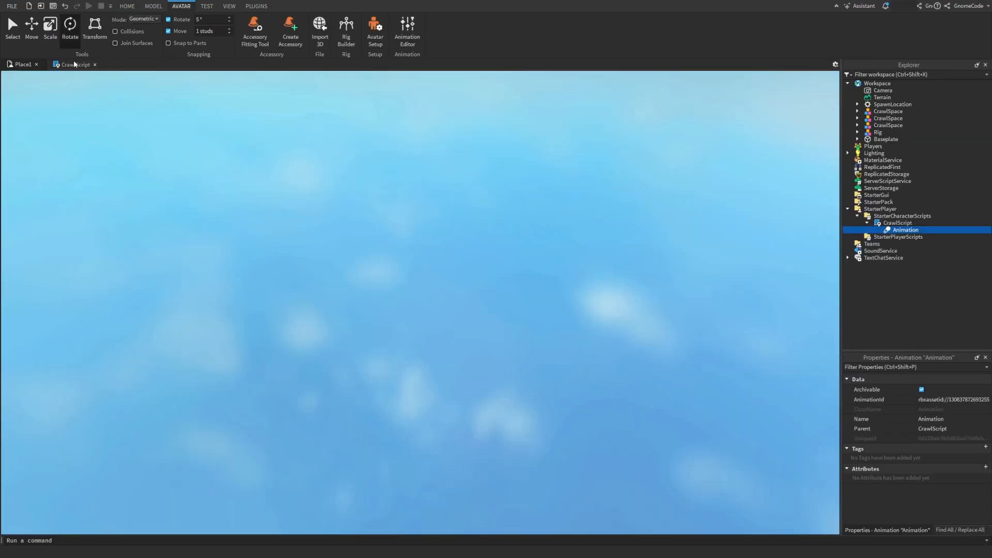
click(74, 64)
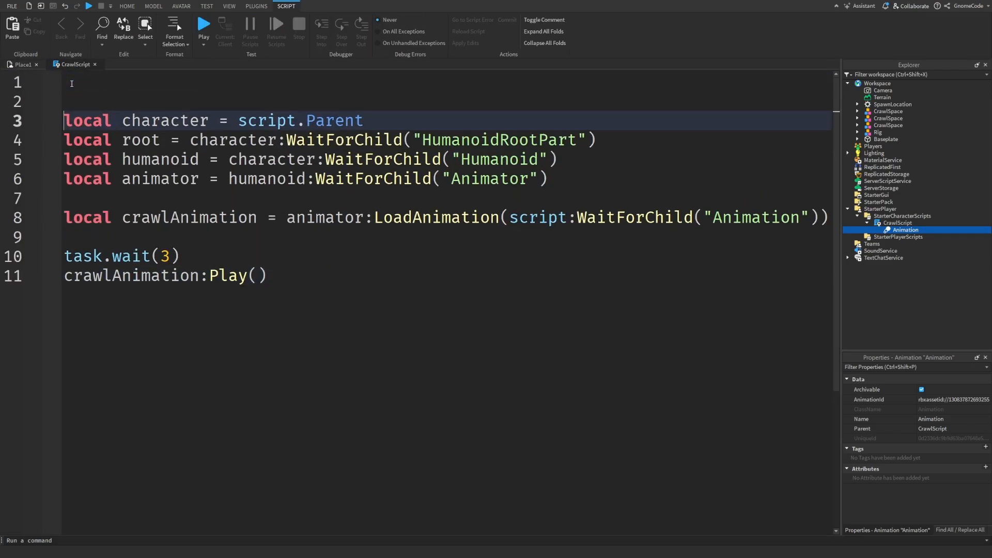
text(local User)
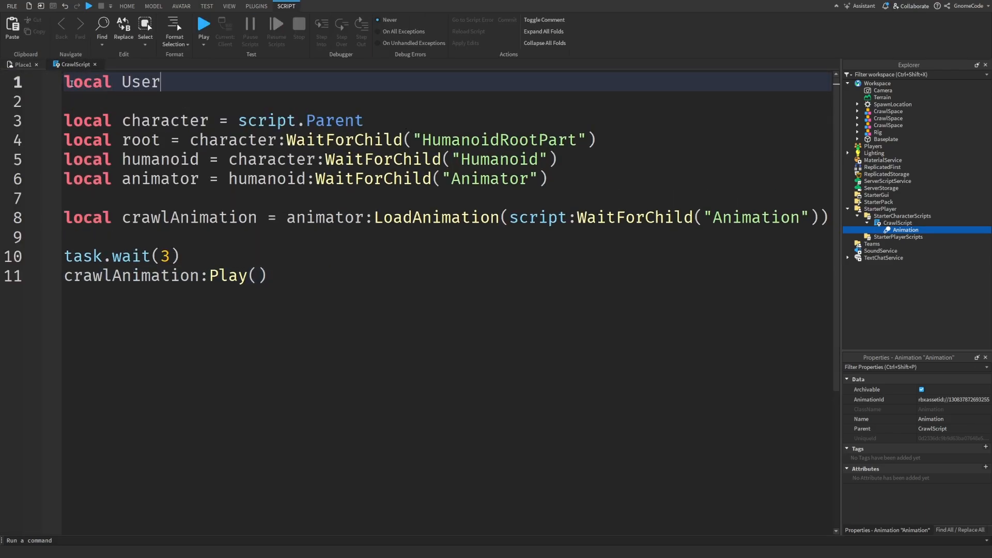
text(InputService = game:GetService("UserInputService)
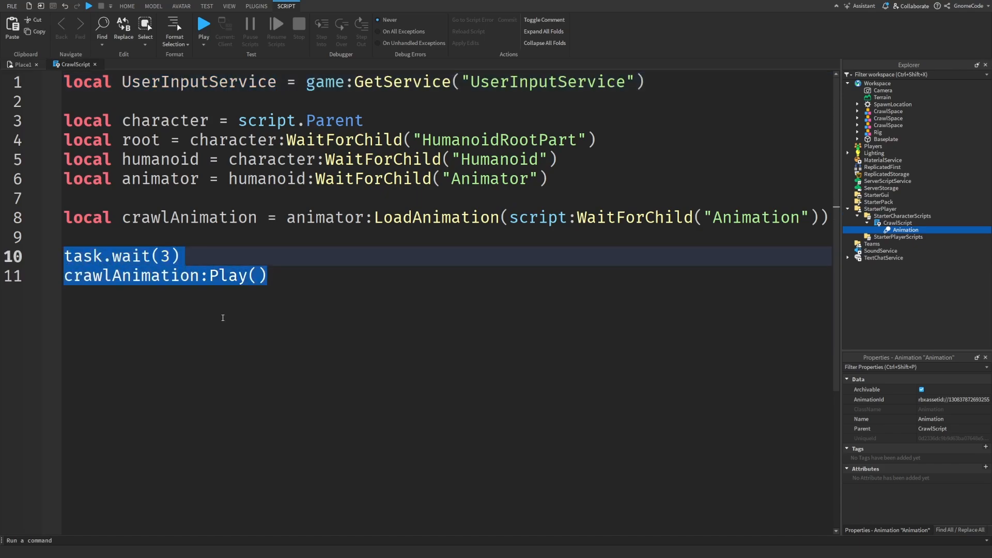
key(Delete)
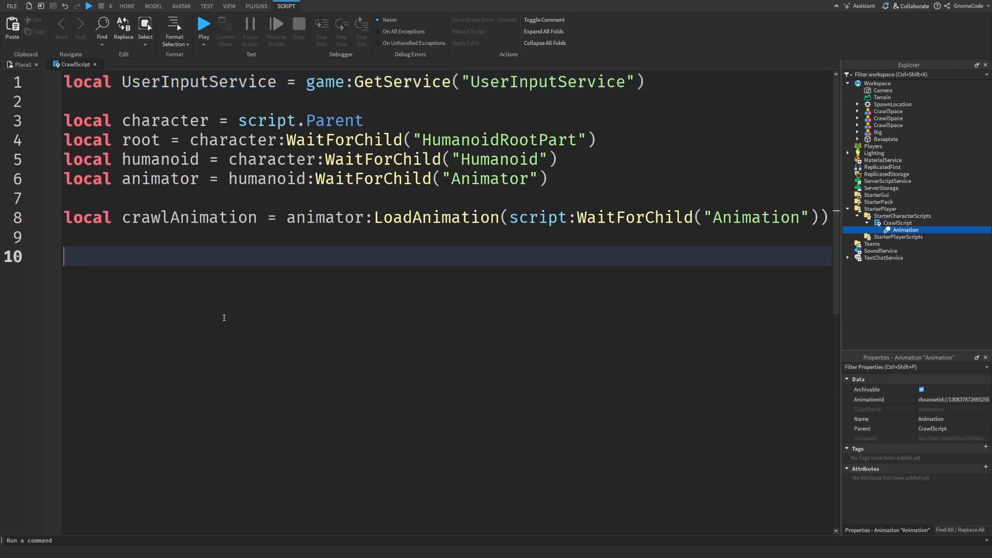
Write UserInputService.InputBegan:Connect(function(input, processed) containing 'if processed then return end'
text(UserInputService)
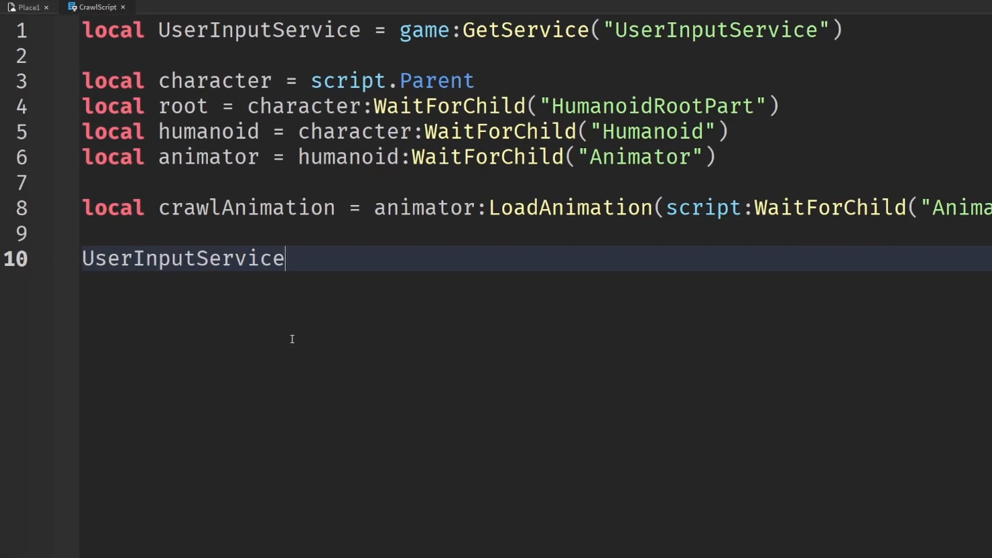
text(.InputBegan)
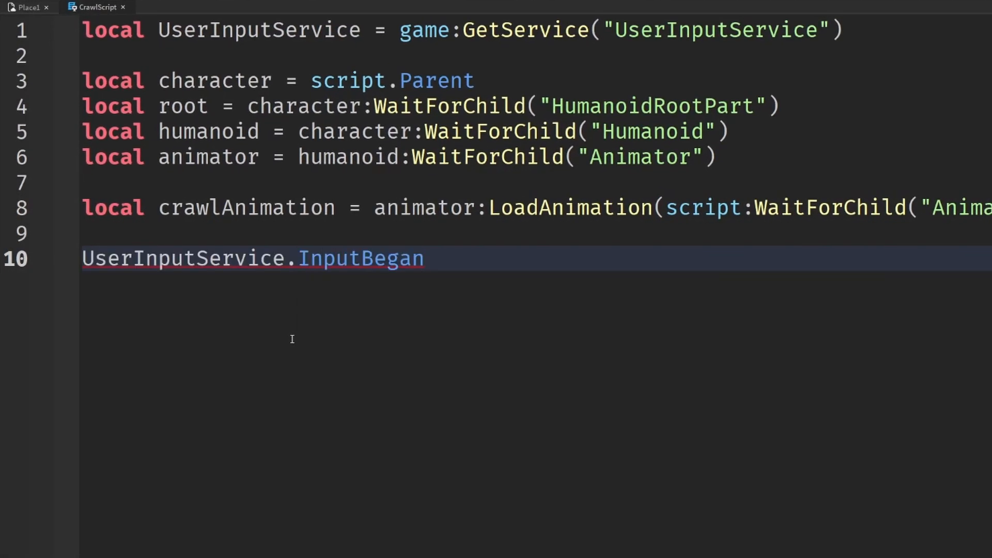
text(:Connect(function()
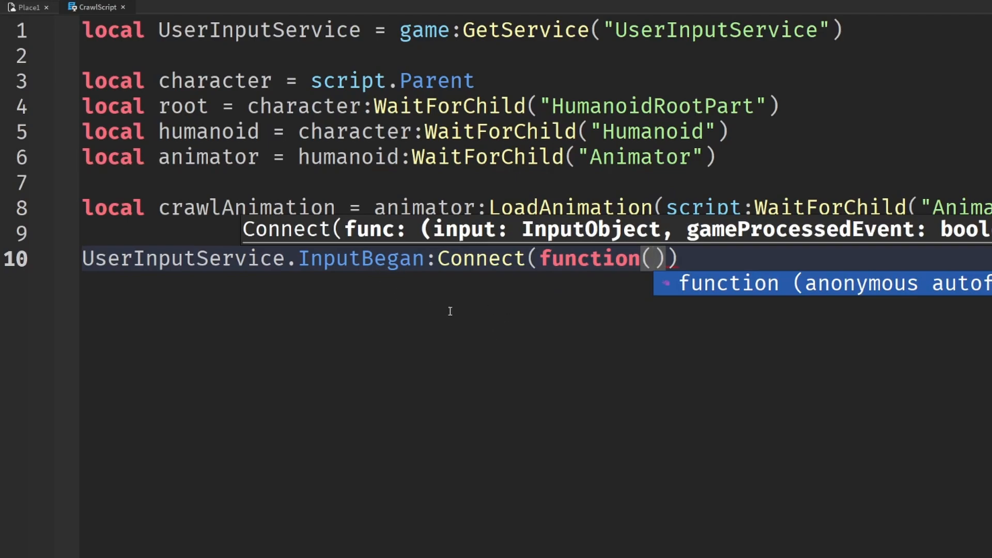
mouse_move(480, 335)
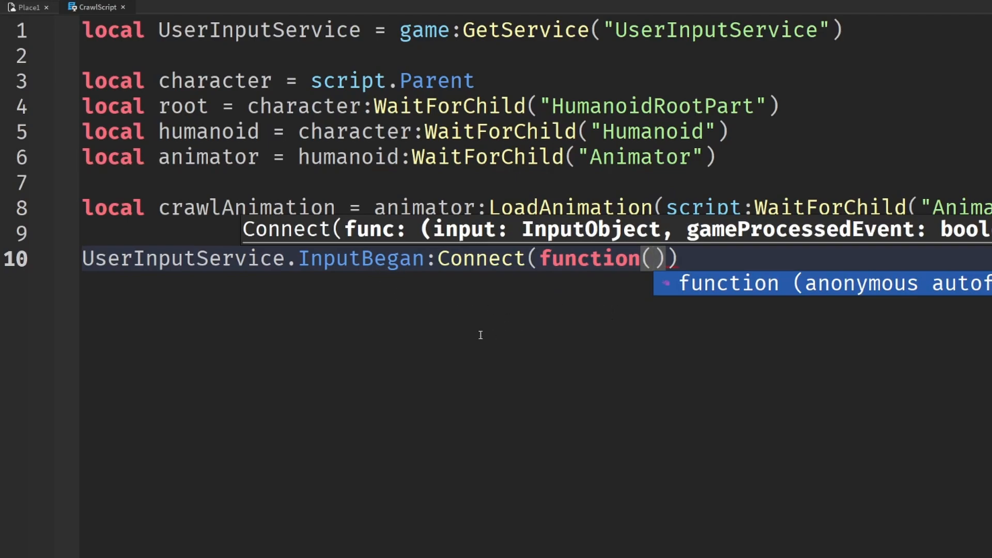
text(input)
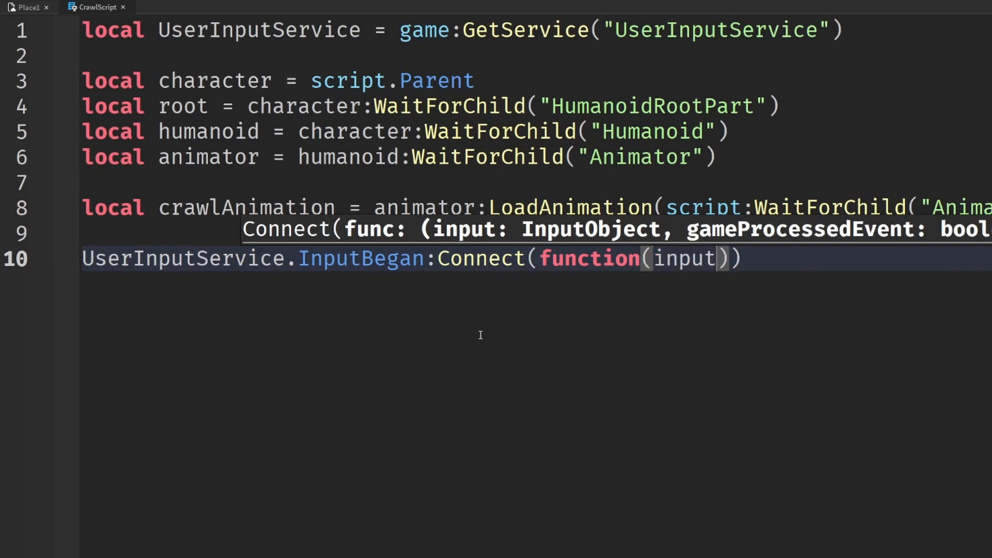
text(,)
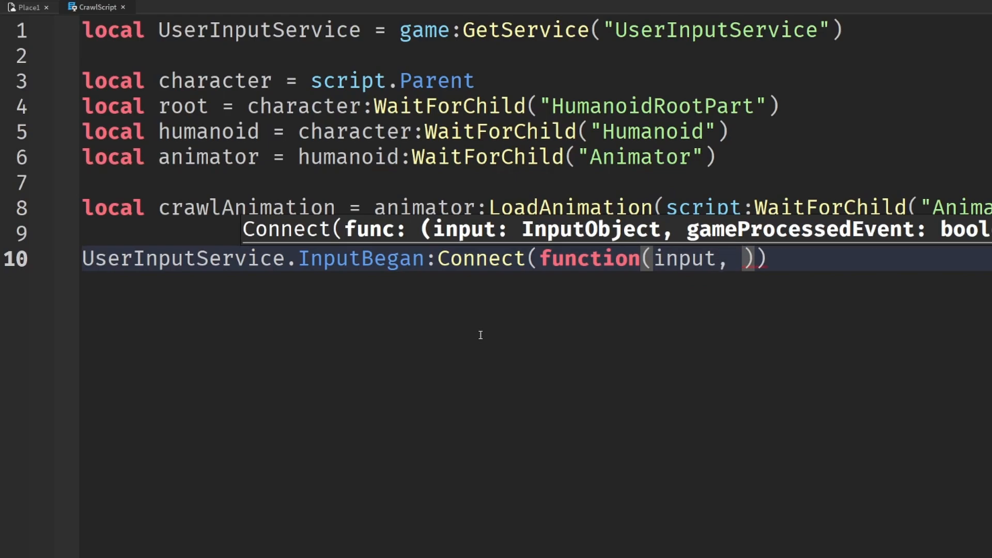
text(processed)
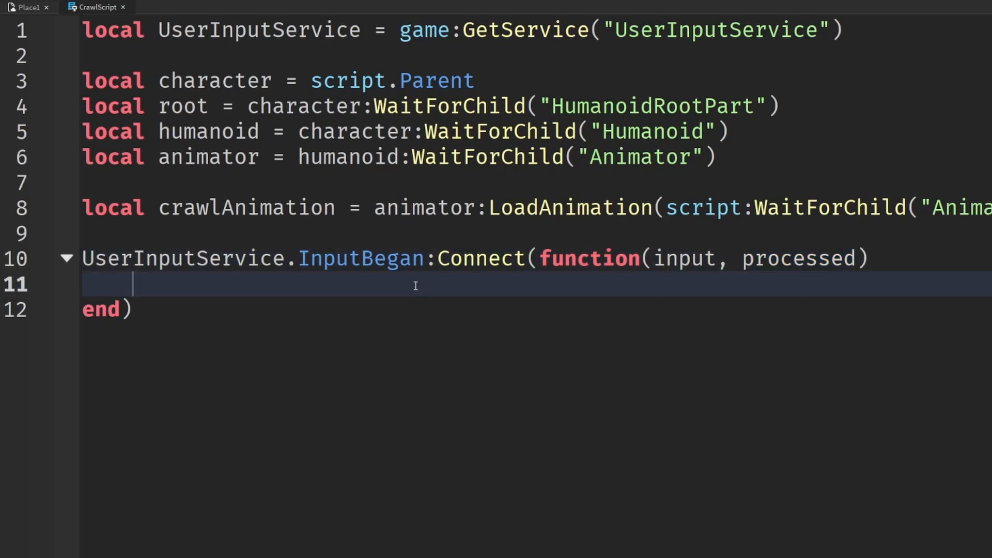
text(if processed t)
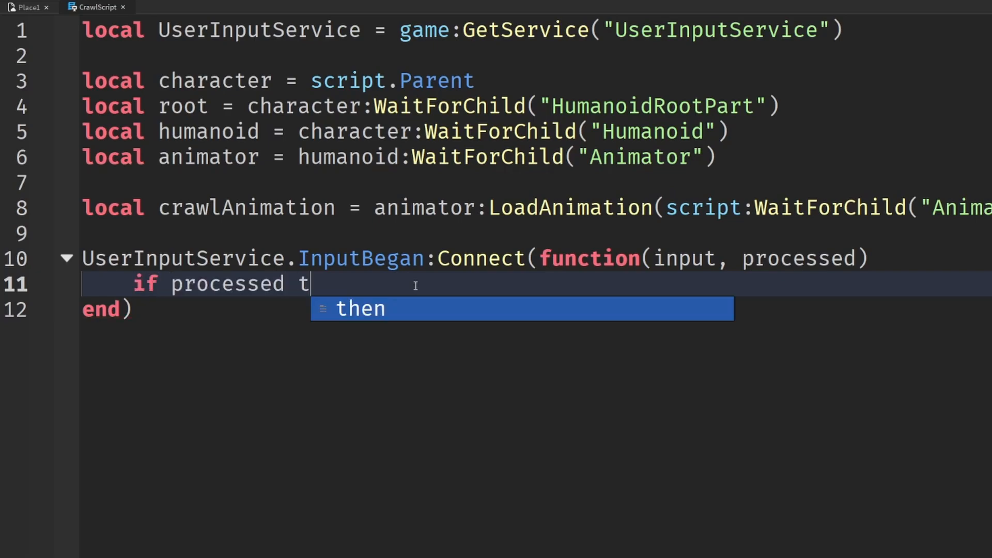
text(hen return end)
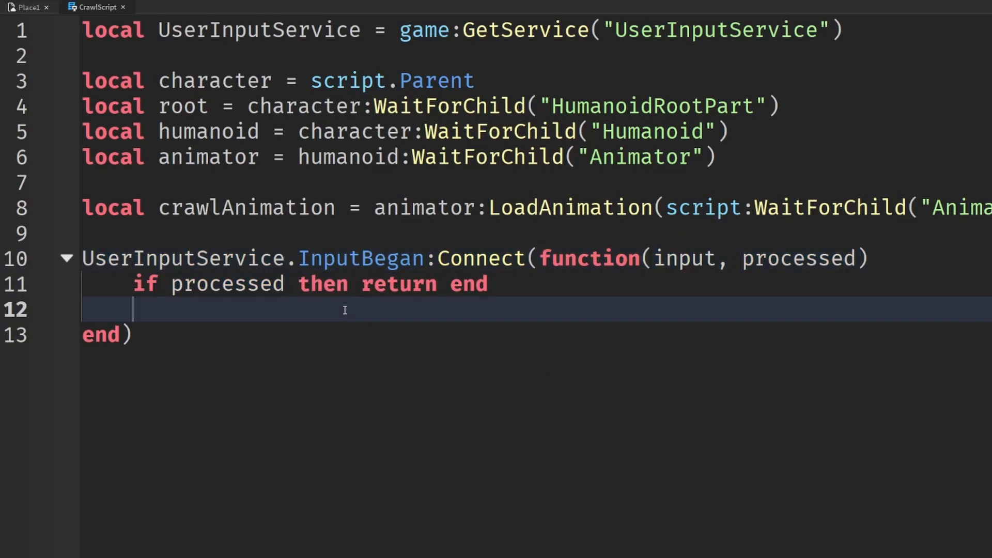
Return early from InputBegan when input.UserInputState is not Enum.UserInputState.Begin
text(i)
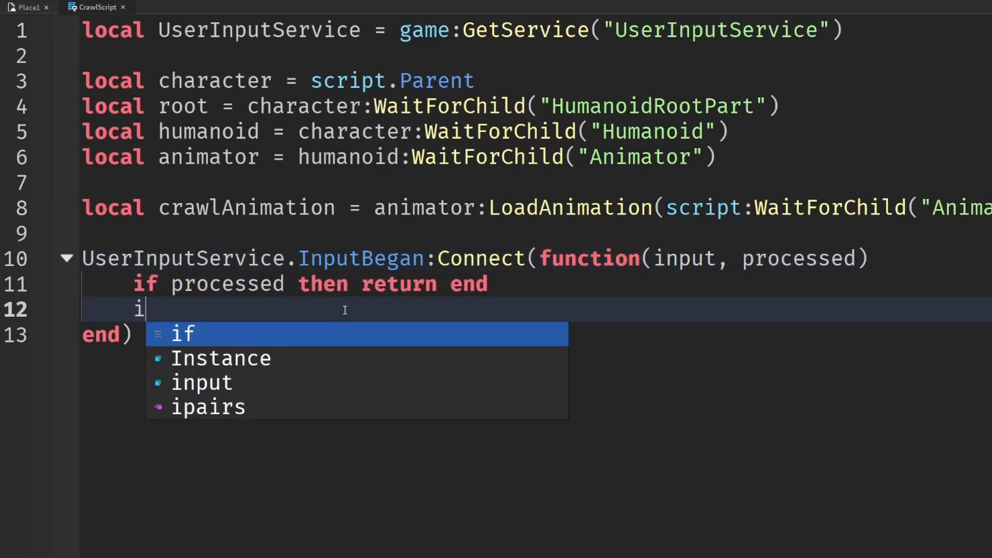
text(f input)
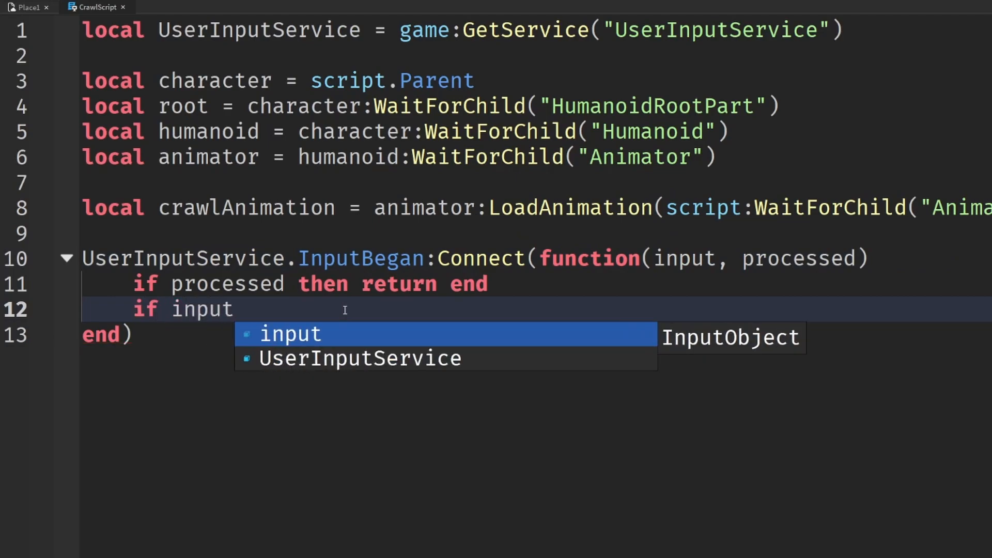
text(.U)
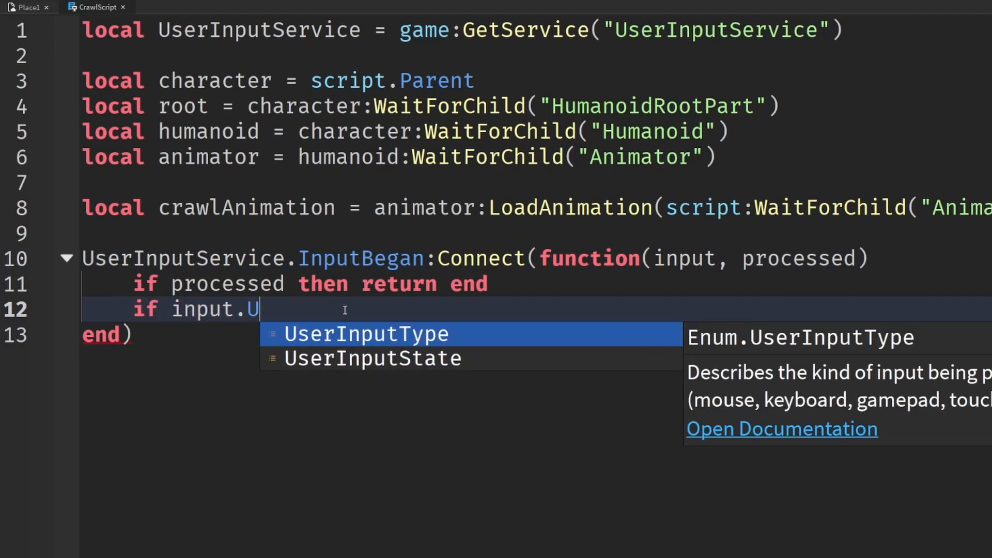
text(serInputState ~)
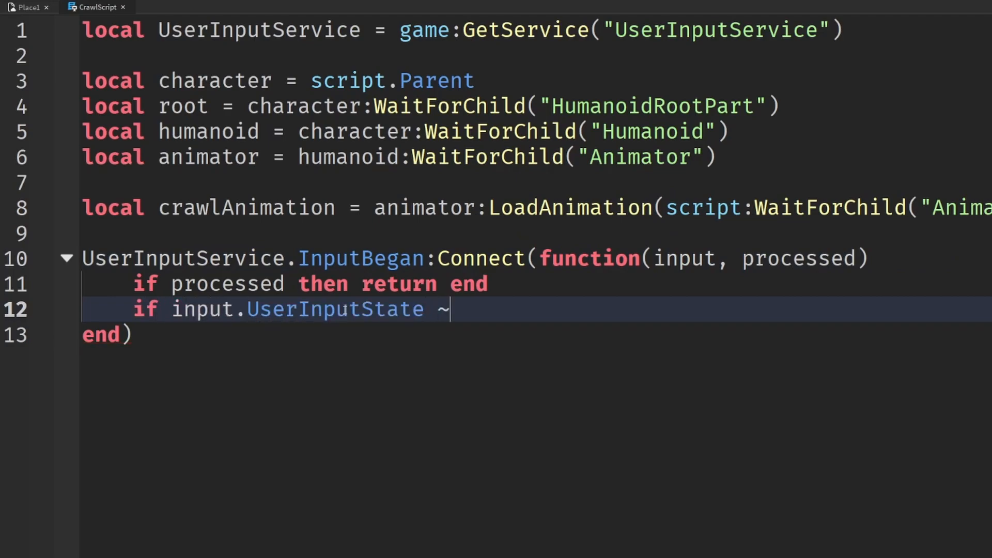
text(= Enum)
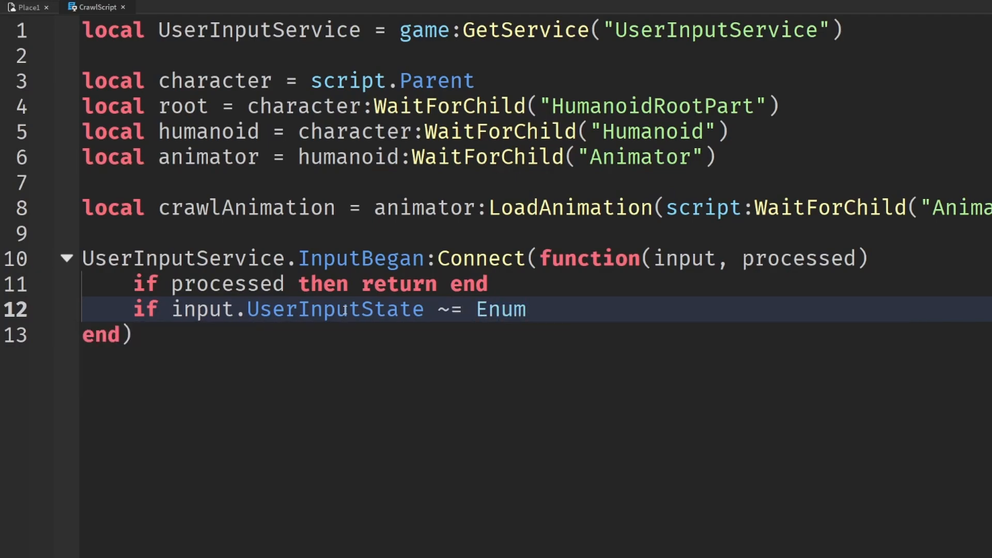
text(.UserInputState)
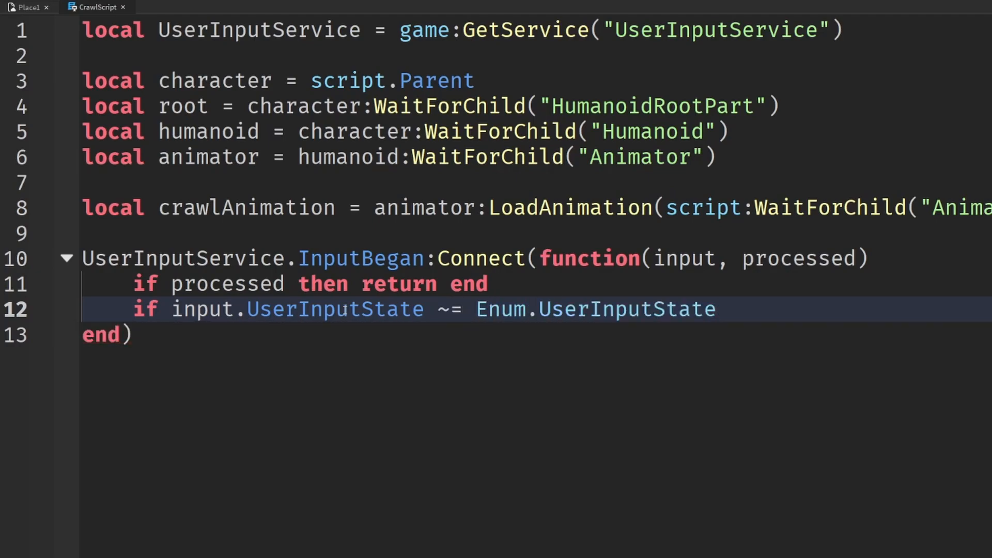
text(.Begin the)
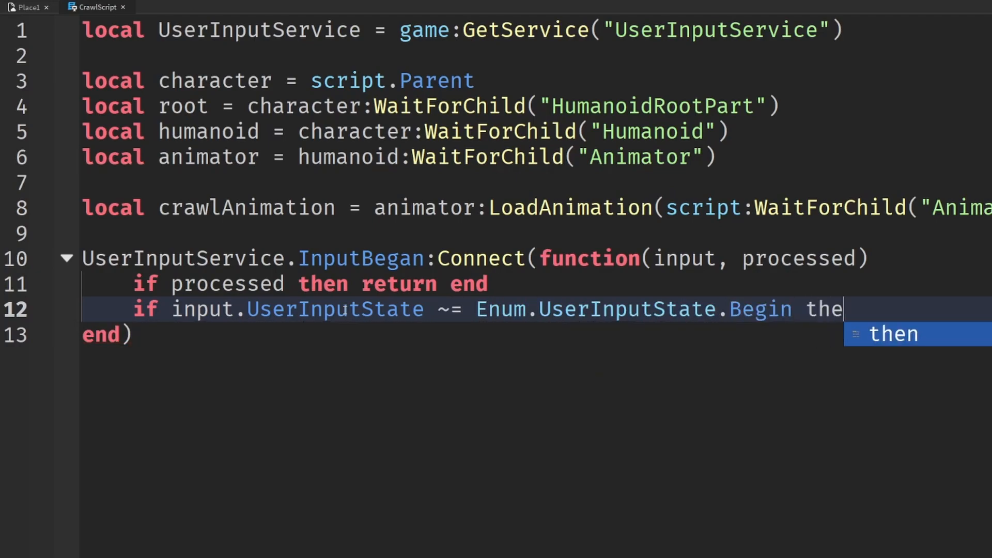
text(then return end)
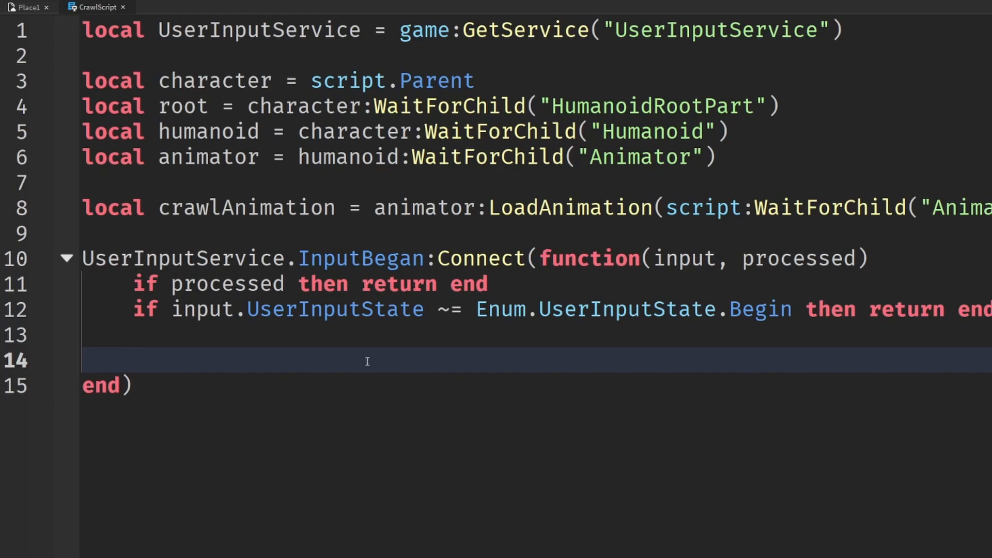
Add an empty block for 'if input.KeyCode == Enum.KeyCode.LeftControl then'
text(if in)
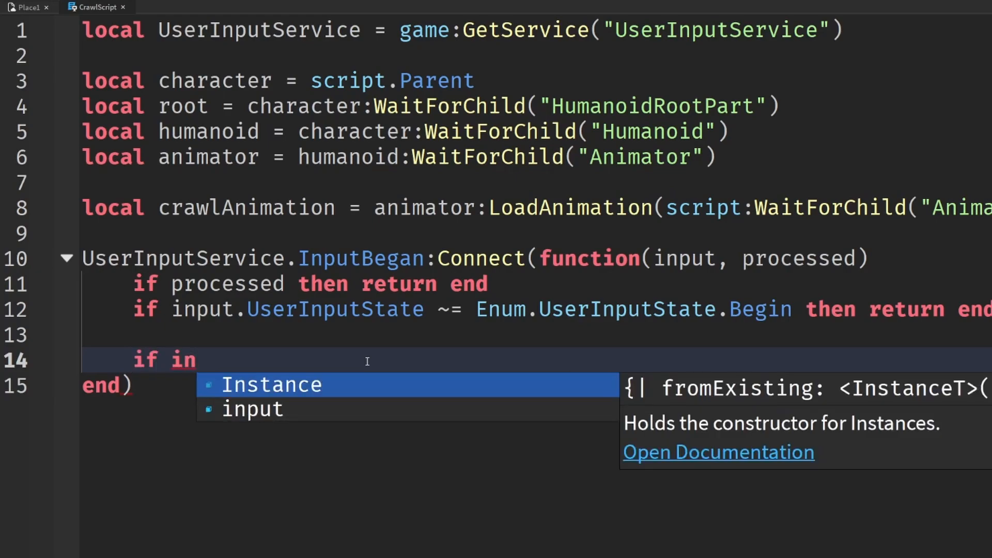
text(put.KeyCode)
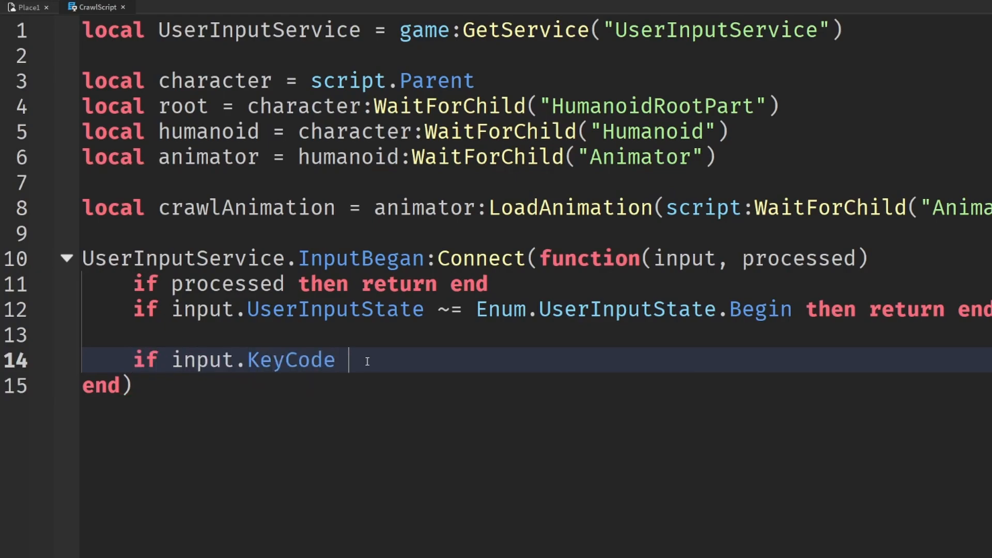
text(==)
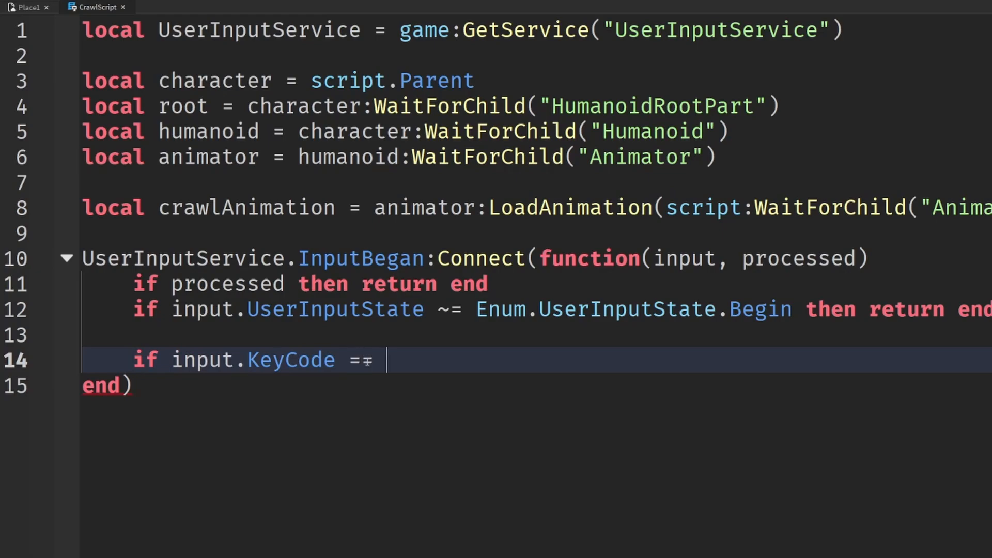
text(Enum.KJ)
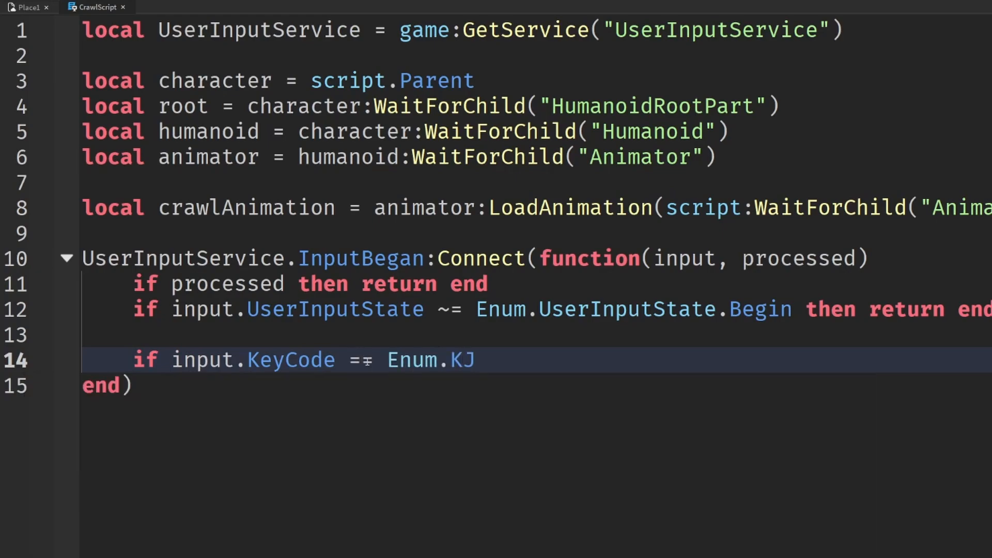
text(KeyCode.LeftControl)
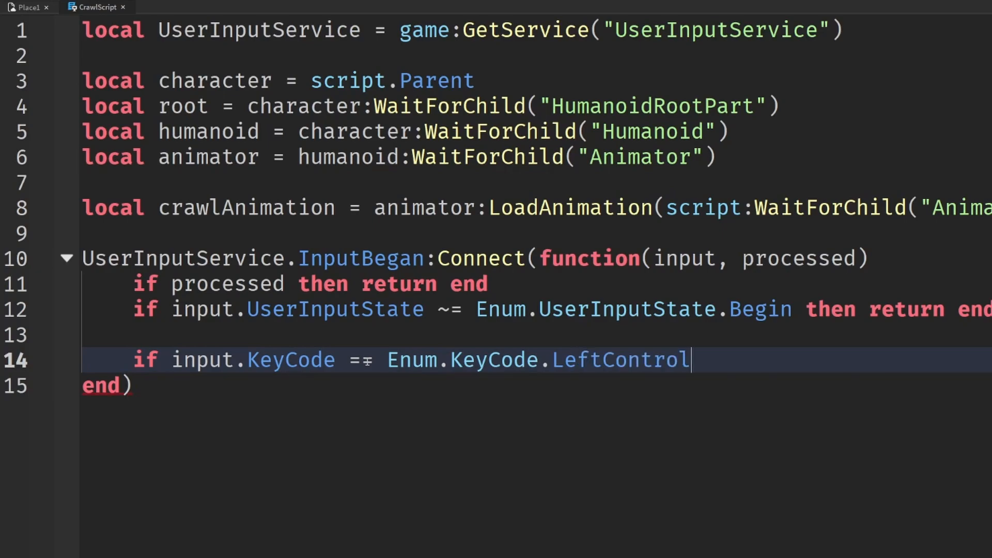
text(then)
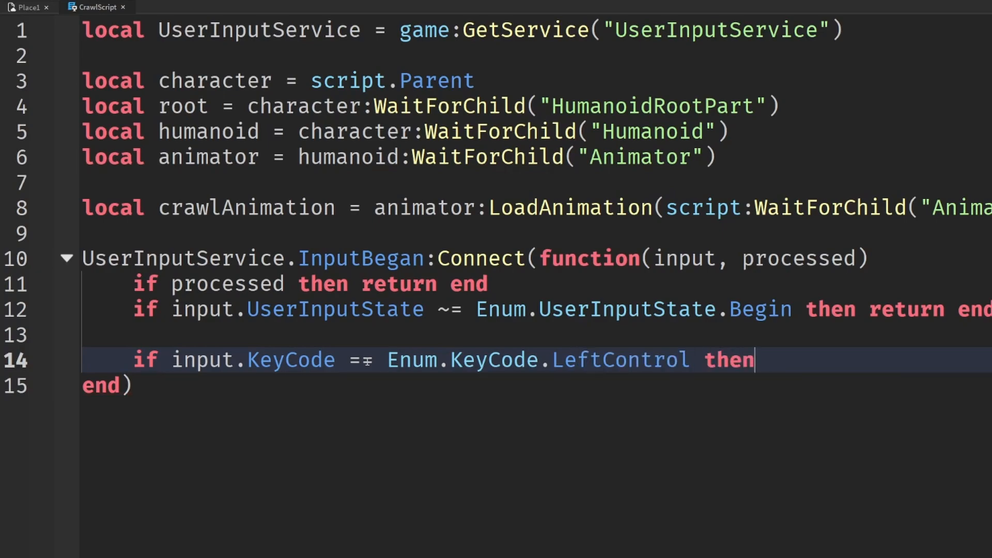
key(enter)
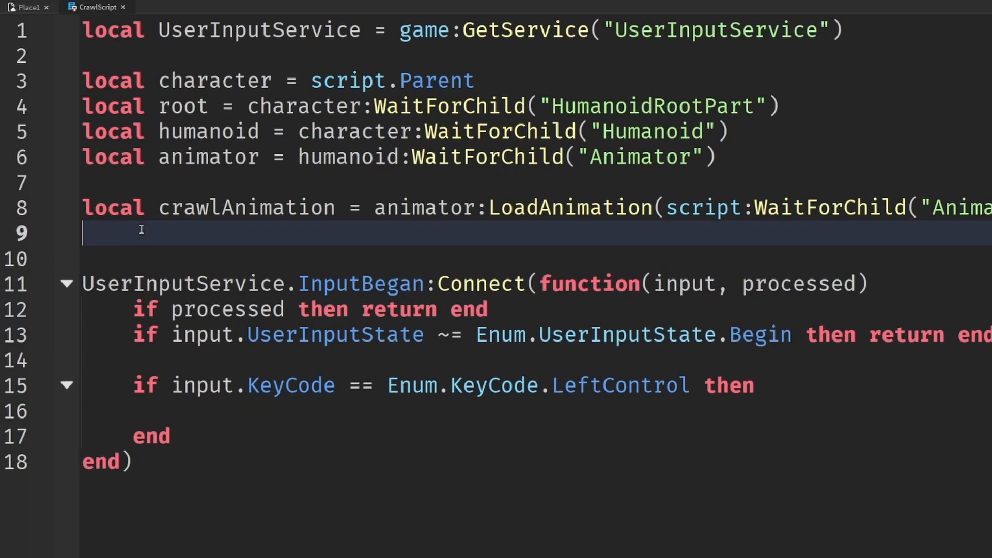
Declare isCrawling as false, flip it with 'not' on each press, and branch on it
text(local isC)
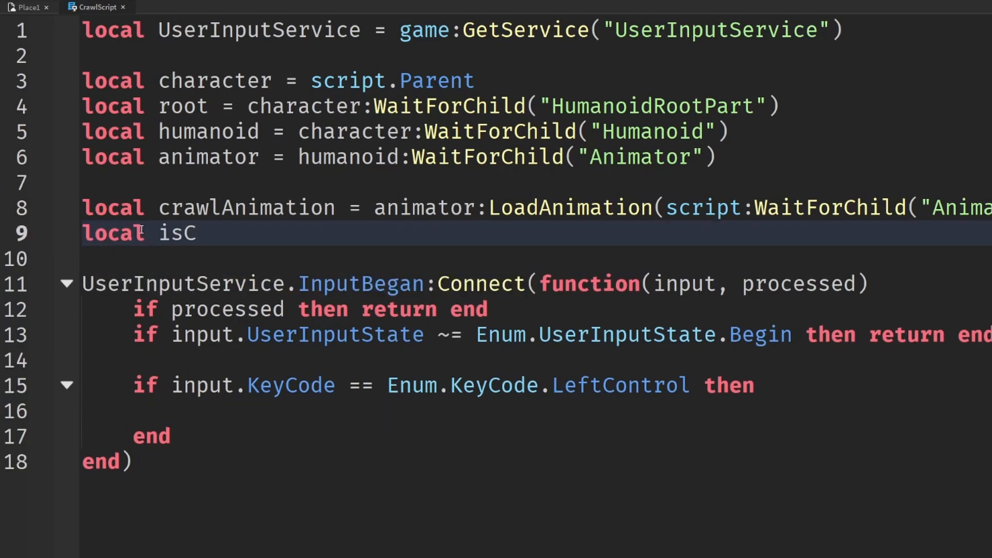
text(rawling = false)
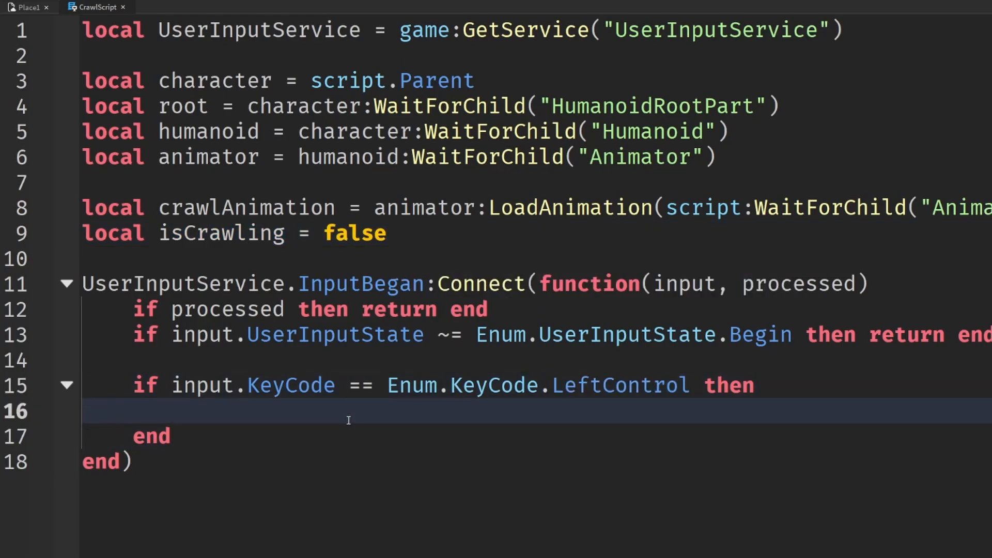
text(isCrawling = not)
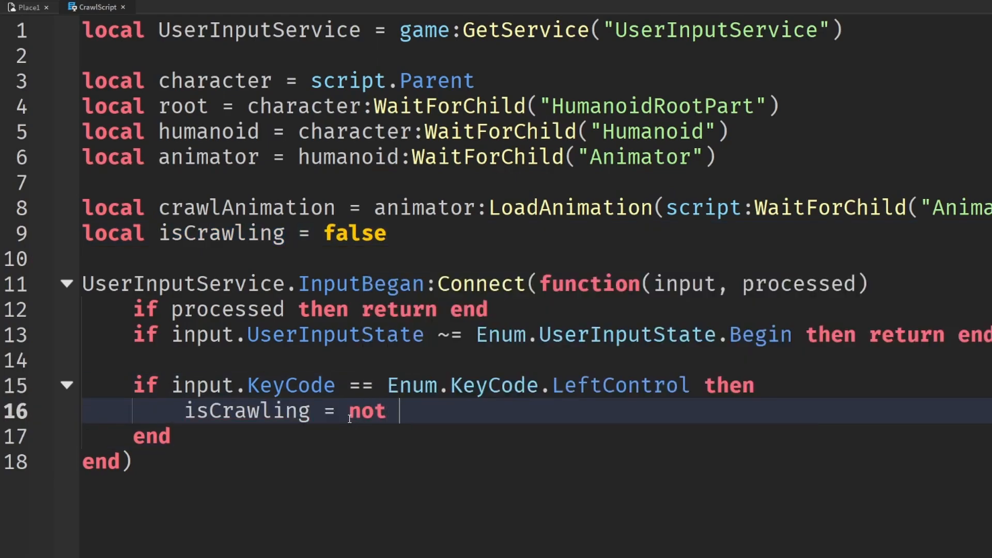
text(isCrawling)
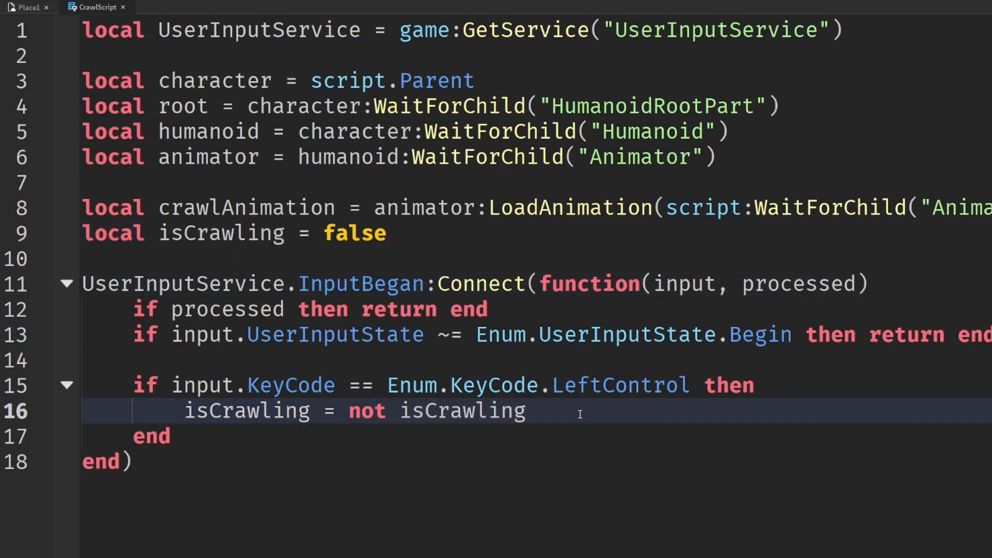
text(if isCrawling then)
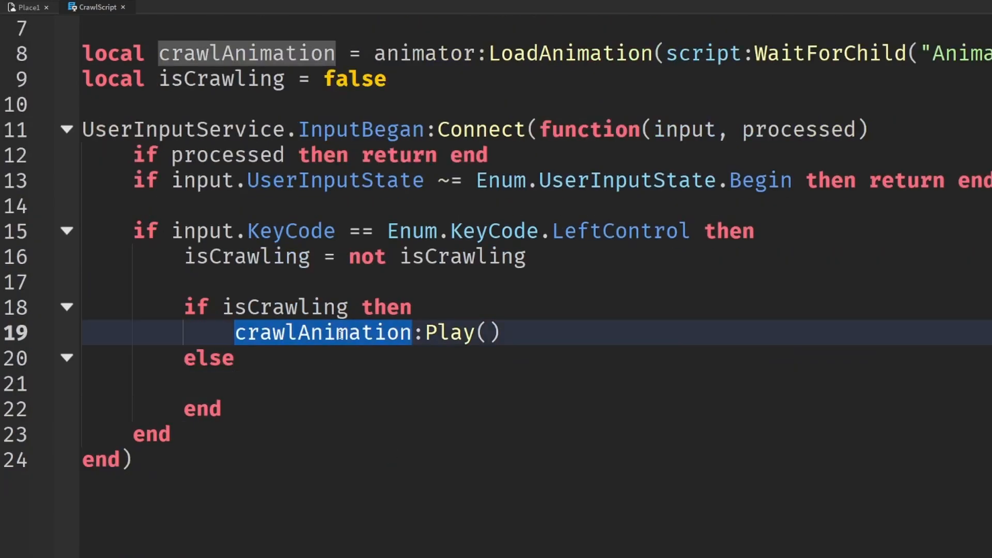
text(crawlAnimation:Sto)
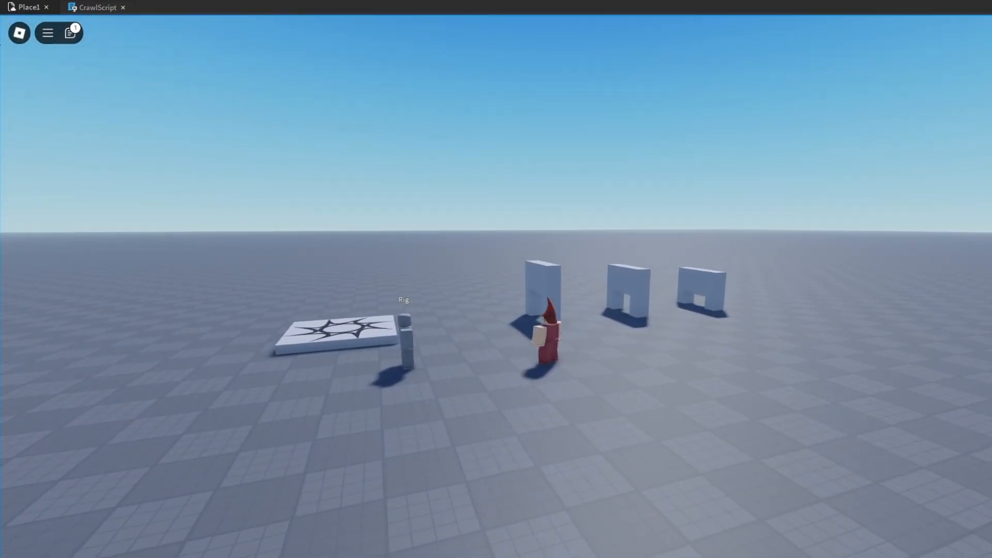
Define SPEED_DEFAULT from humanoid.WalkSpeed and SPEED_CRAWLING as 5
click(96, 7)
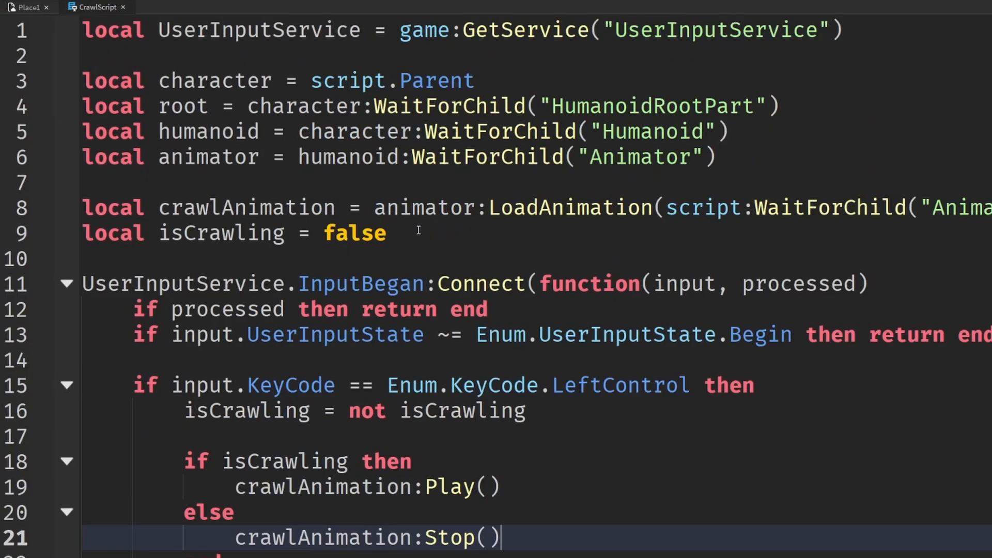
text(local SP)
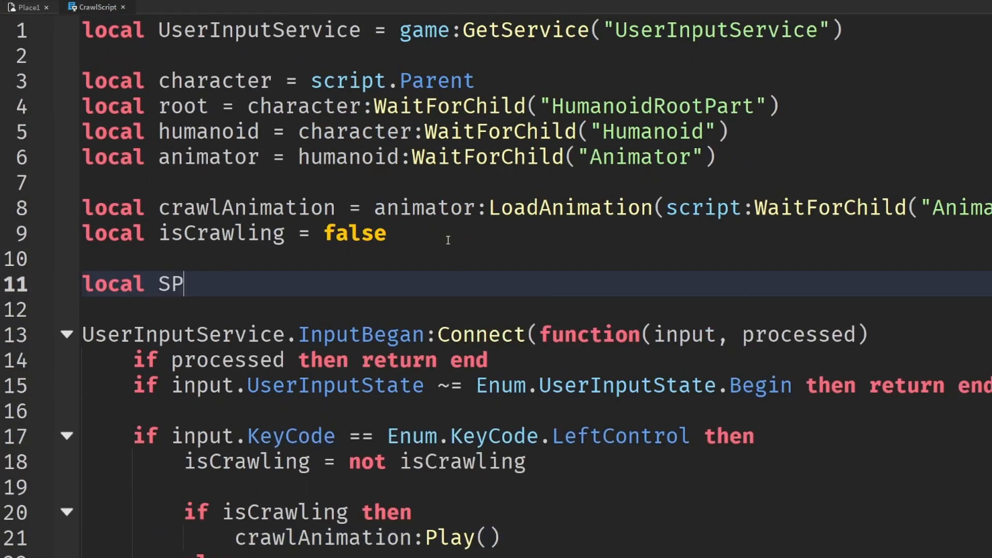
text(EED_DEF)
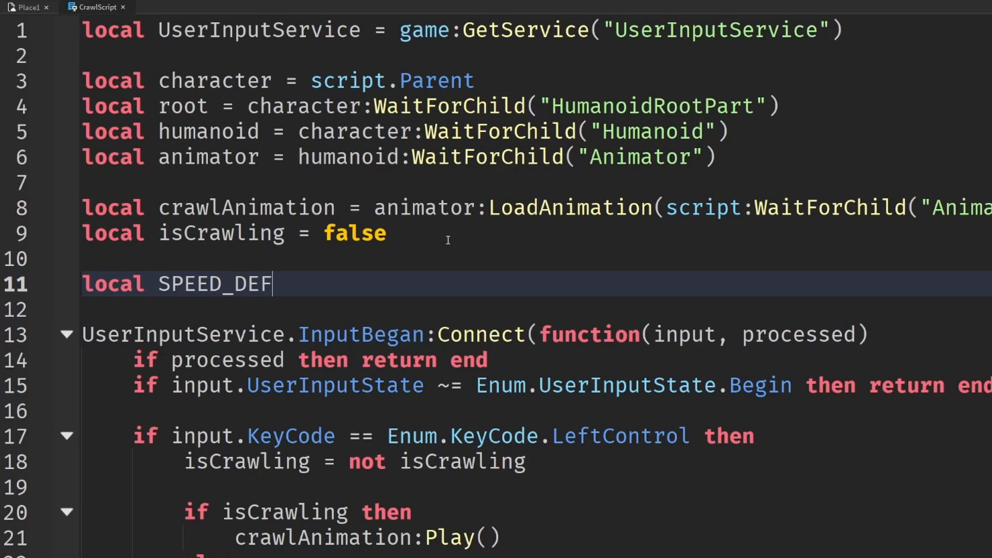
text(AULT)
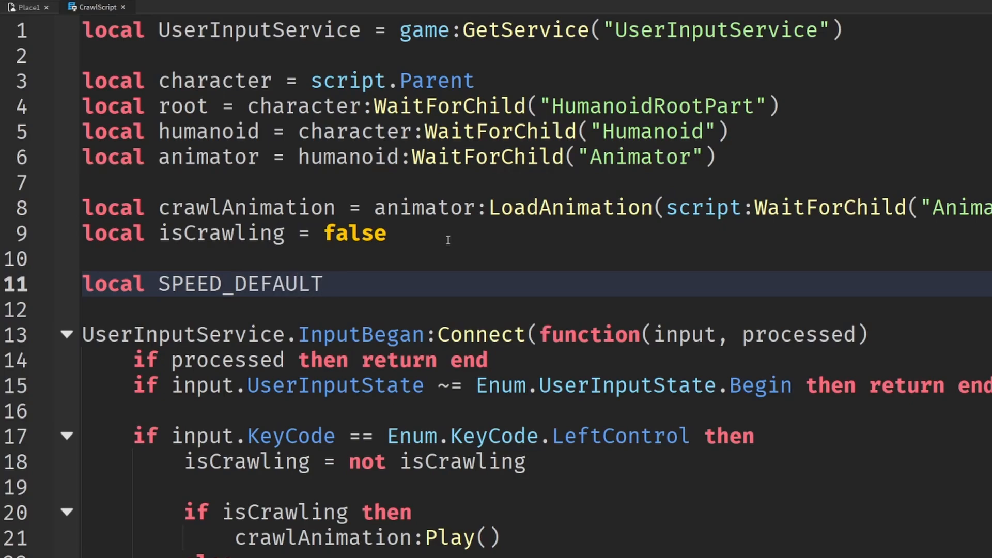
text(= humanoid.WalkSpeed)
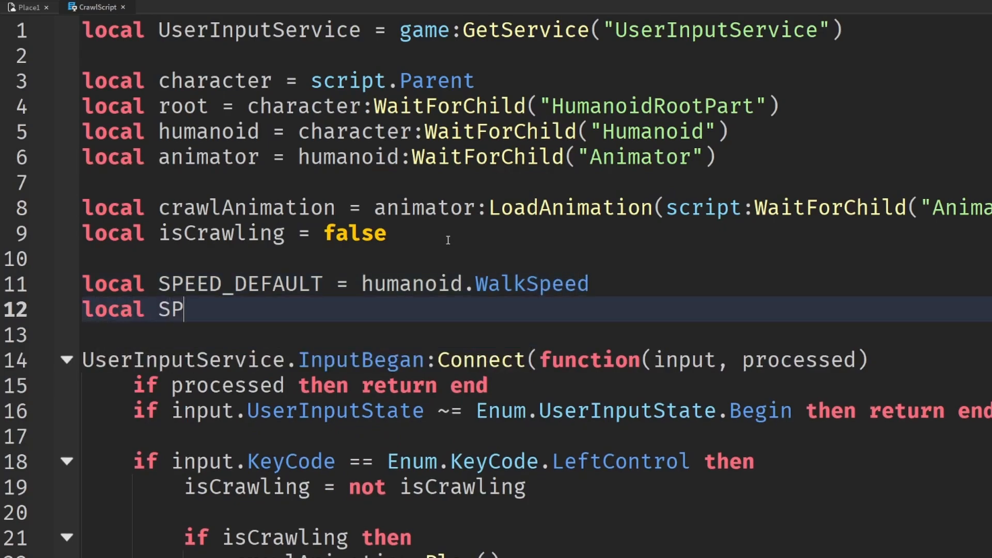
text(EED_CRAWLING =)
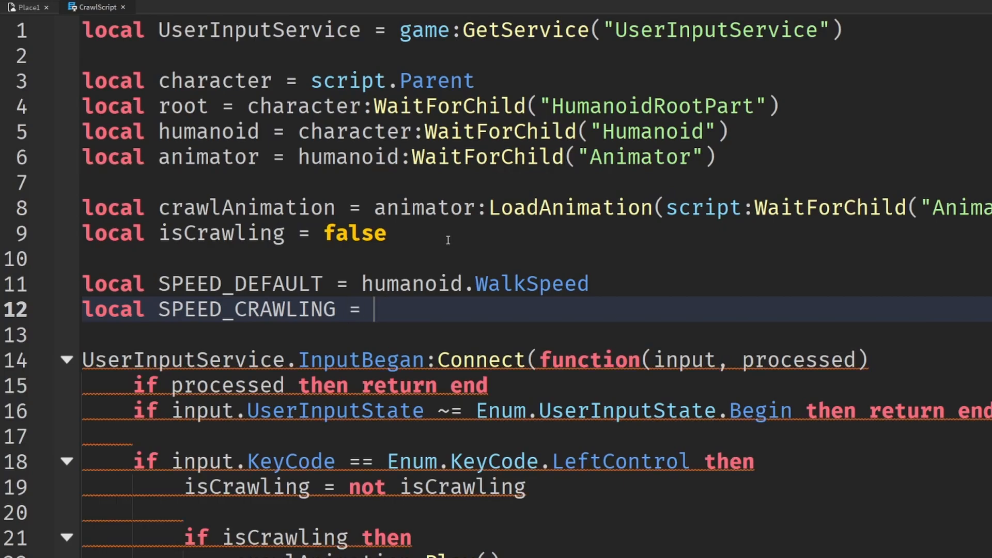
text(5)
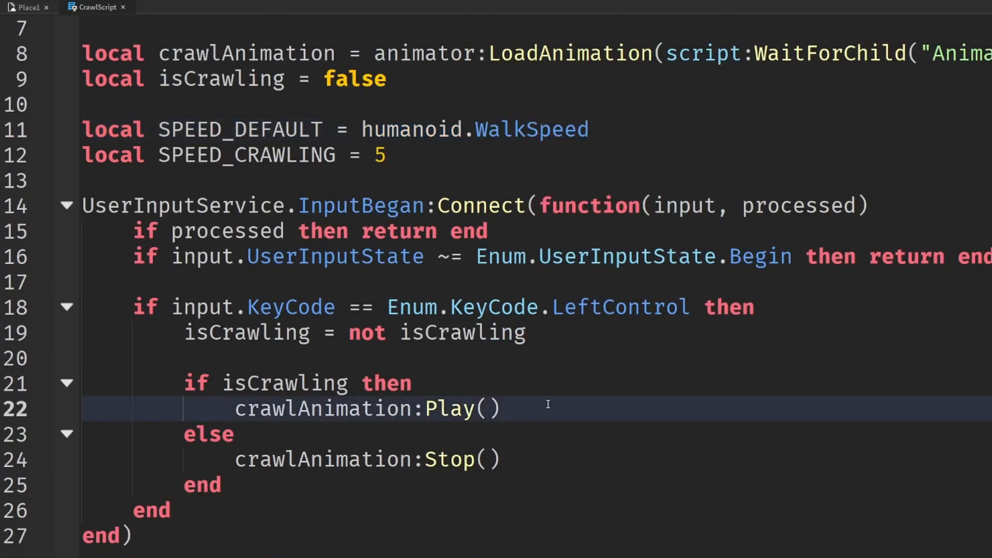
Set humanoid.WalkSpeed to SPEED_CRAWLING or SPEED_DEFAULT in the crawl branches
text(humanoid.WalkSpeed =)
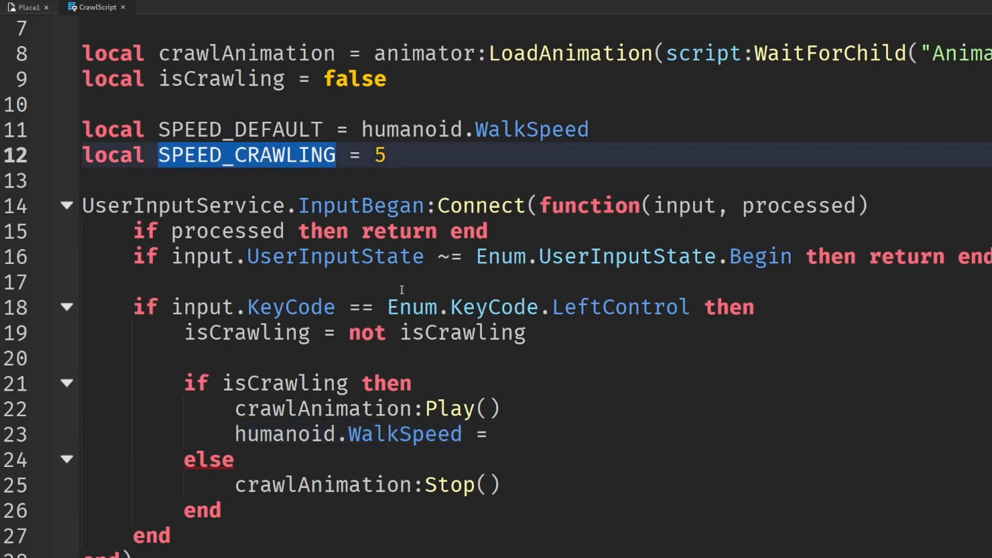
text(SPEED_CRAWLING)
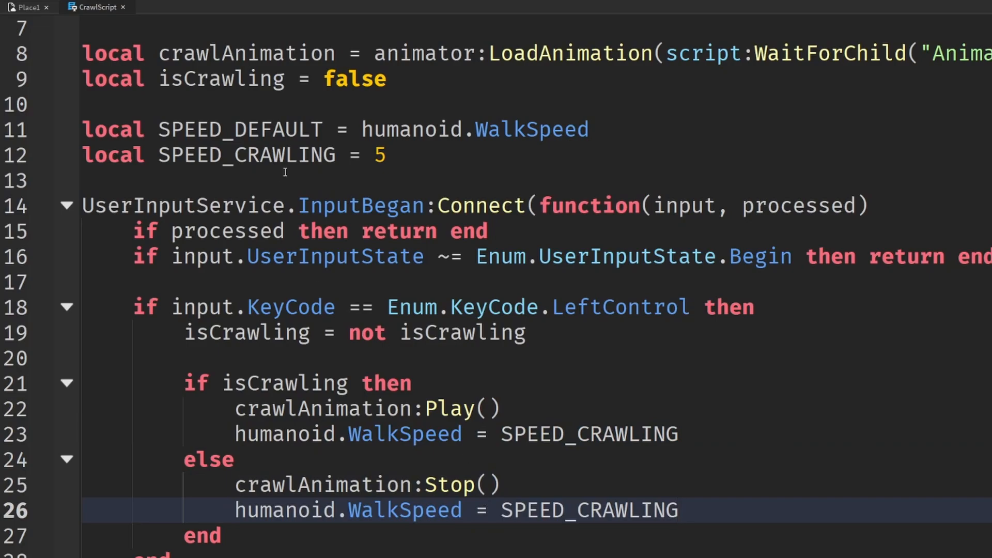
text(SPEED_DEFAULT)
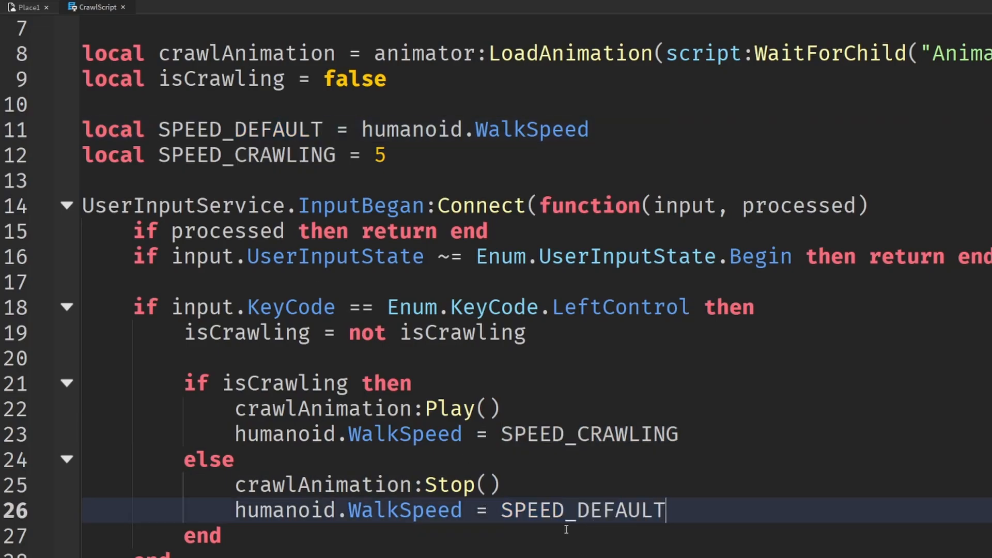
click(412, 155)
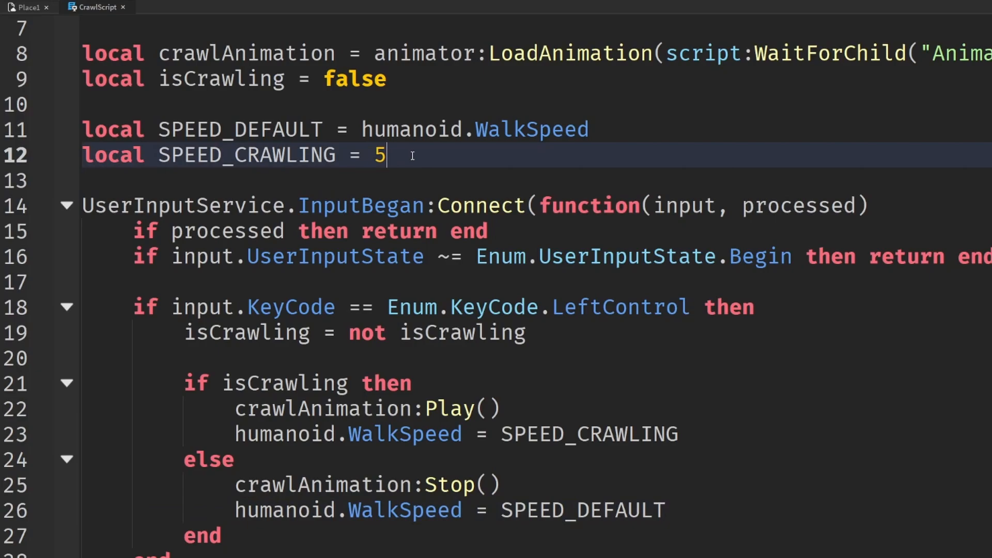
key(Enter)
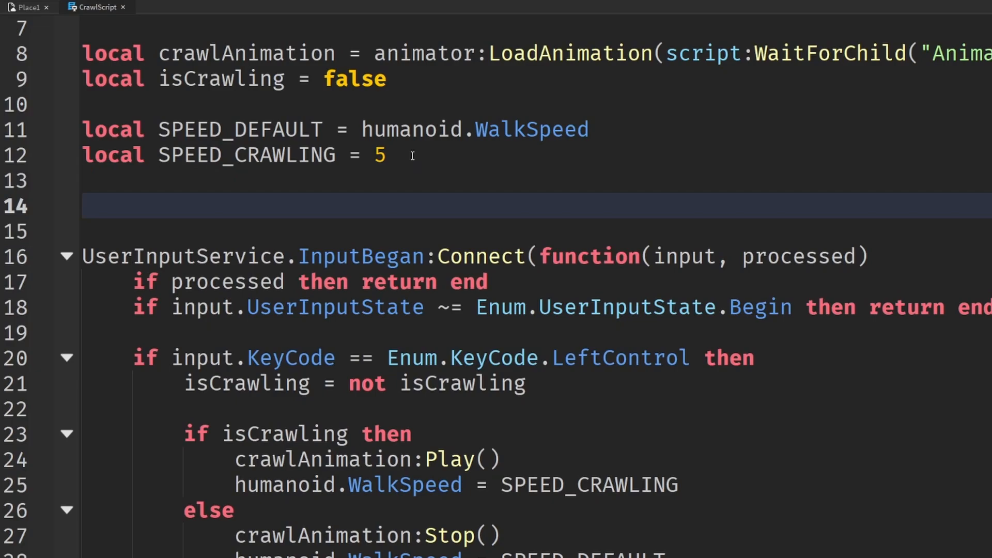
Connect a humanoid.Running handler and declare an isRunning variable below isCrawling
text(humanoid.Running)
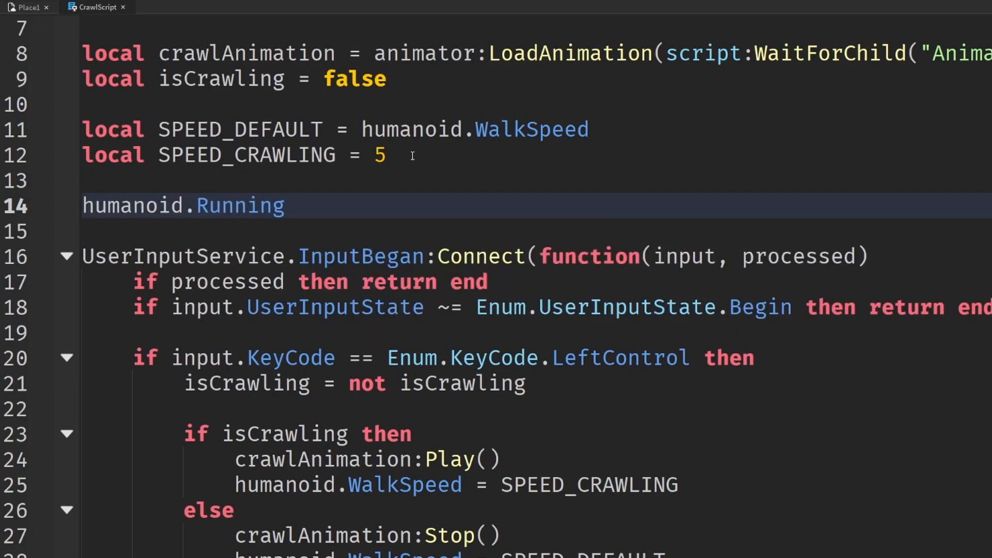
text(:)
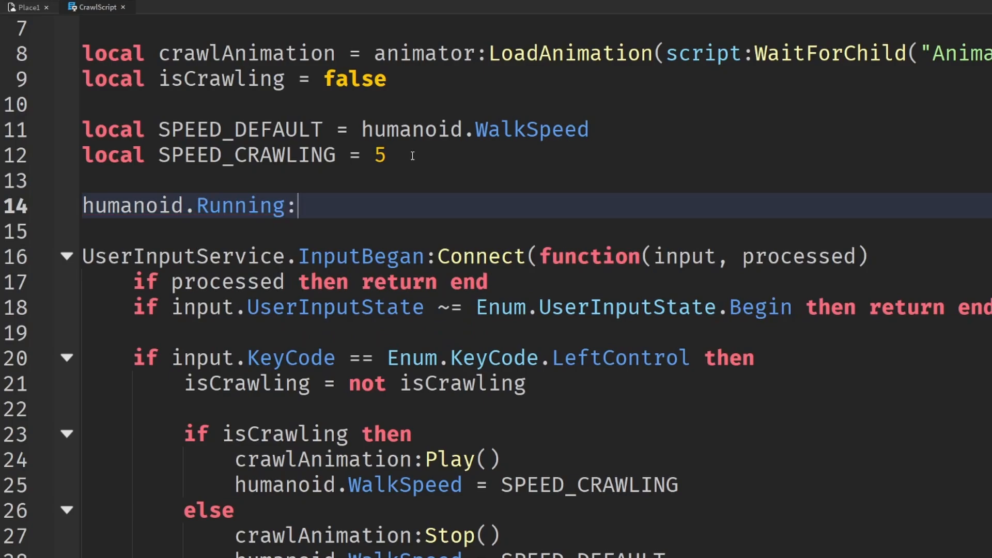
text(Connect(function(speed)
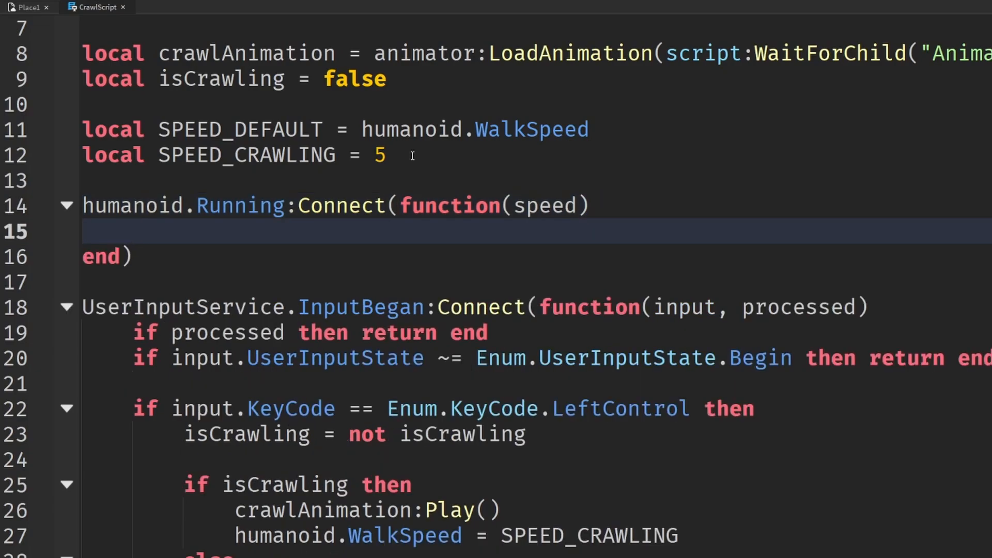
double_click(221, 155)
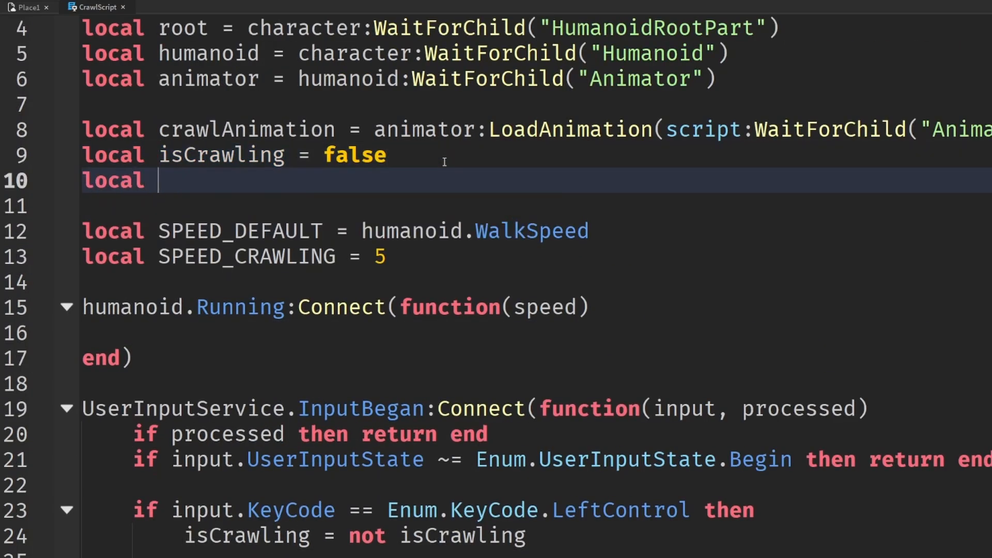
text(isRunning = false)
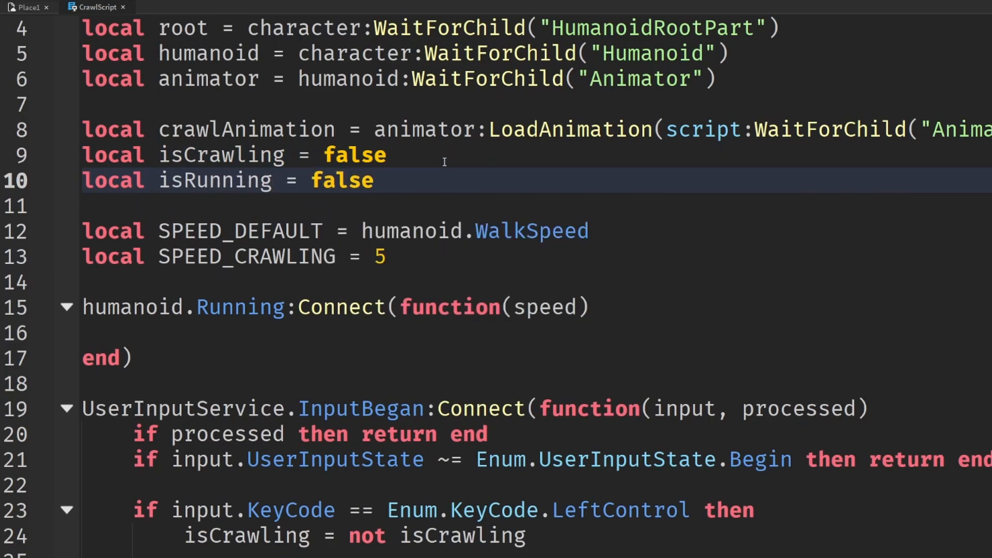
In the Running handler, set isRunning to speed > 0.5
click(398, 330)
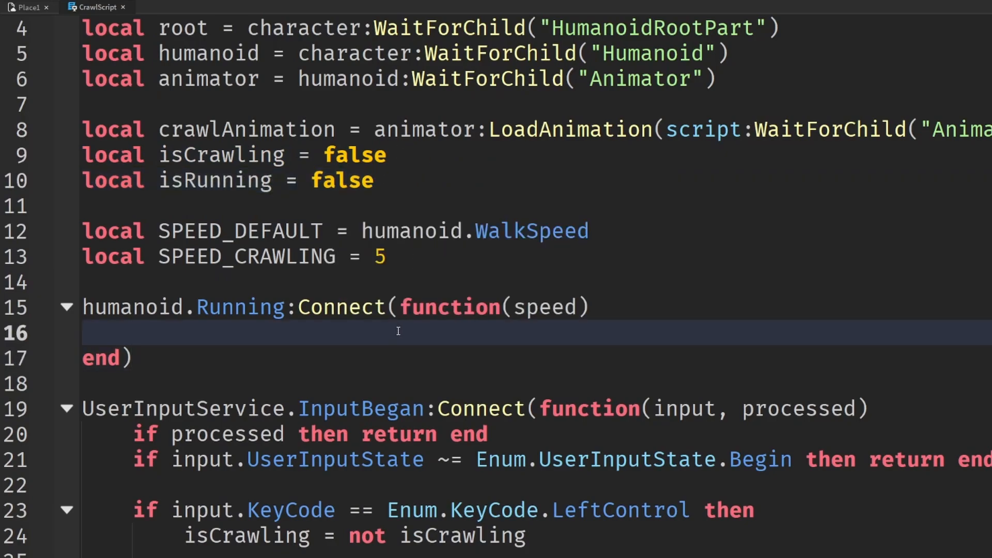
text(isRunning =)
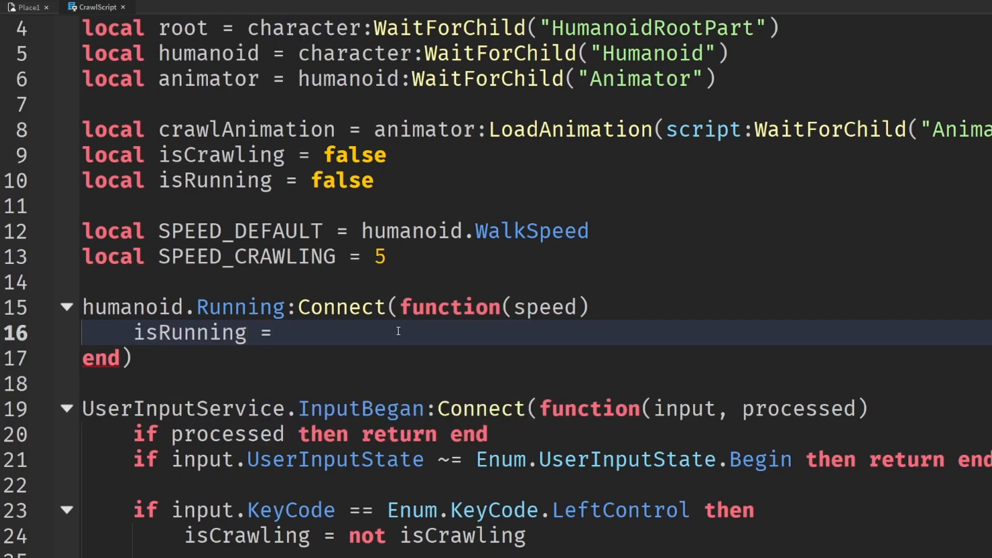
double_click(546, 307)
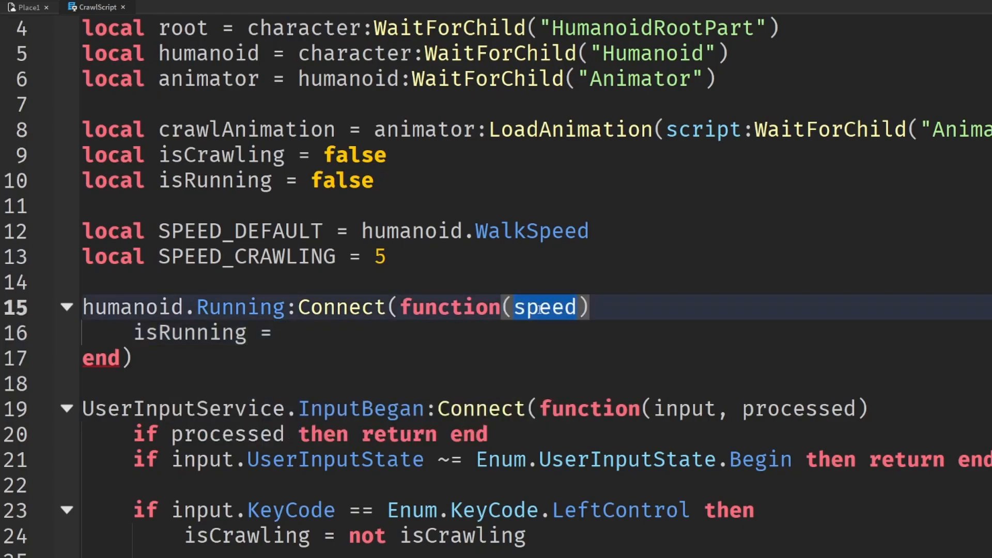
text(speed > 0.)
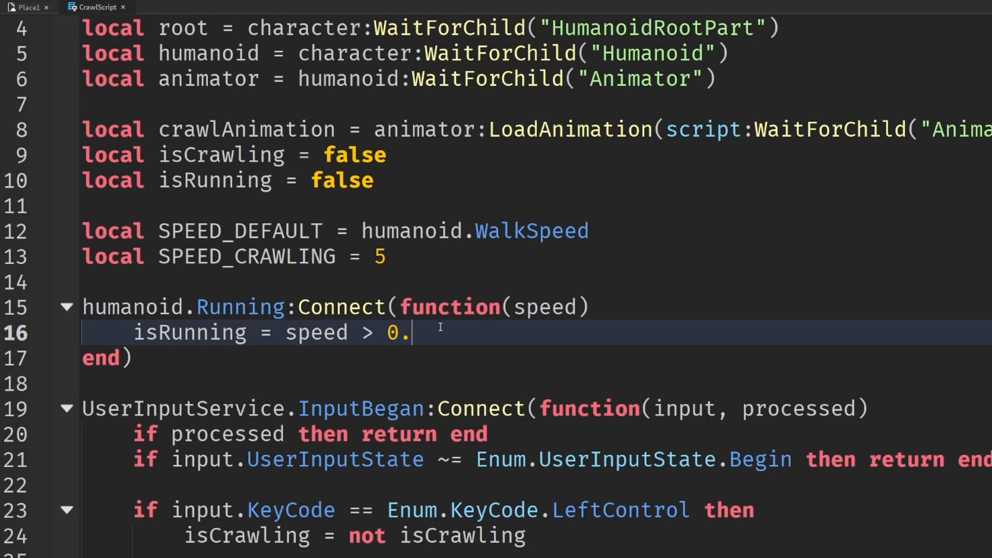
text(5)
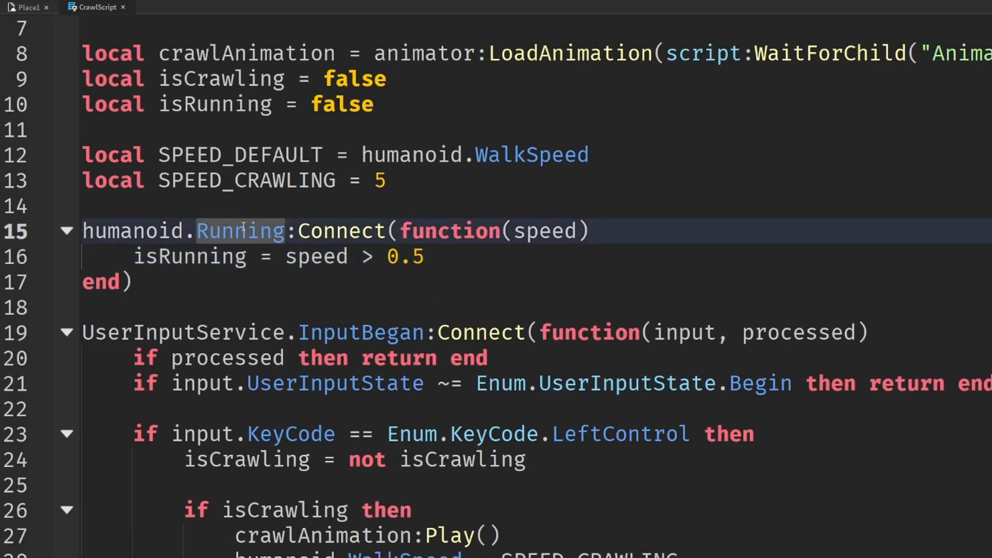
Set the crawl animation speed to 1 while running and 0 otherwise
double_click(240, 230)
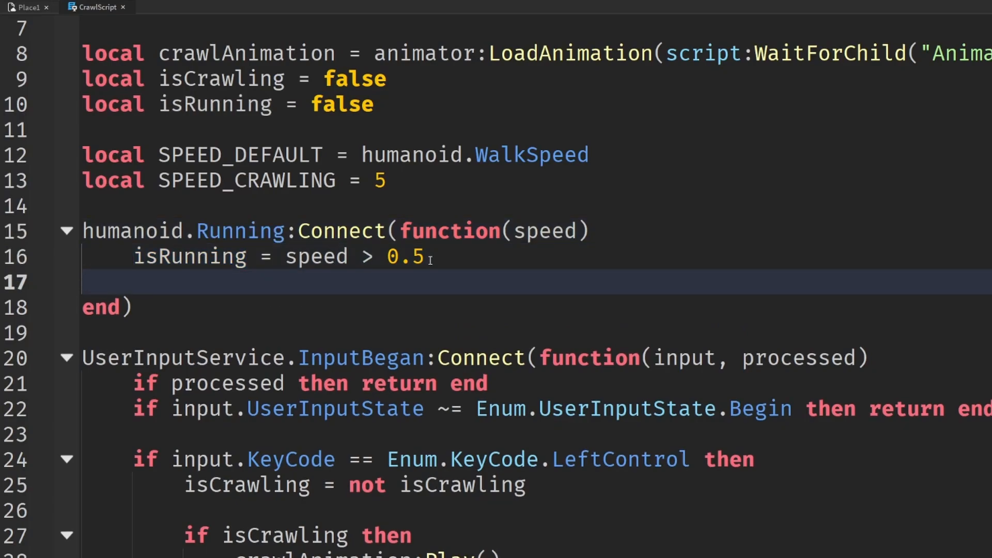
text(if isRunning then)
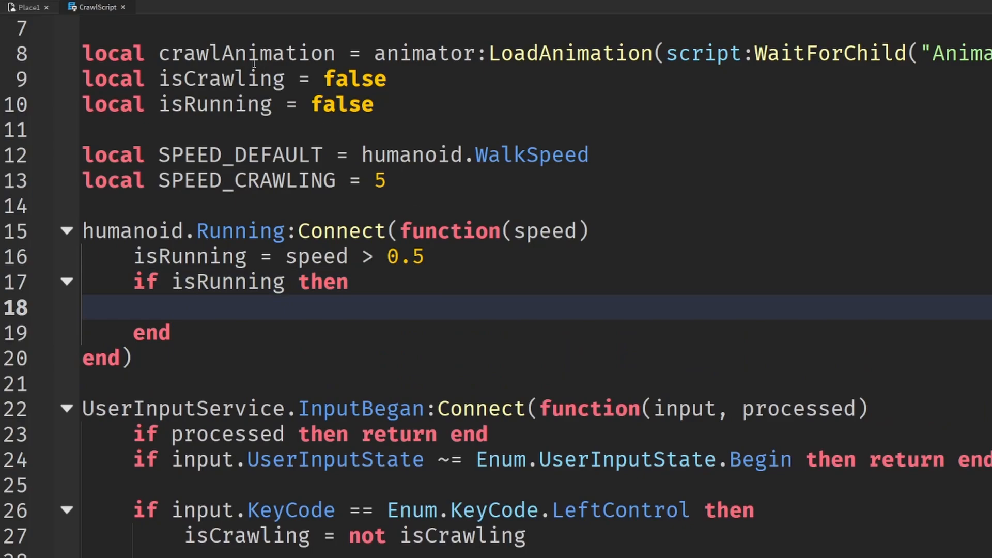
text(crawlAnimation)
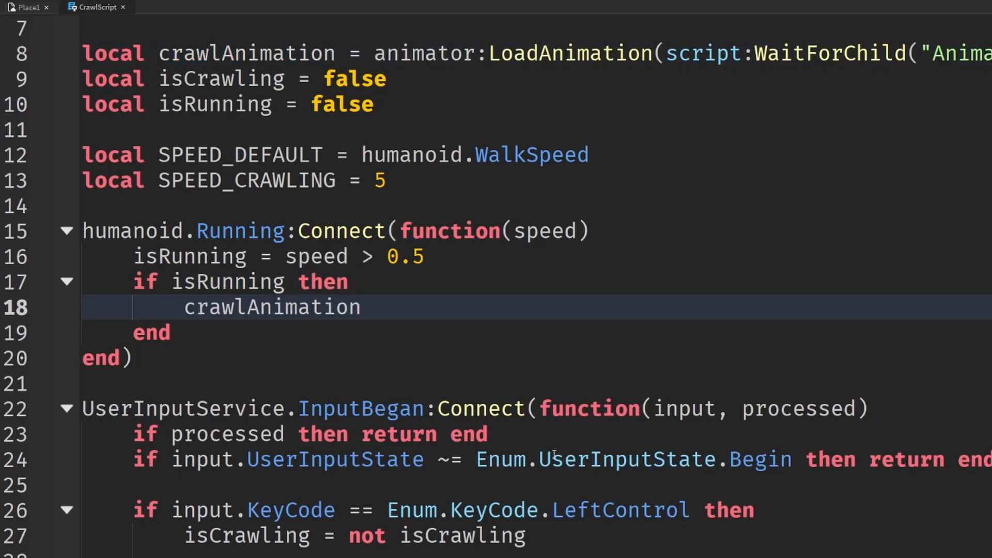
text(:AdjustS)
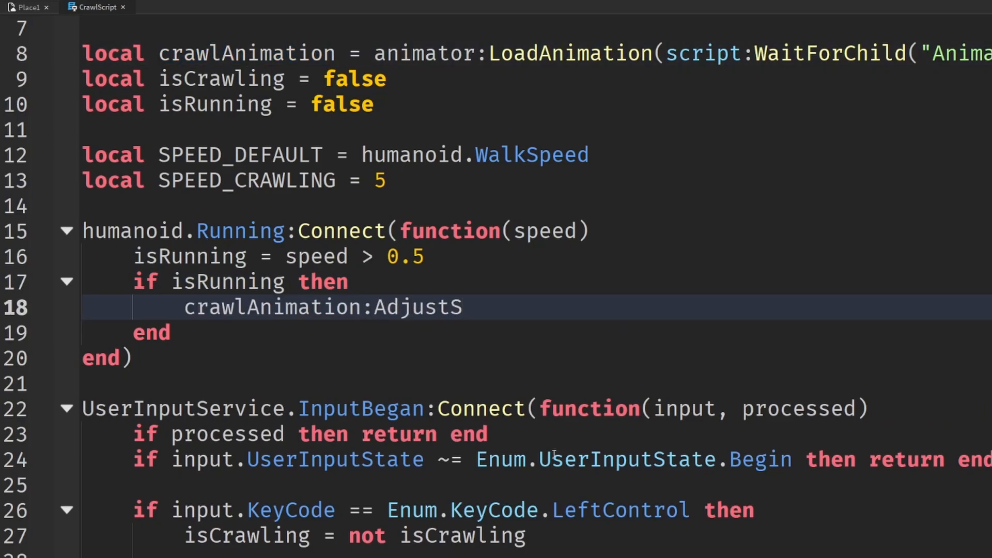
text(peed())
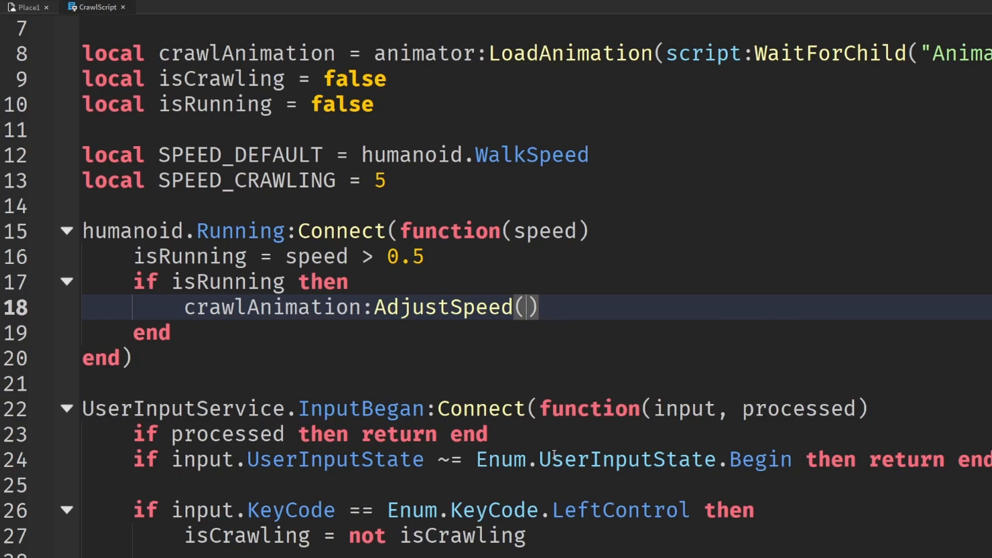
text(1)
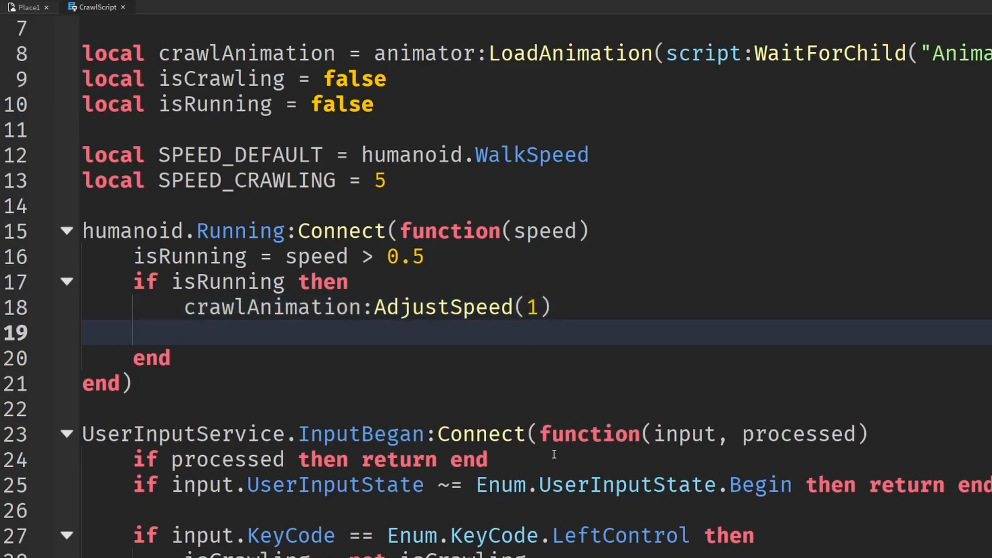
text(else)
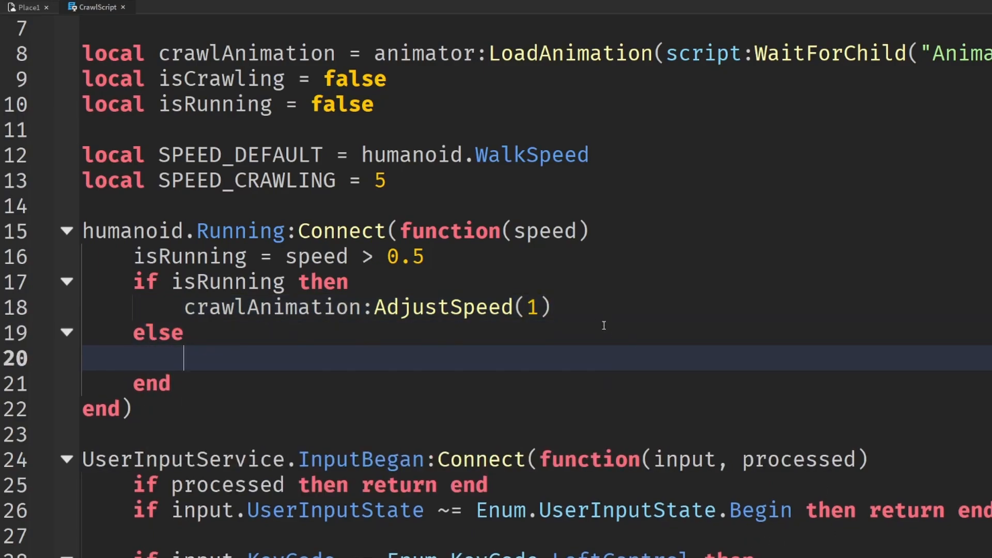
text(crawlAnimation:AdjustSpeed(1))
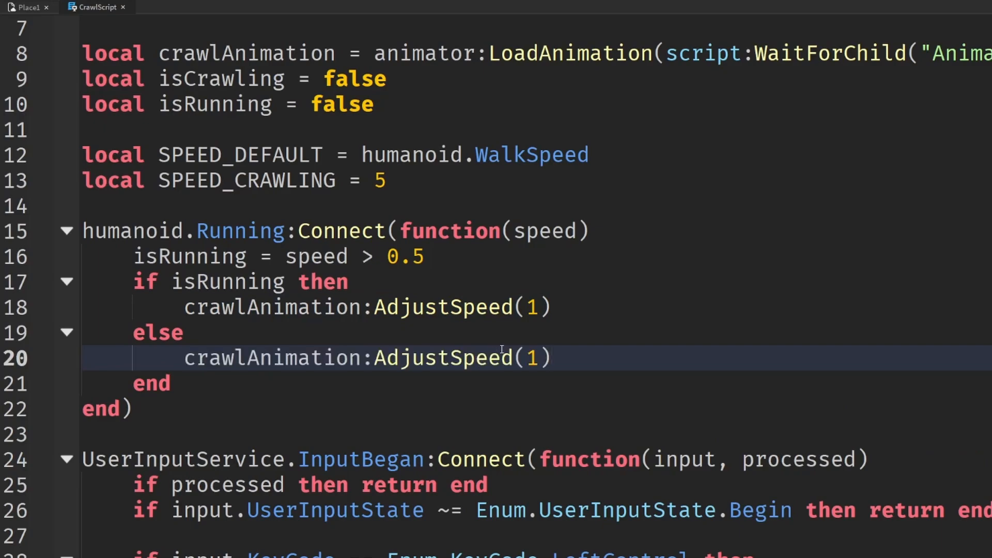
text(0)
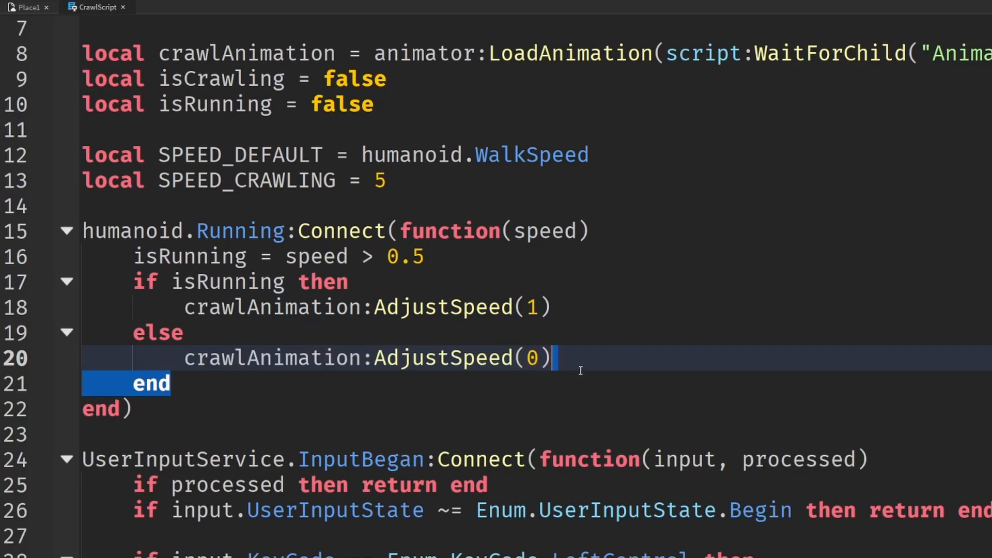
Start an 'if not isRunning' check after the crawl animation's Play call
click(484, 358)
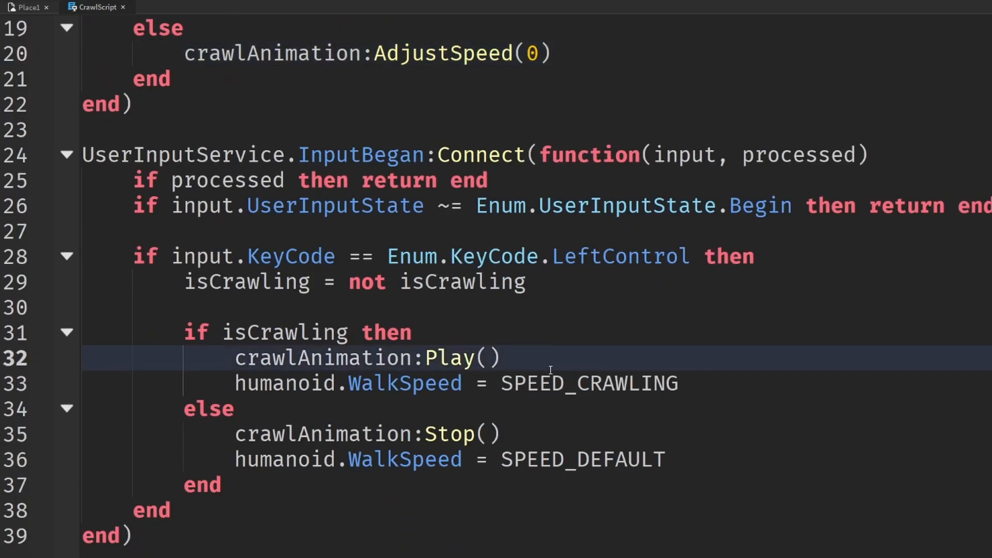
text(if)
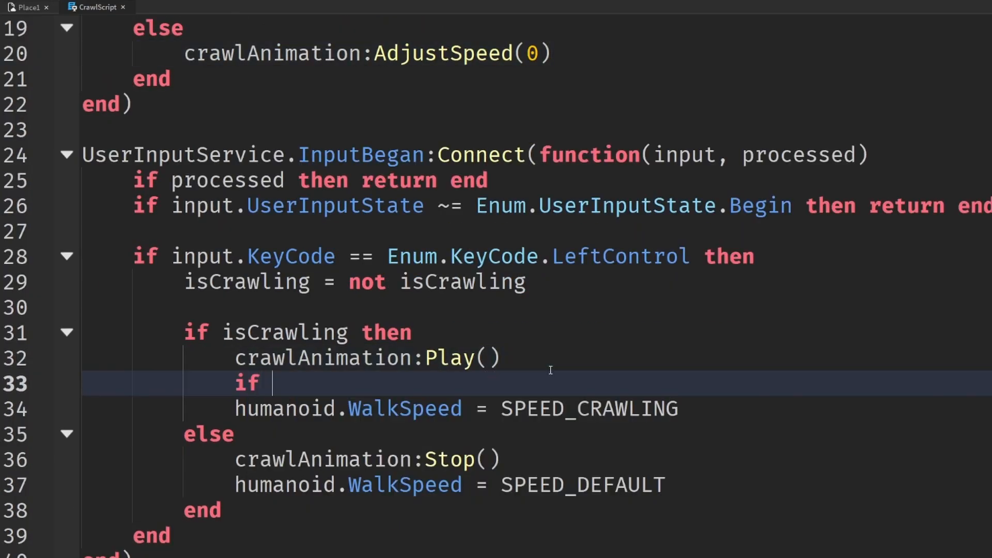
text(not isRunning then)
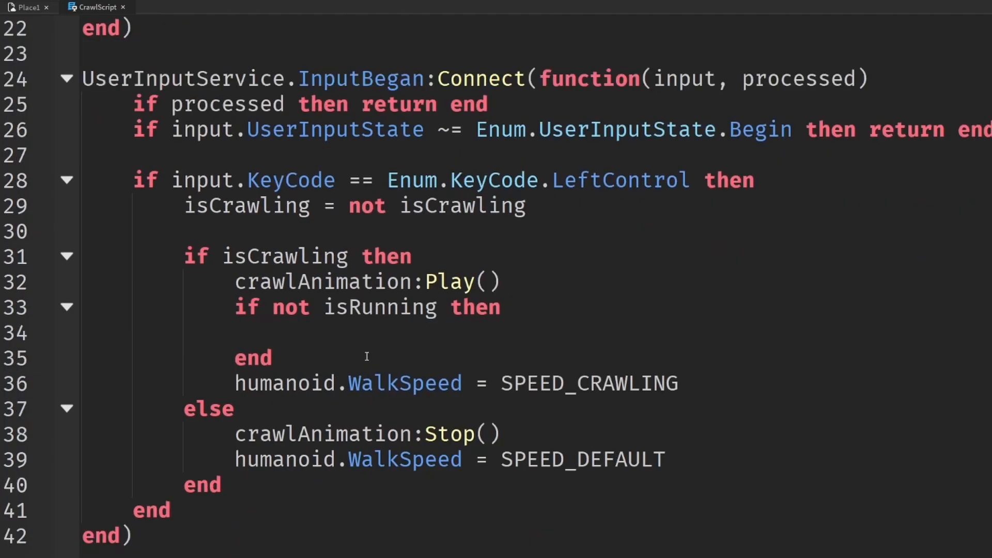
Freeze the idle crawl with crawlAnimation:AdjustSpeed(0) and start a playtest
text(crawlAnimation:AdjustSpeed(0))
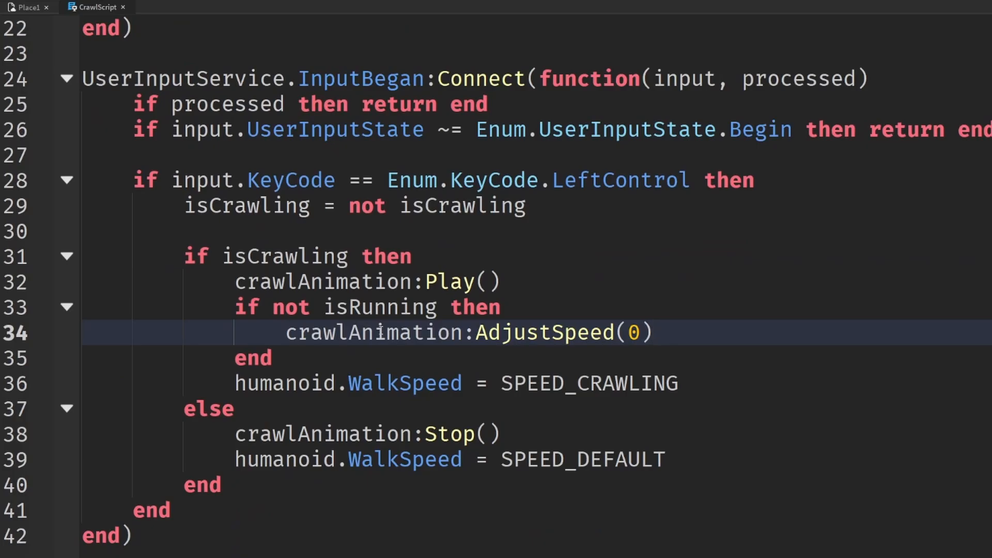
click(27, 7)
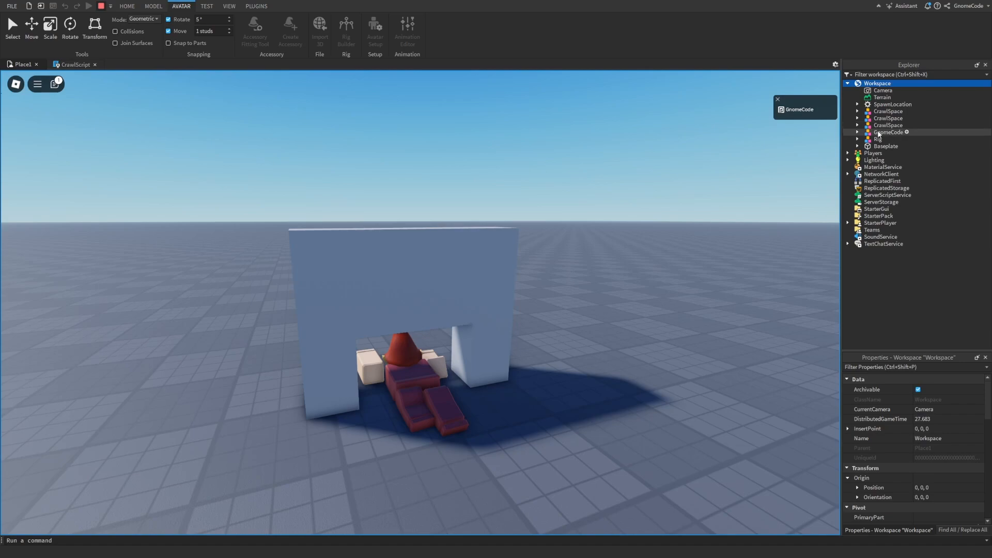
Set the GnomeCode HumanoidRootPart's Transparency to 0 in Properties
click(889, 132)
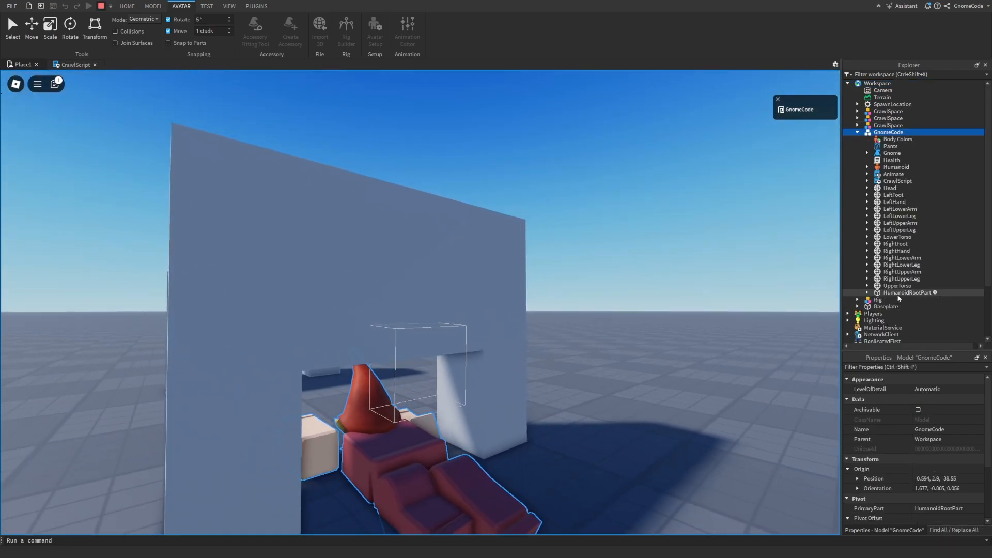
click(906, 292)
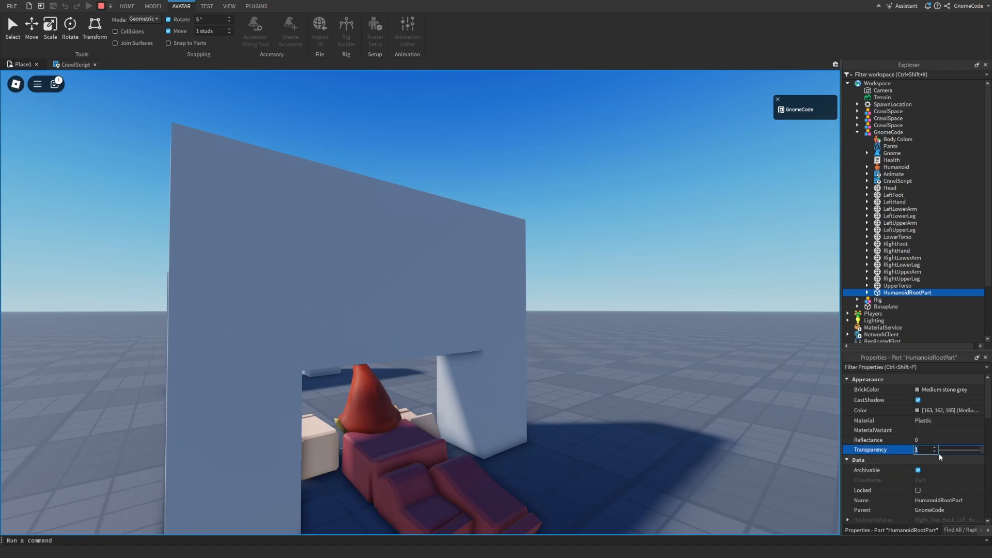
text(0)
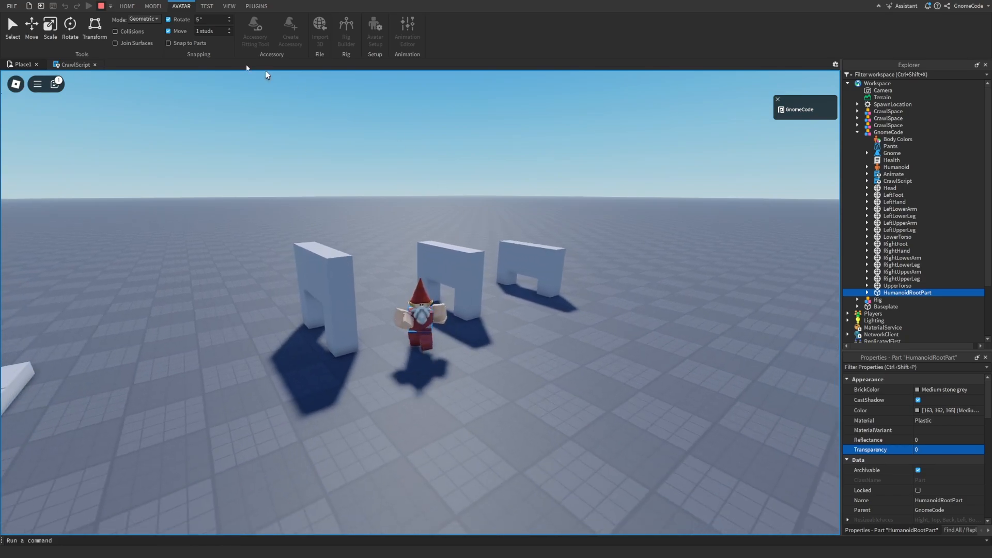
click(74, 64)
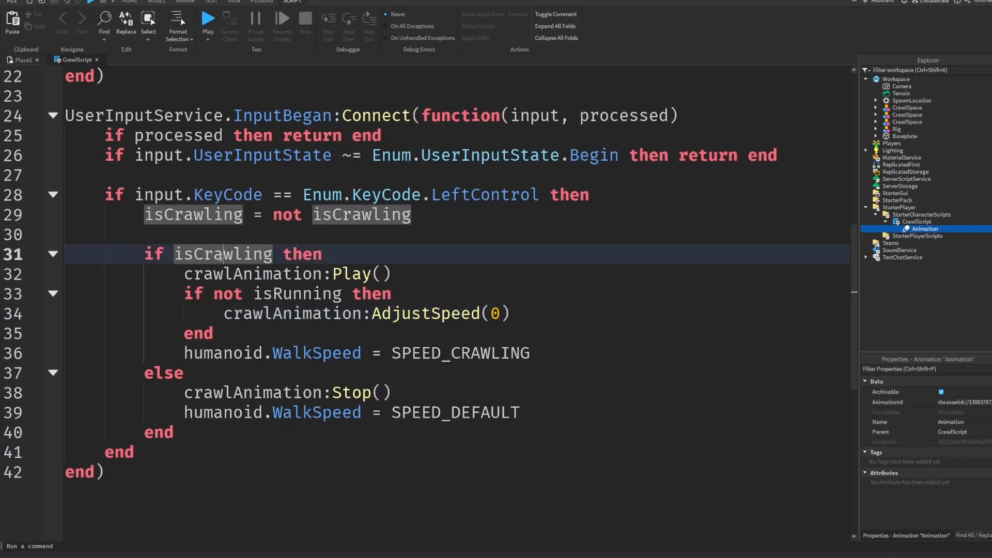
Add root.CanCollide = false at the start of the crawling branch
text(roo)
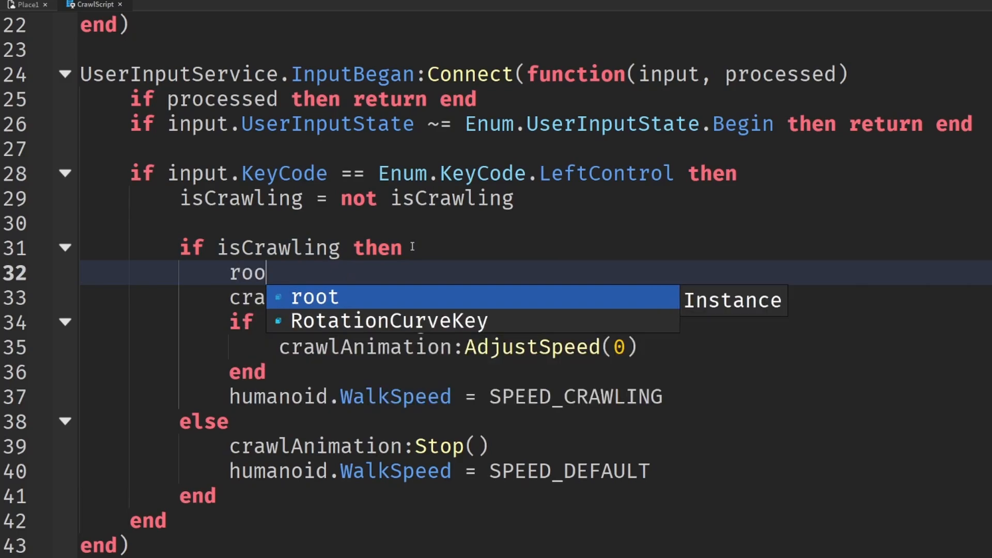
text(t.CanCollide =)
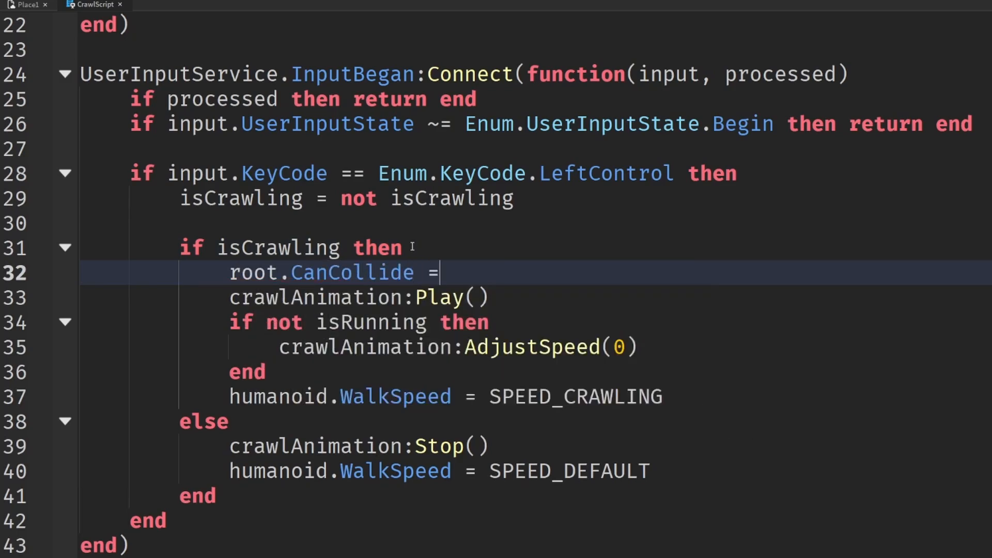
text(false)
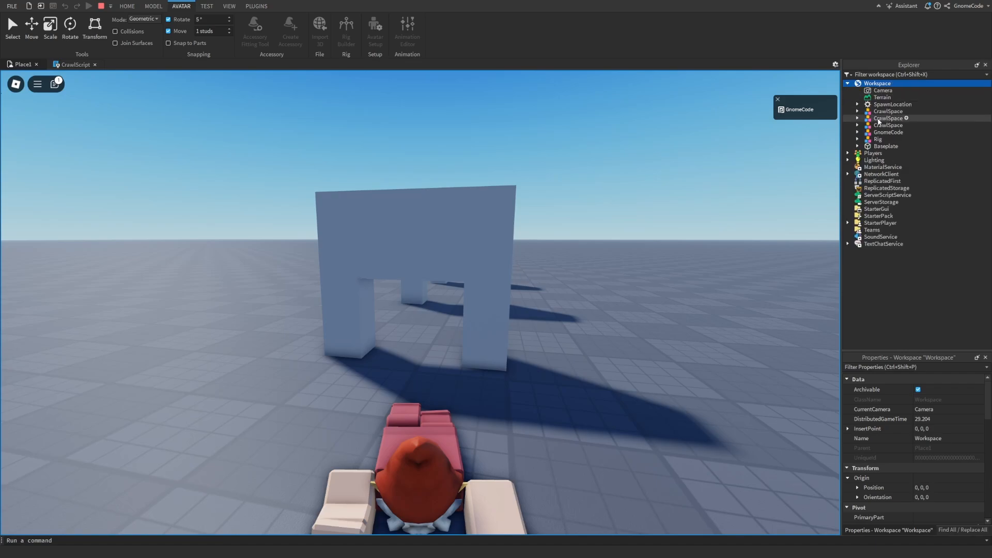
Select the GnomeCode Humanoid to view its CameraOffset of 0, 0, 0
click(888, 132)
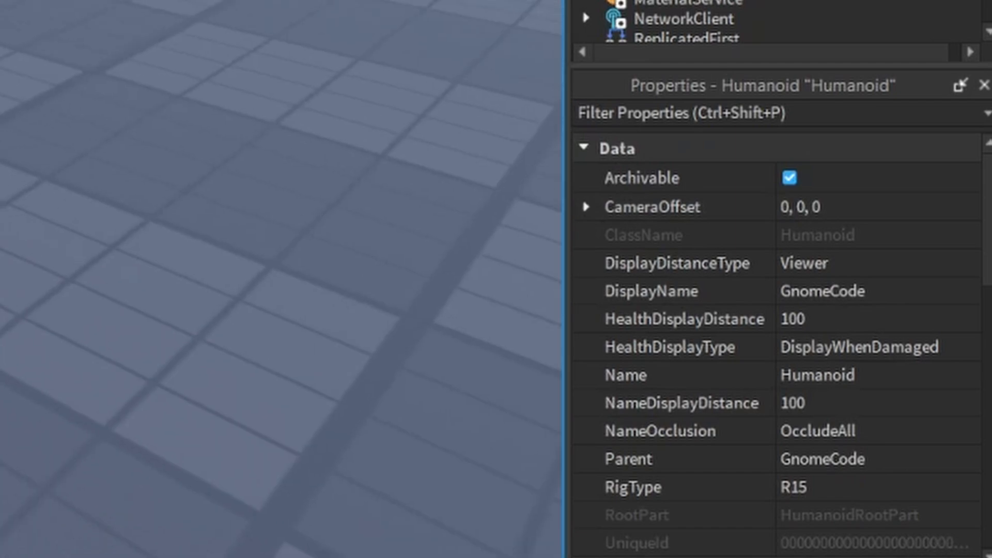
click(873, 207)
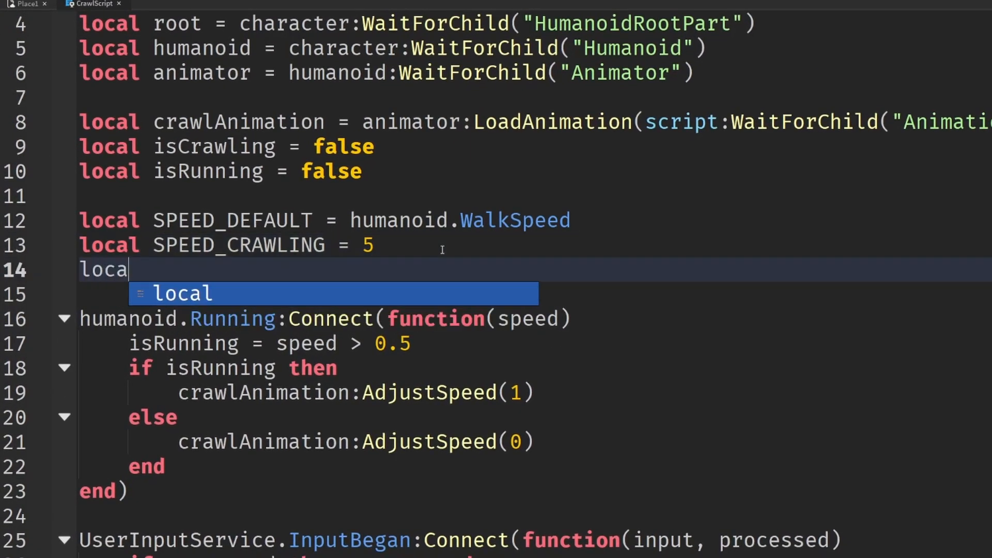
Define CAM_DEFAULT from humanoid.CameraOffset
text(CAM_DEFAUL)
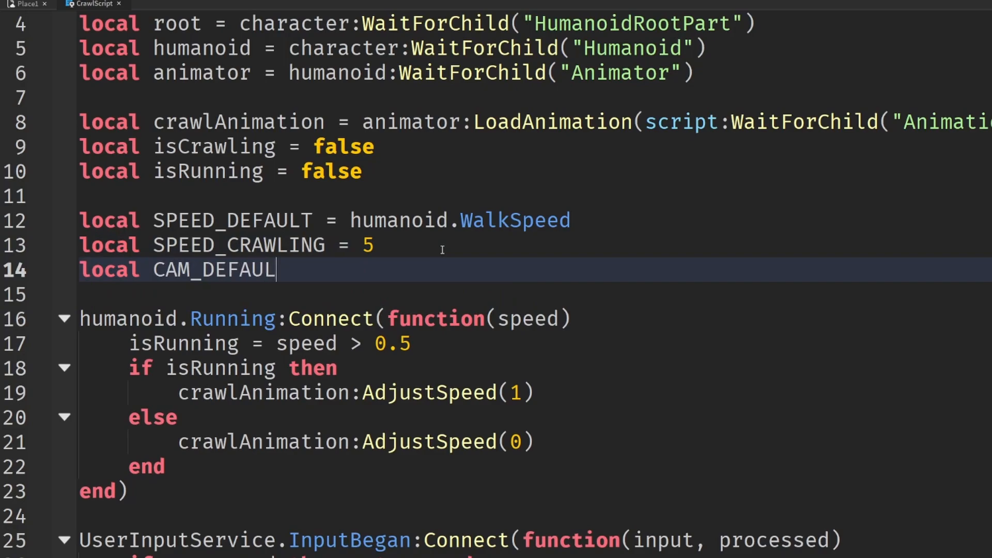
text(= h)
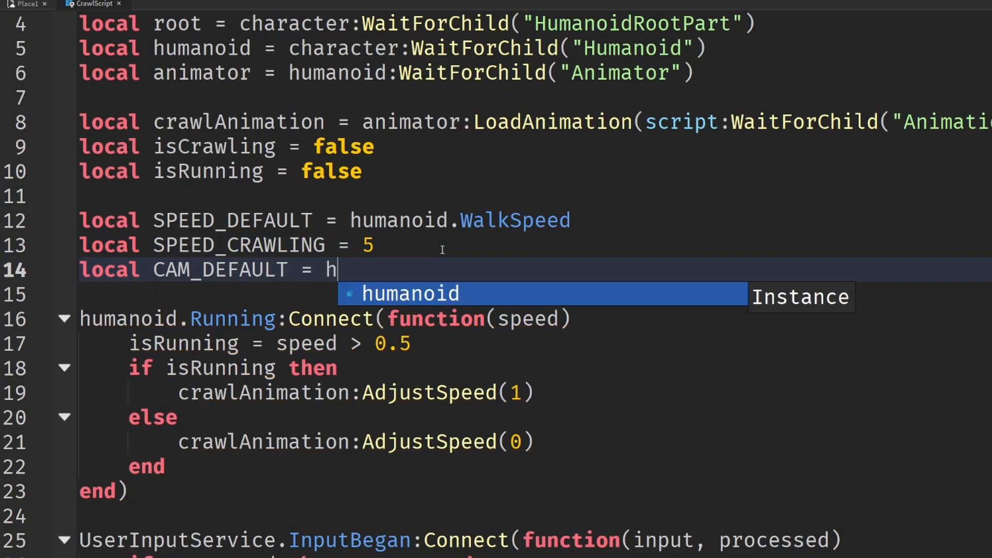
text(umanoid.CameraOffset)
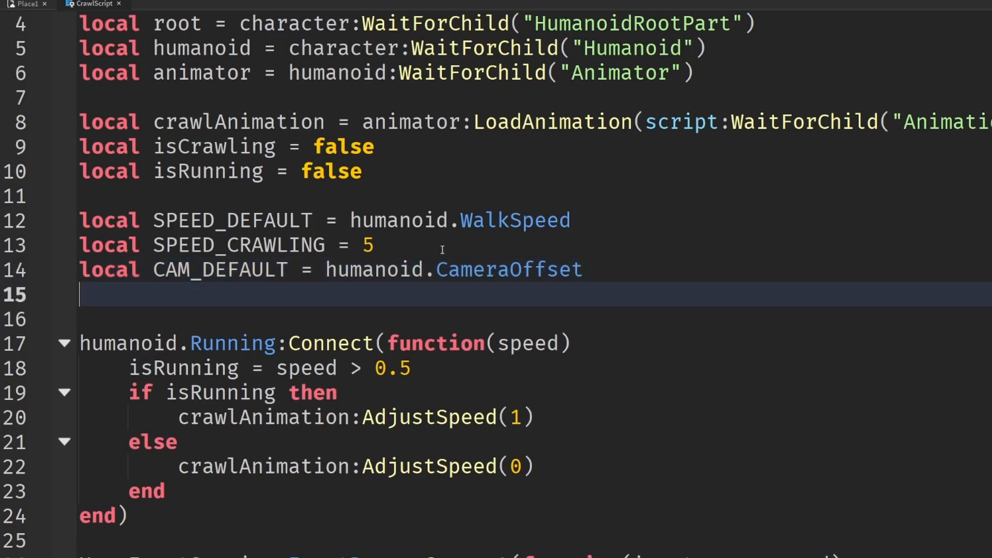
Define CAM_CRAWLING as Vector3.new(0, -2, -2)
text(local CA)
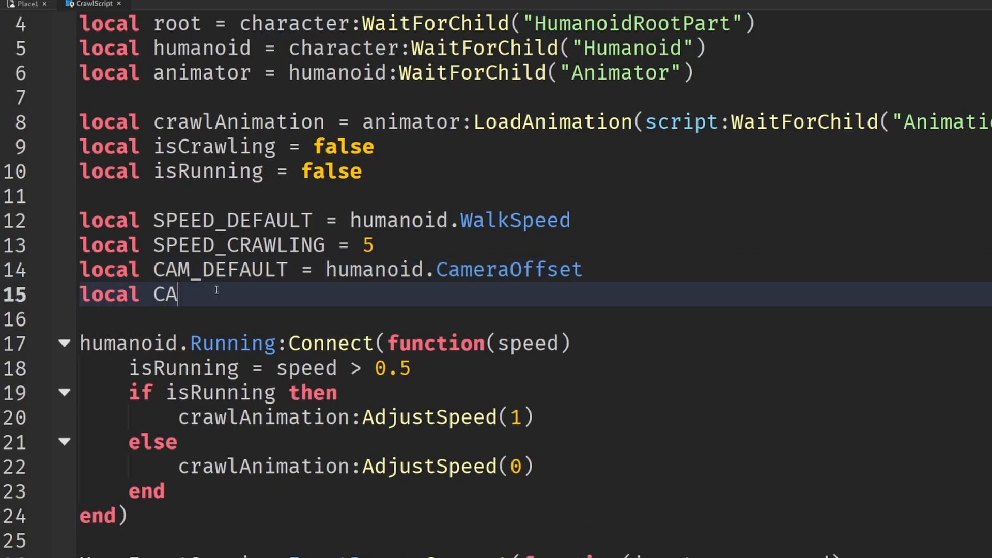
text(M_CRAWLING)
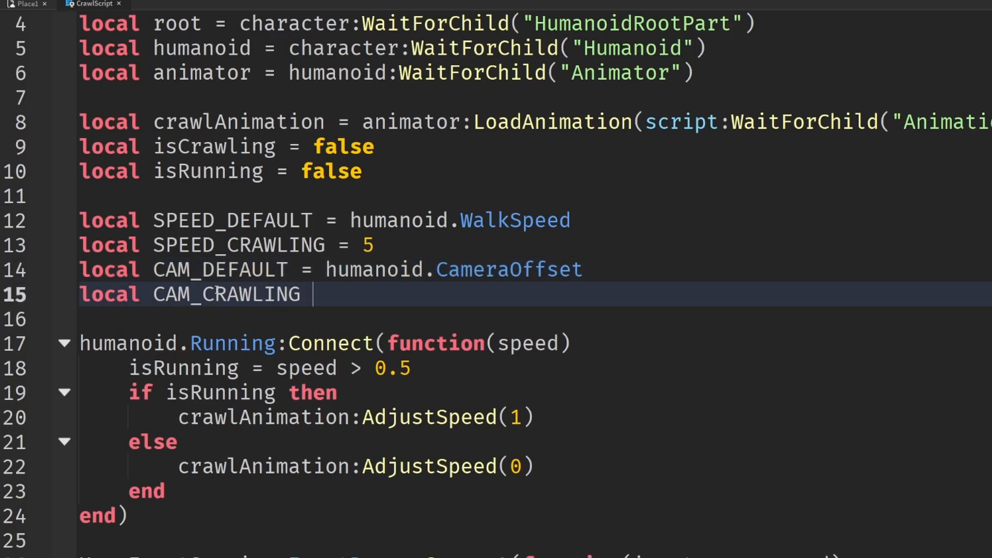
text(= Vector3.new(0,)
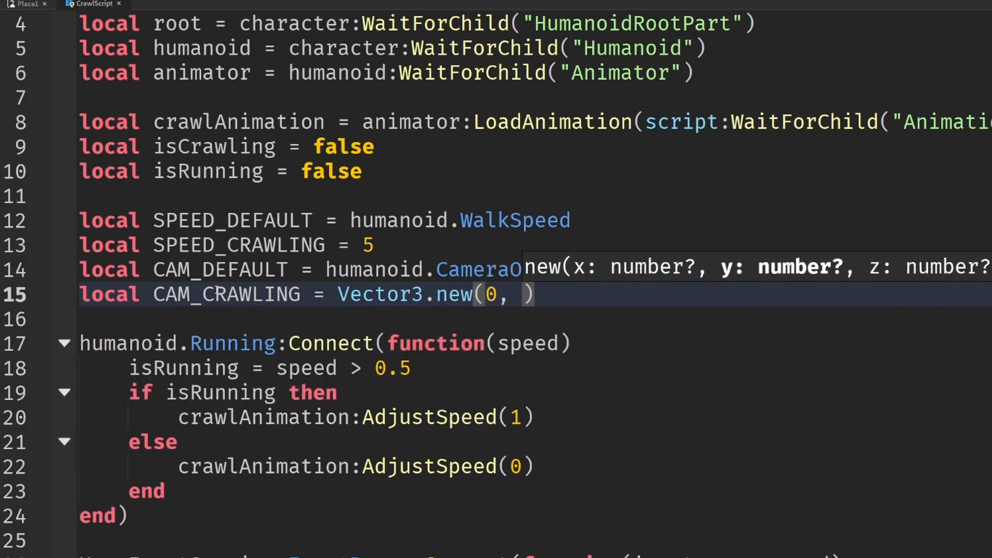
text(-2,)
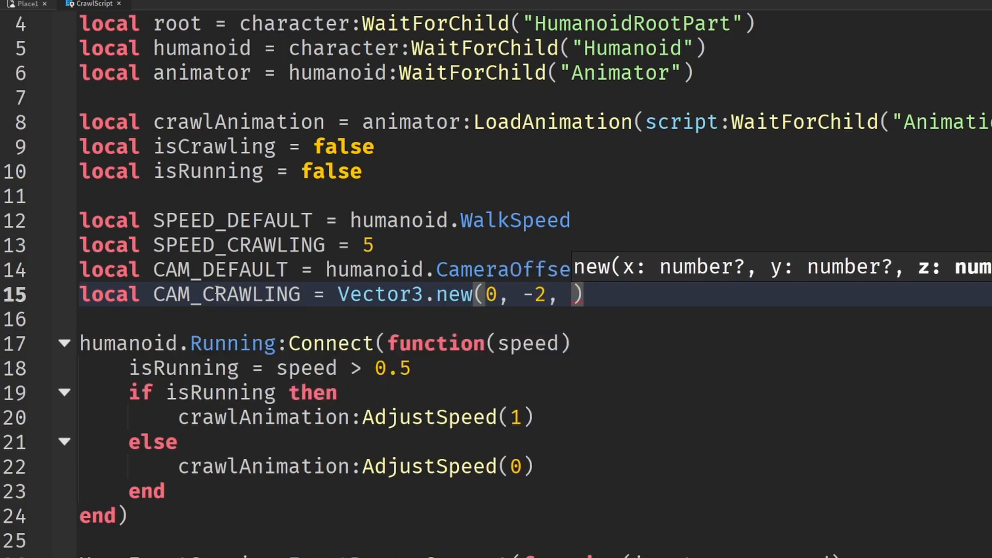
text(-2)
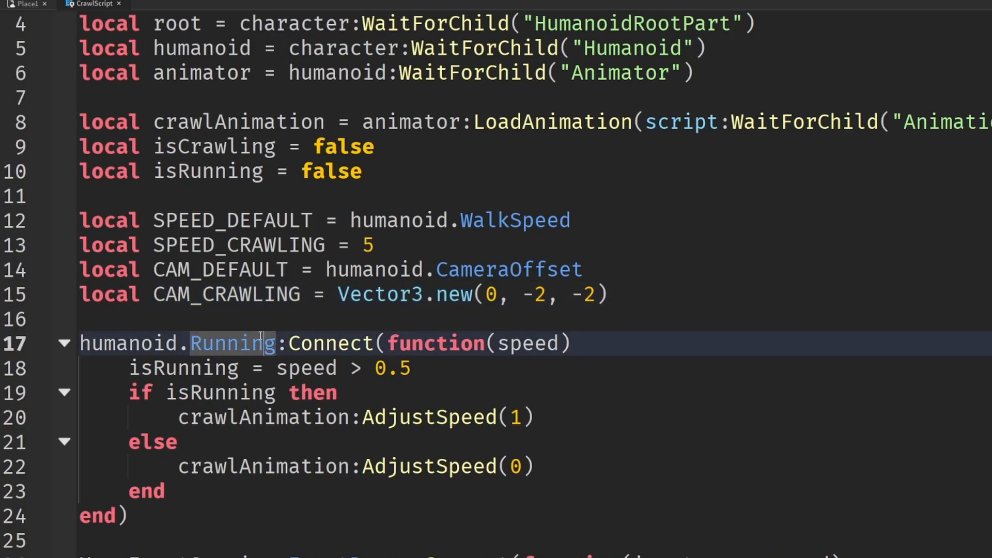
scroll(down, 3)
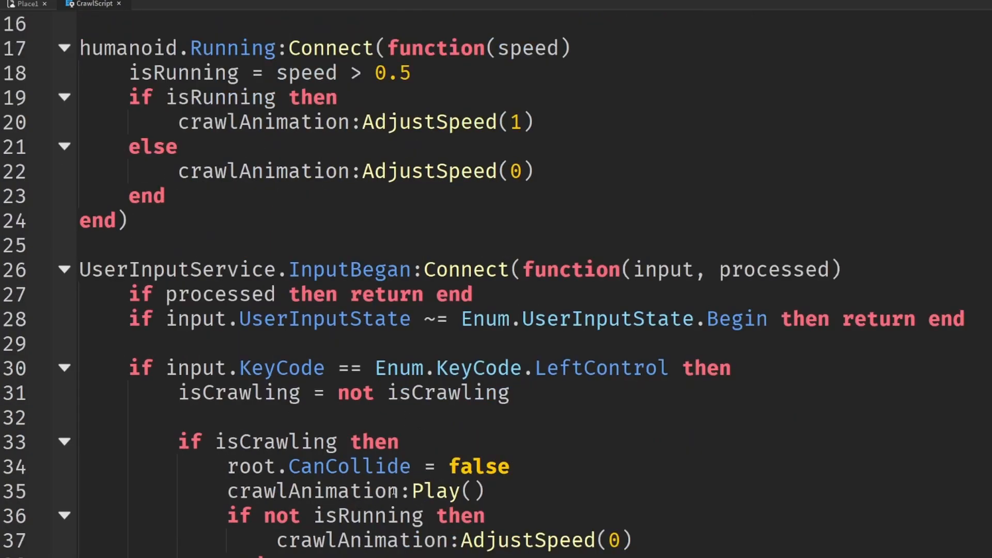
scroll(down, 3)
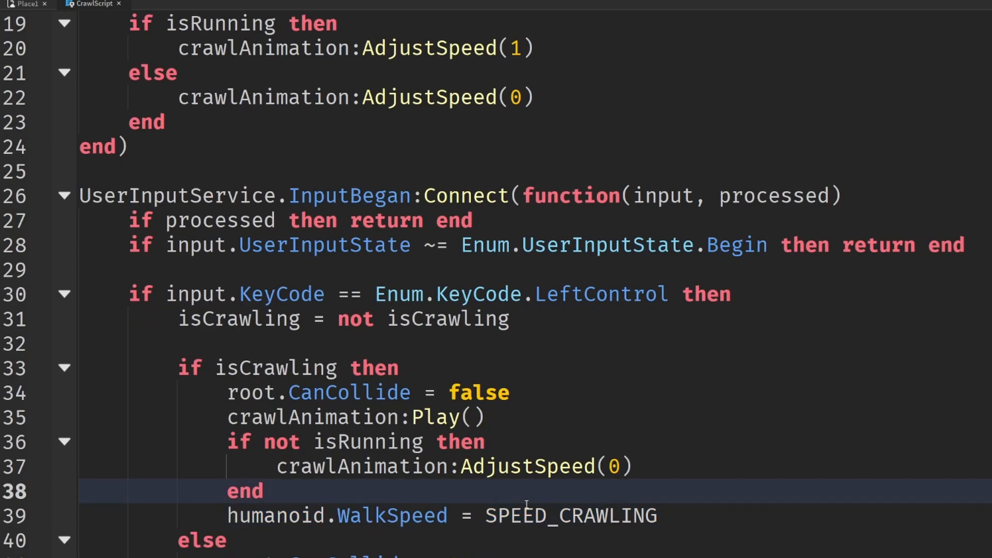
scroll(down, 3)
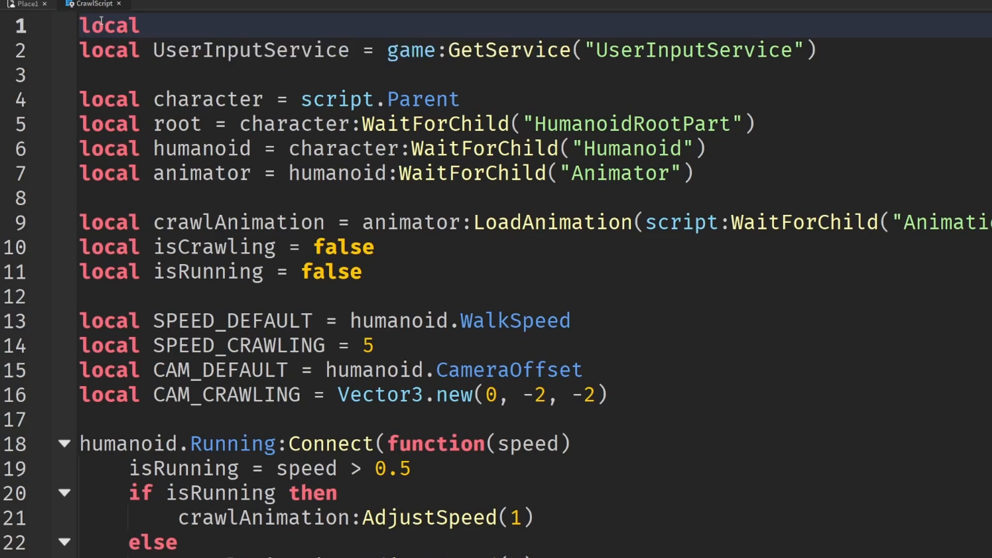
Get TweenService and start creating a tween on the humanoid in the crawl branch
text(TweenService = game:GetService("TweenService)
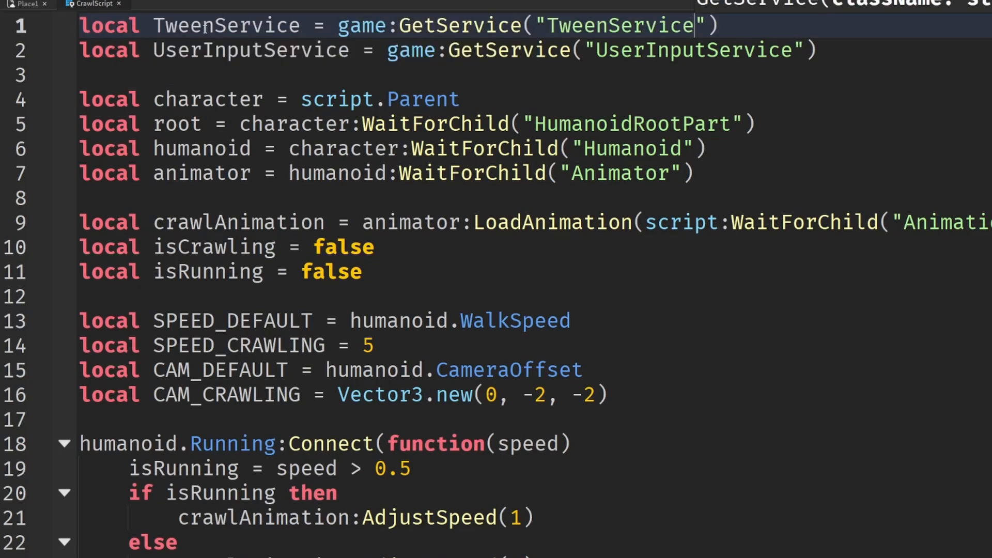
scroll(down, 3)
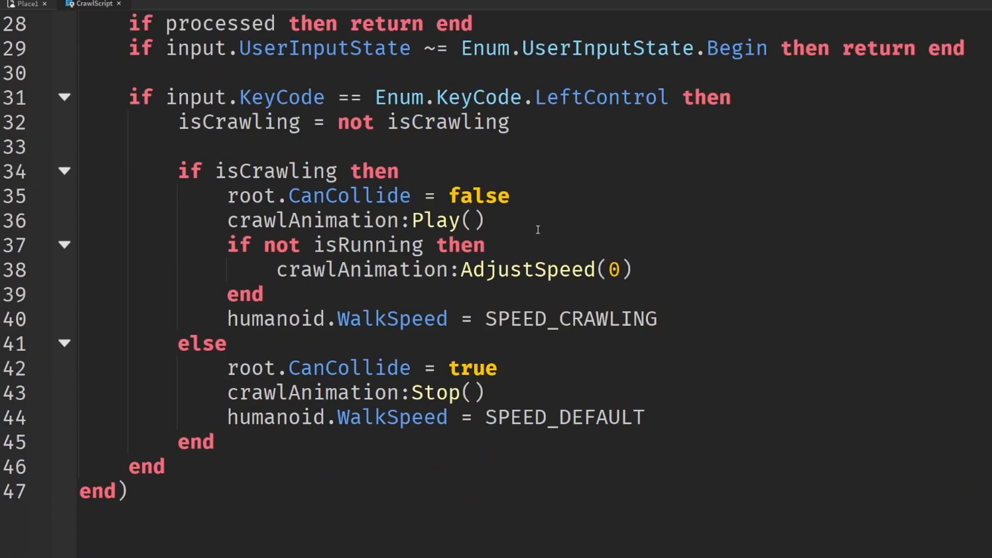
text(local tw)
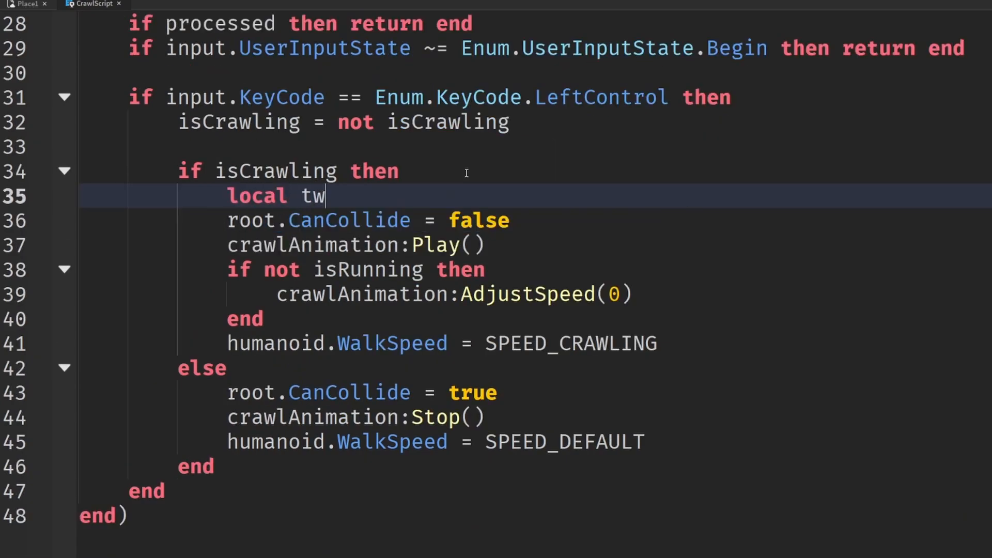
text(een = TweenService:Create()
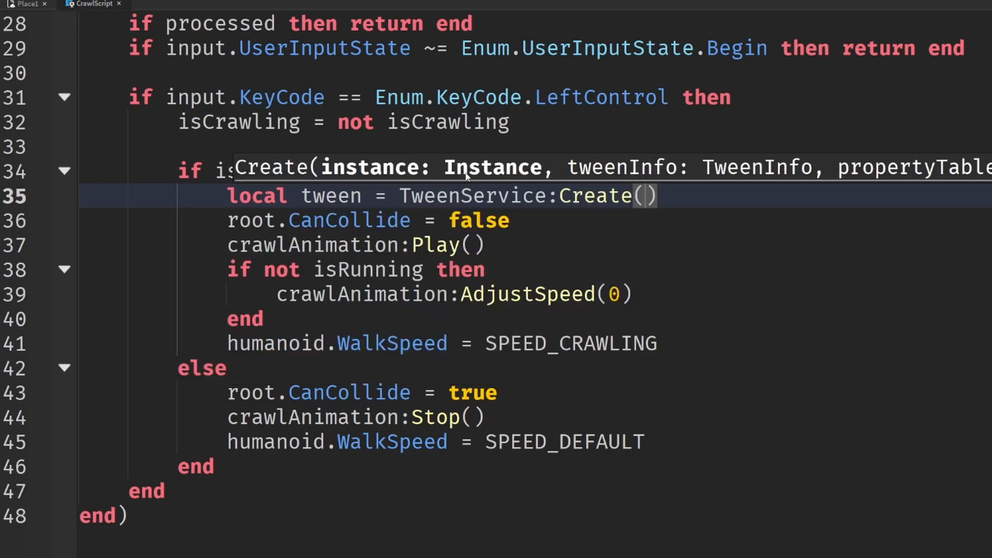
text(humajn)
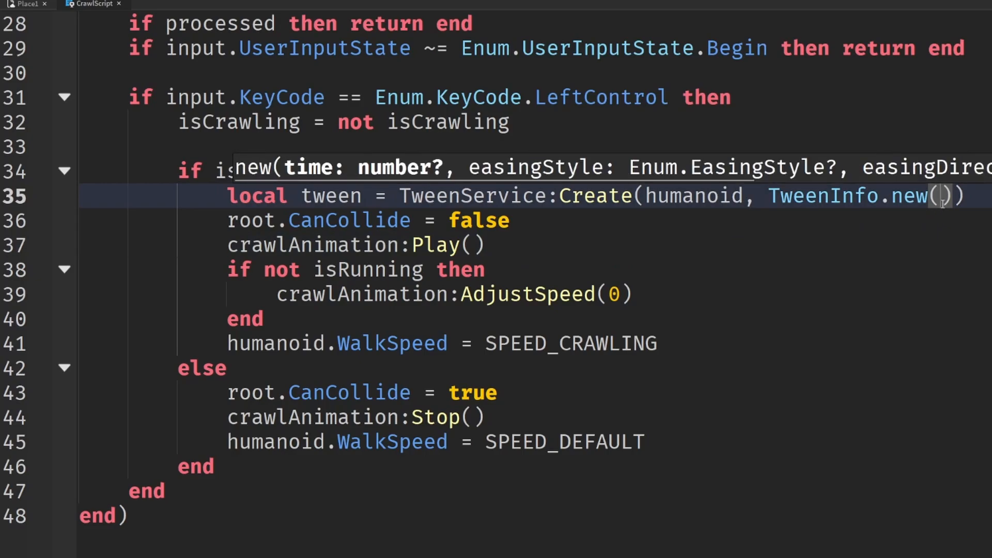
Give the tween TweenInfo.new(0.1) and a CameraOffset property table
text(0.1)
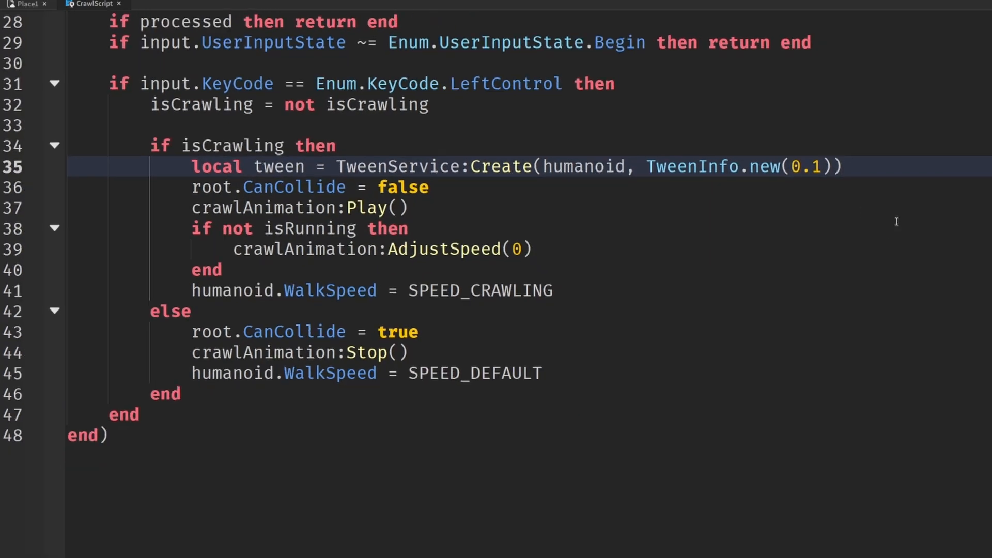
text(,)
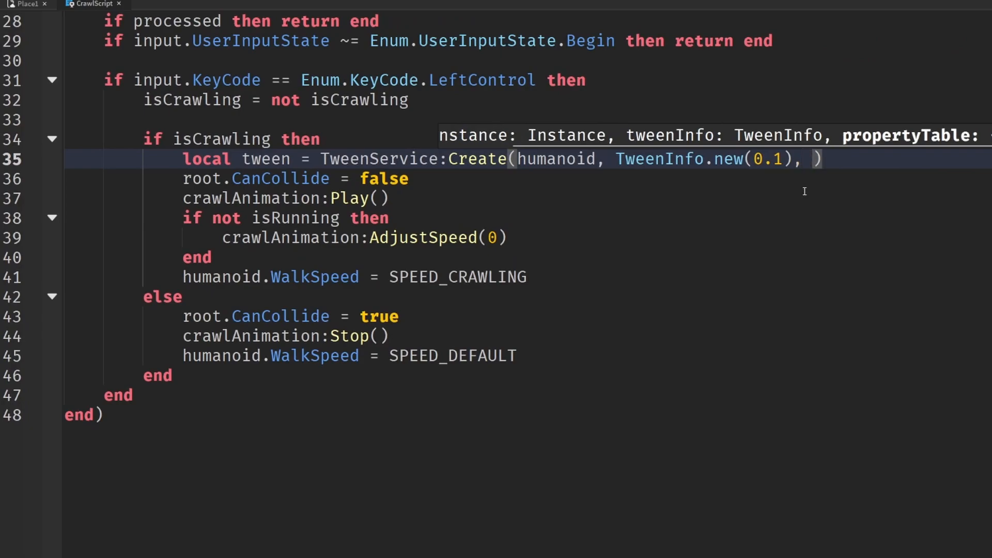
text({})
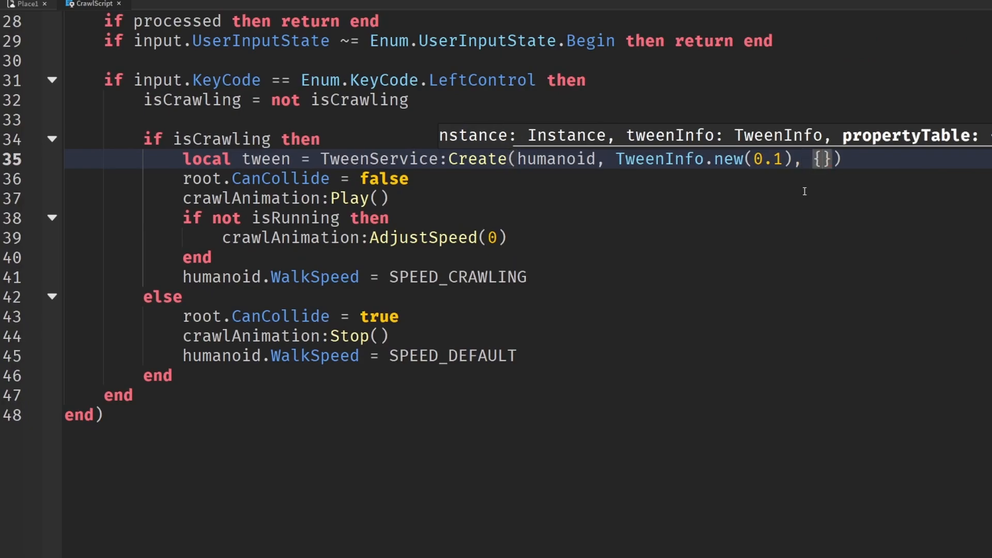
click(408, 178)
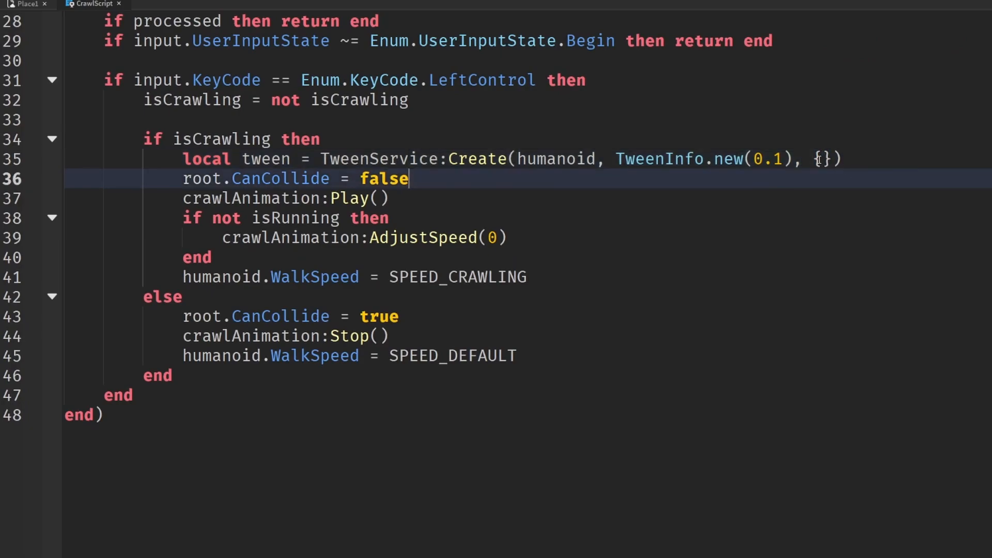
text(CameraOffset =)
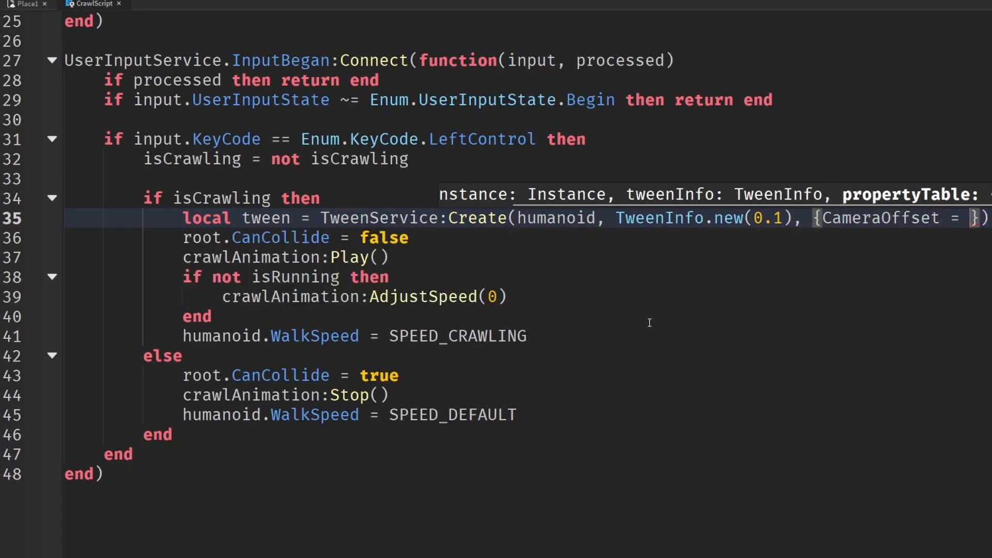
scroll(up, 3)
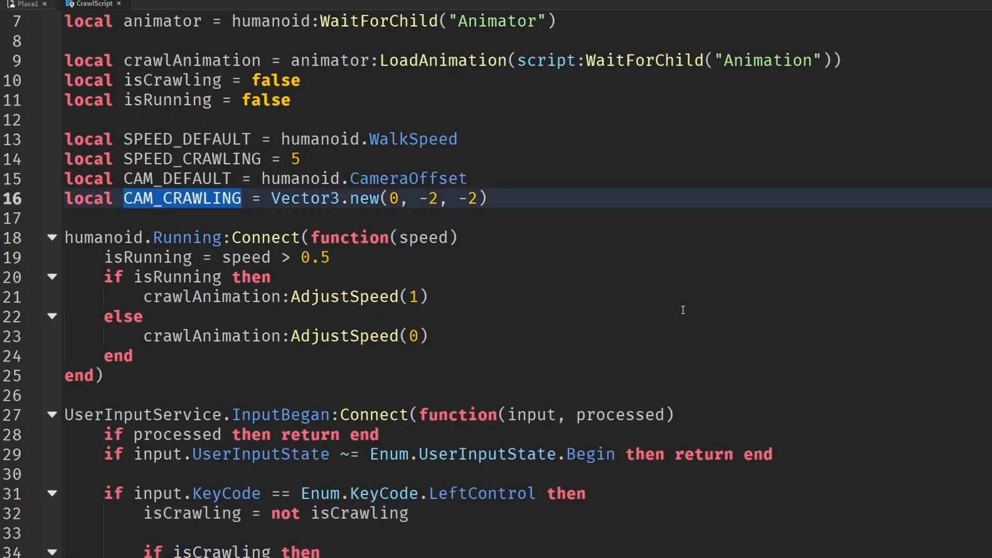
scroll(down, 3)
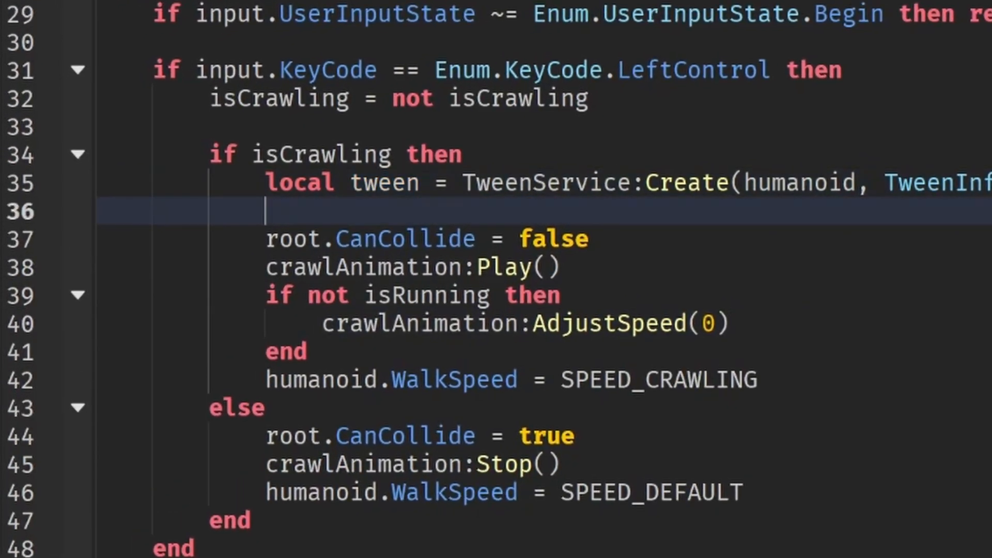
Add tween:Play() after the tween declaration so the camera tween runs
text(tween:Play())
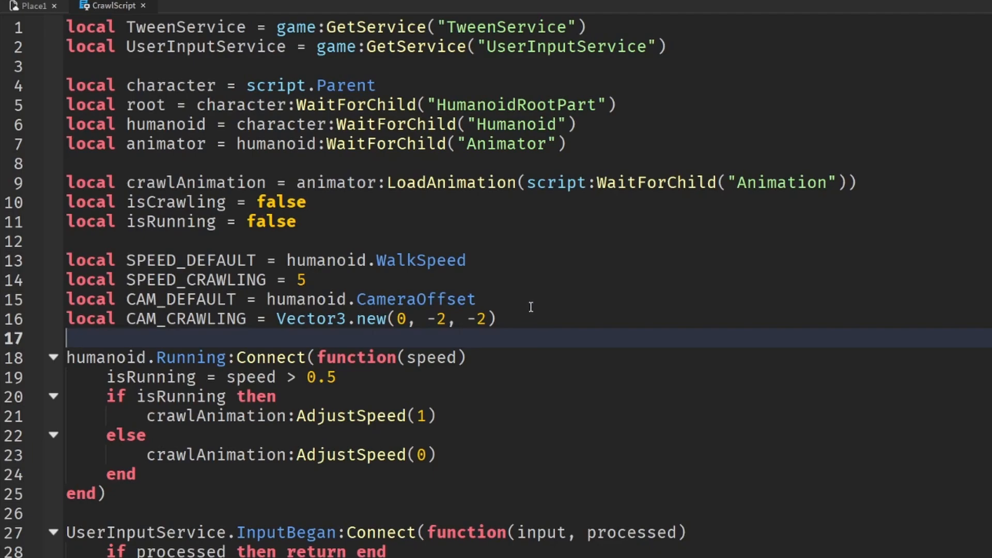
Store JUMP_DEFAULT from humanoid.JumpHeight, set it to 0 when crawling, restore JUMP_DEFAULT otherwise
text(local JUMP_DEFAULT = humanoid.)
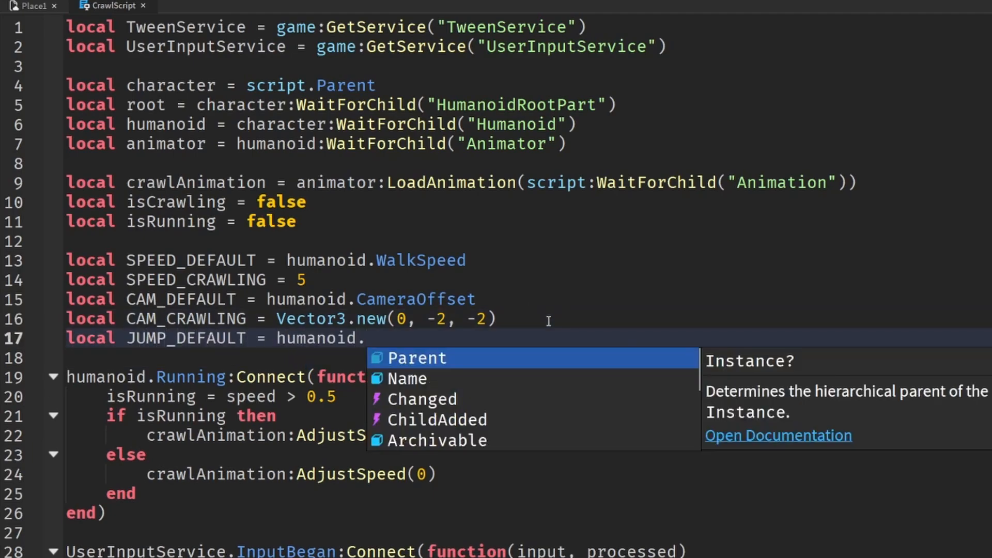
text(JumpHeight)
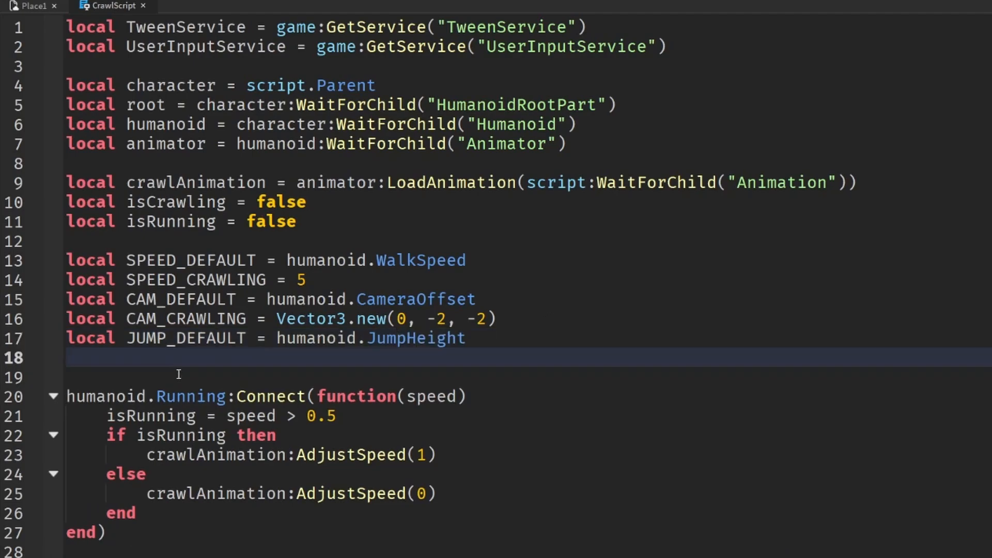
scroll(down, 3)
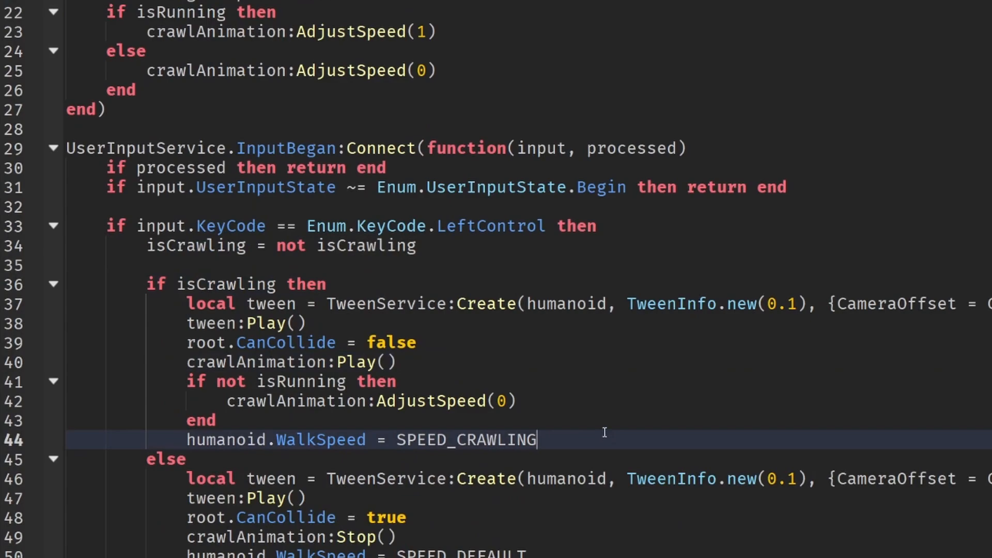
text(humanoid.Ju)
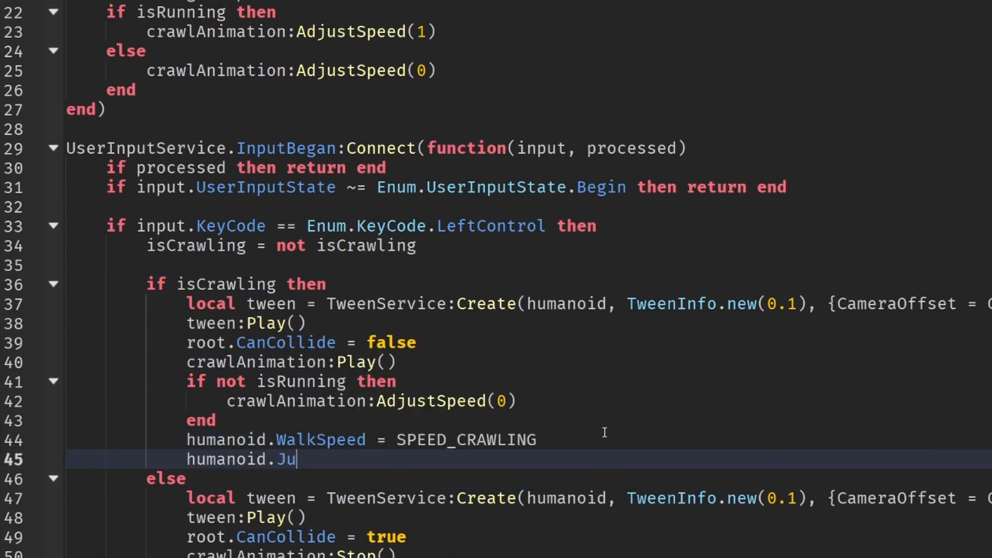
text(mpHeight =)
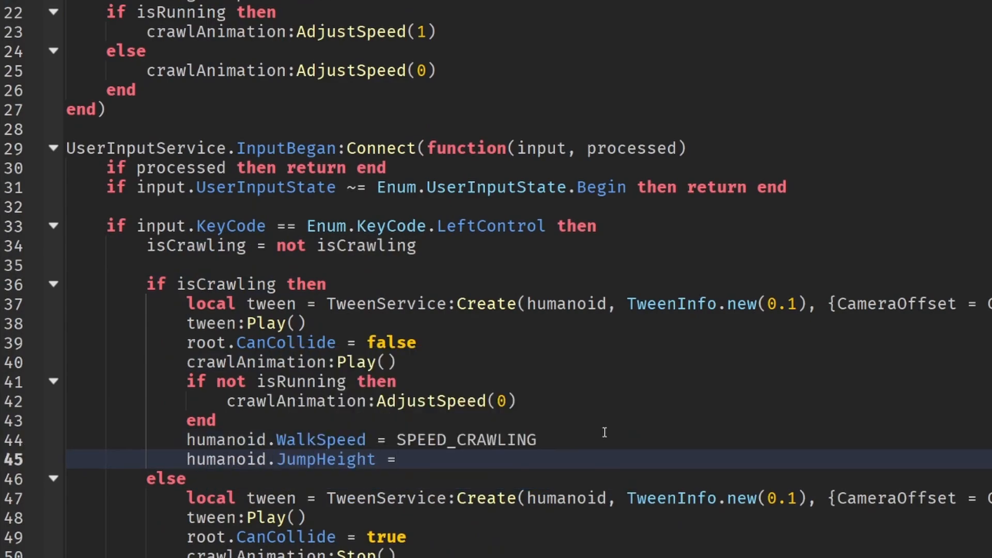
text(0)
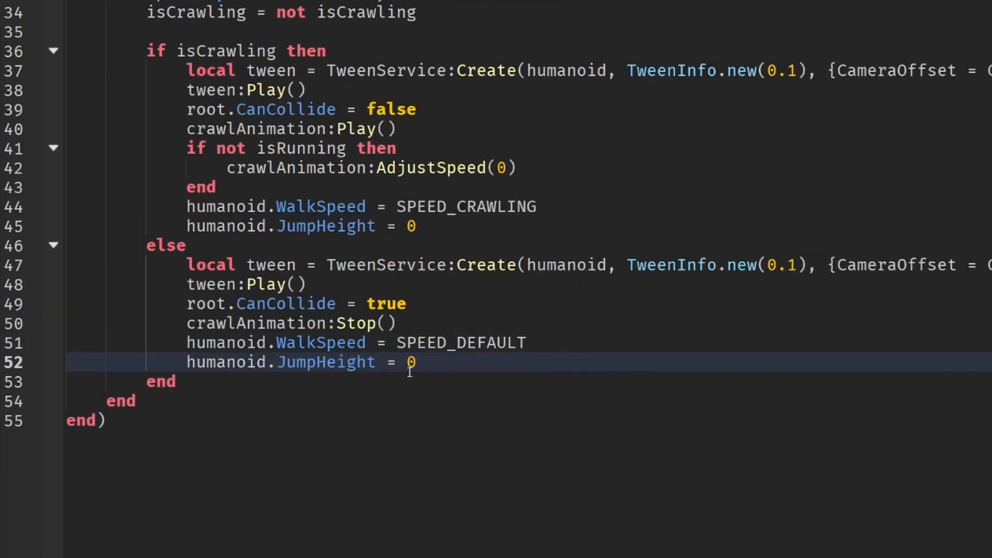
text(JUMP_DEFAULT)
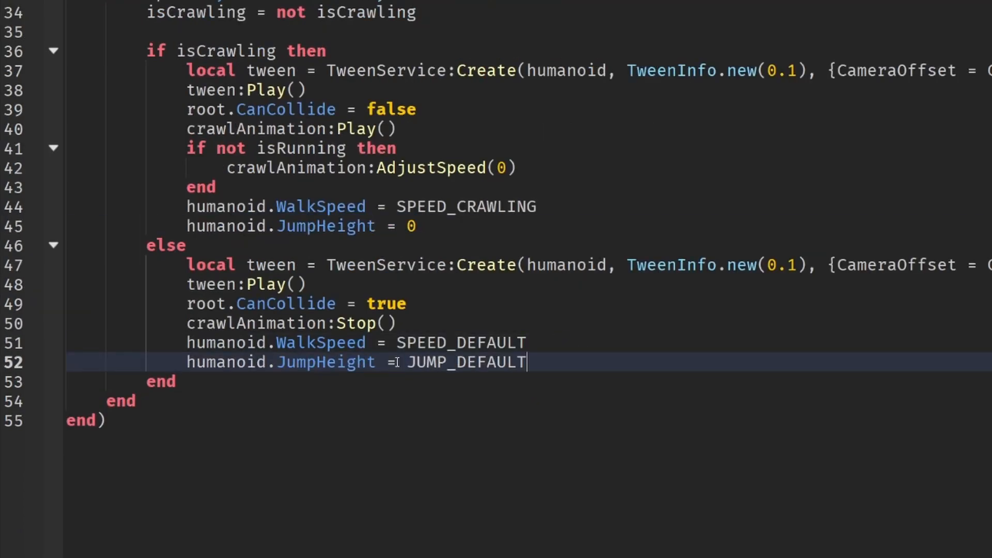